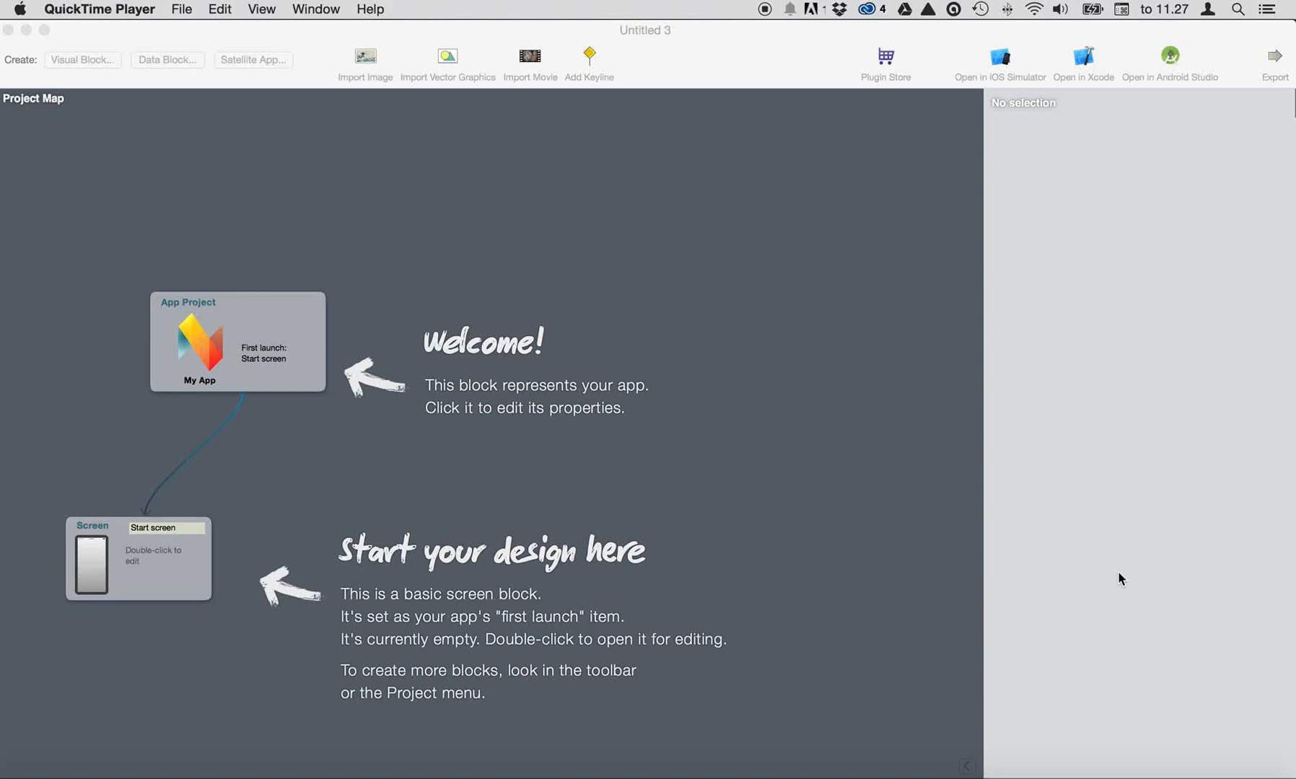
pyautogui.moveTo(1106, 586)
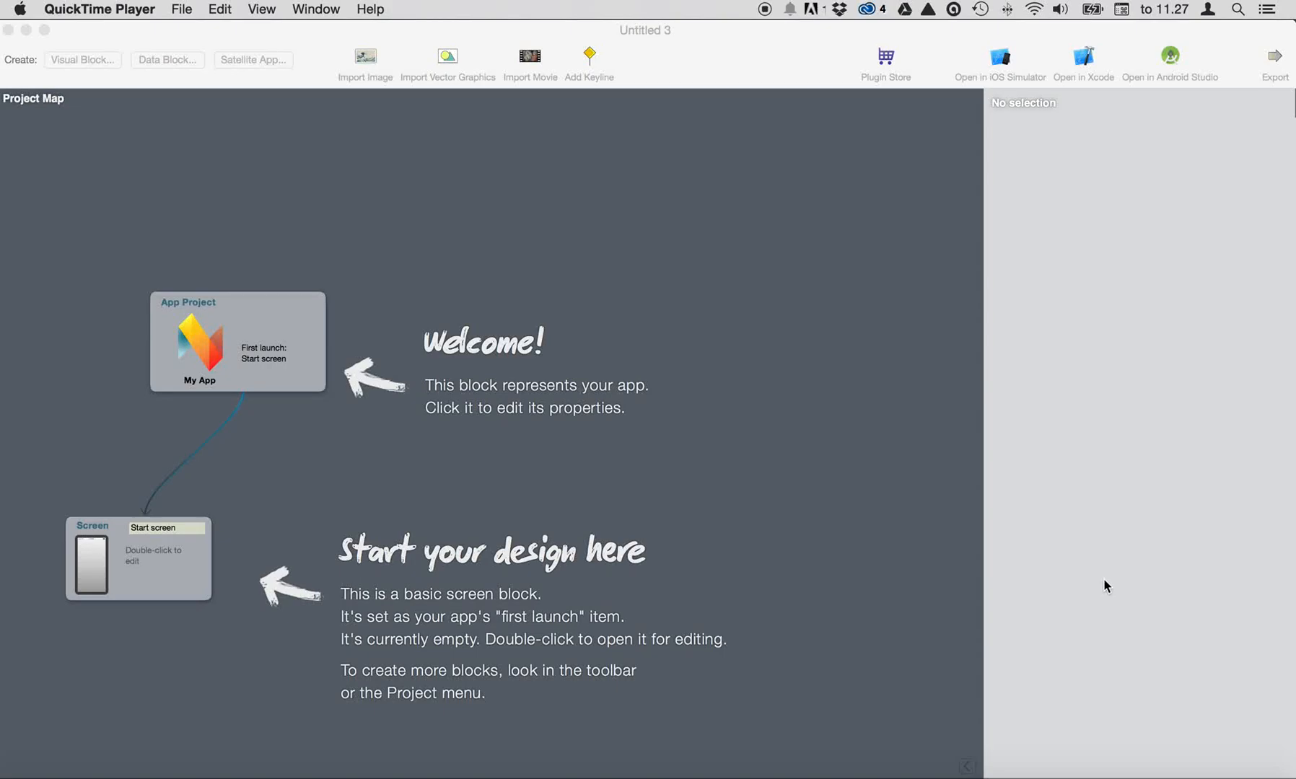
pyautogui.moveTo(913, 286)
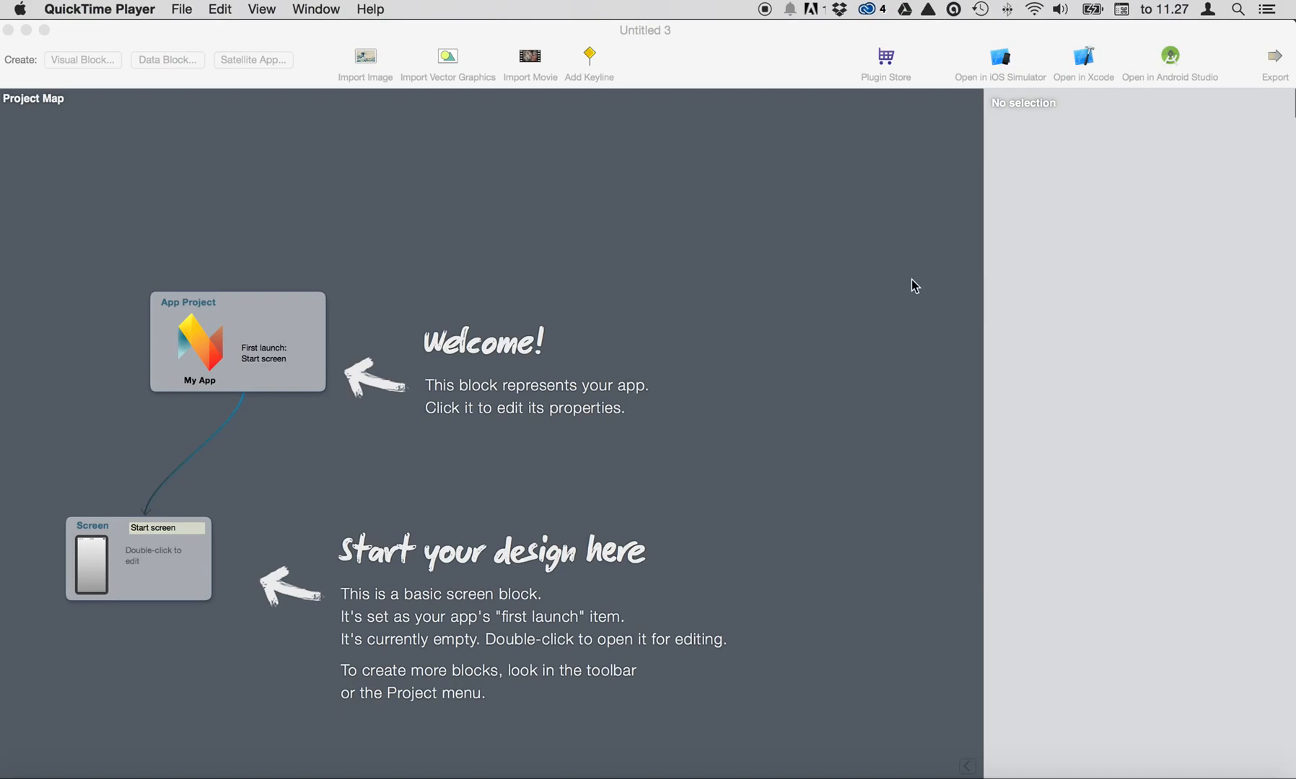
pyautogui.moveTo(262, 306)
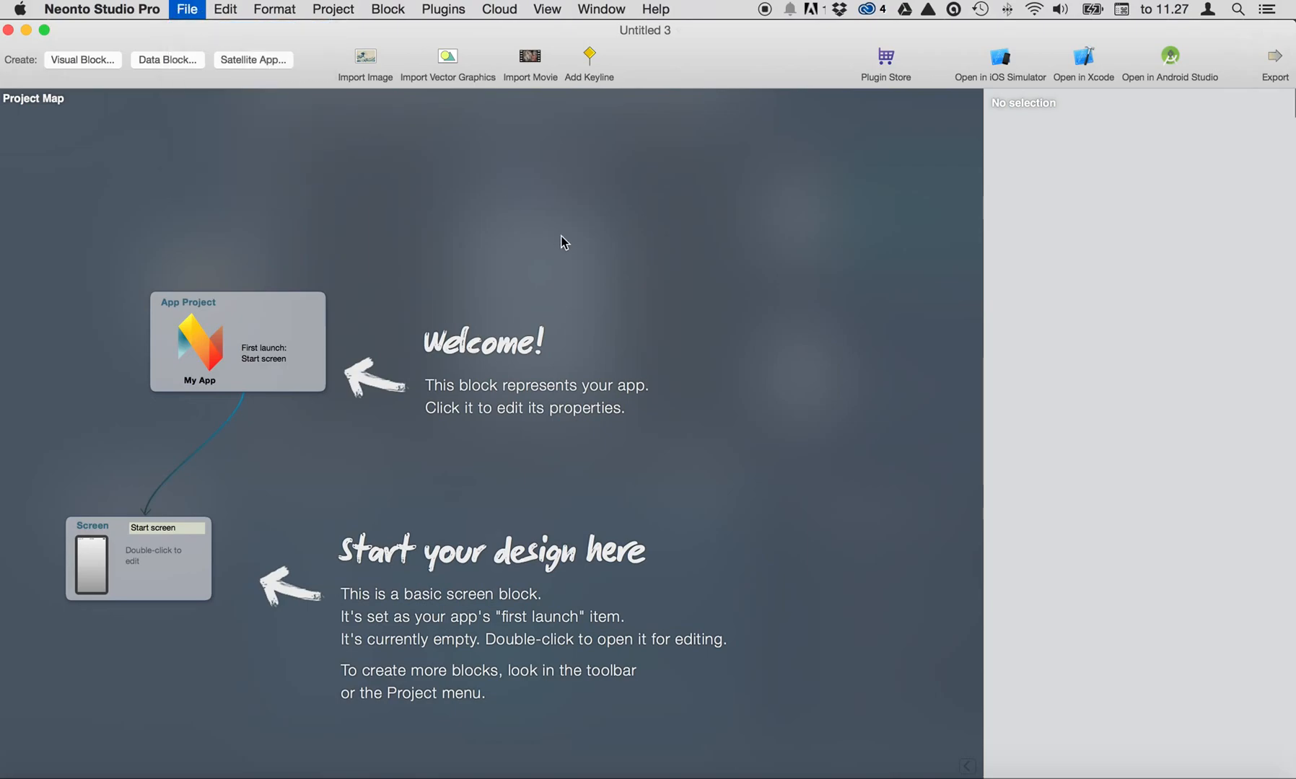
# - Create a new empty project and rename its app to ScrollFlow in App Settings
pyautogui.click(187, 9)
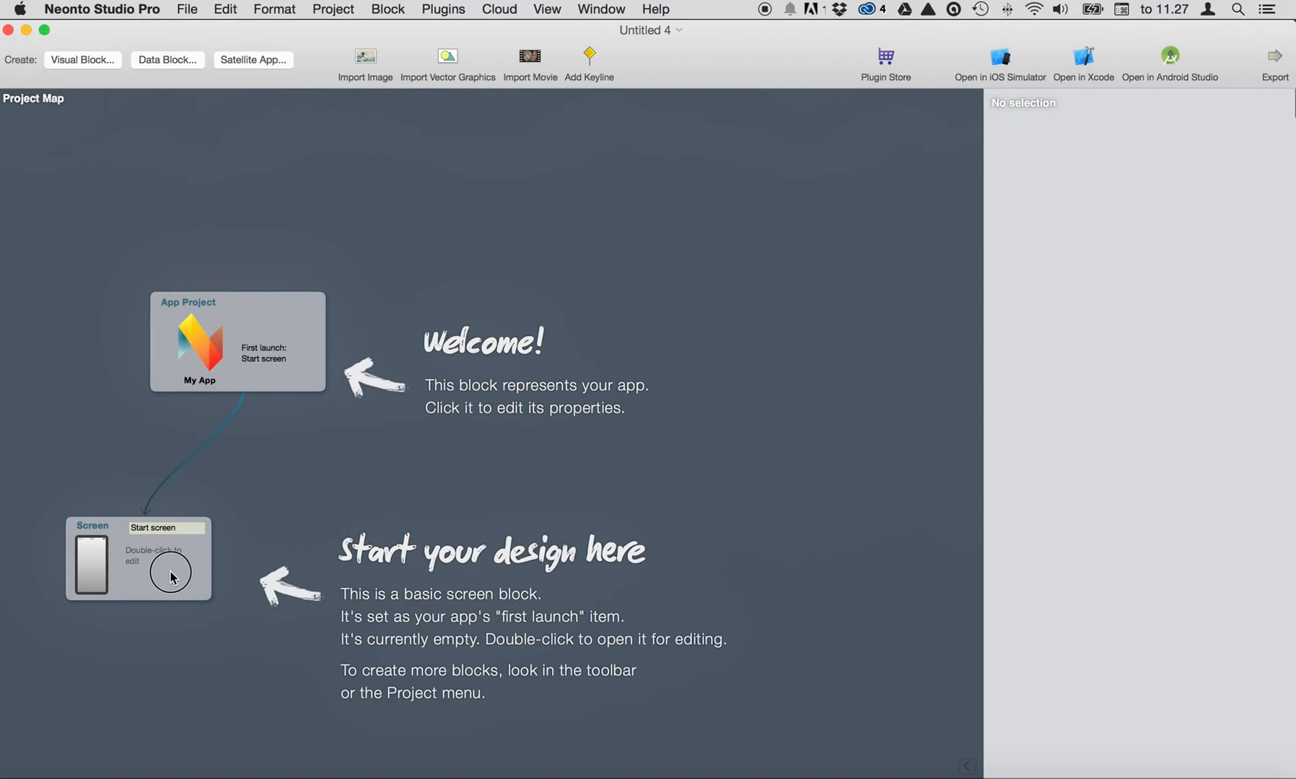
pyautogui.click(236, 342)
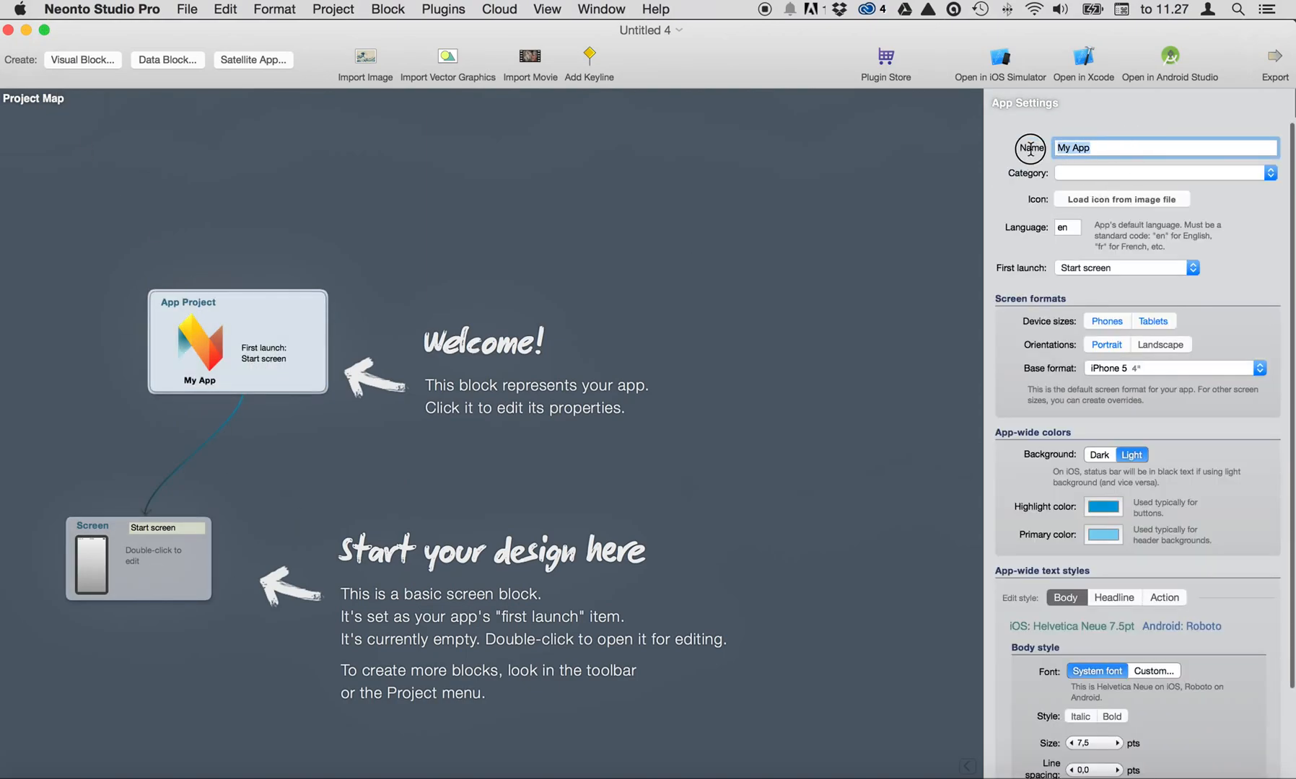
pyautogui.write('ScrollFlow')
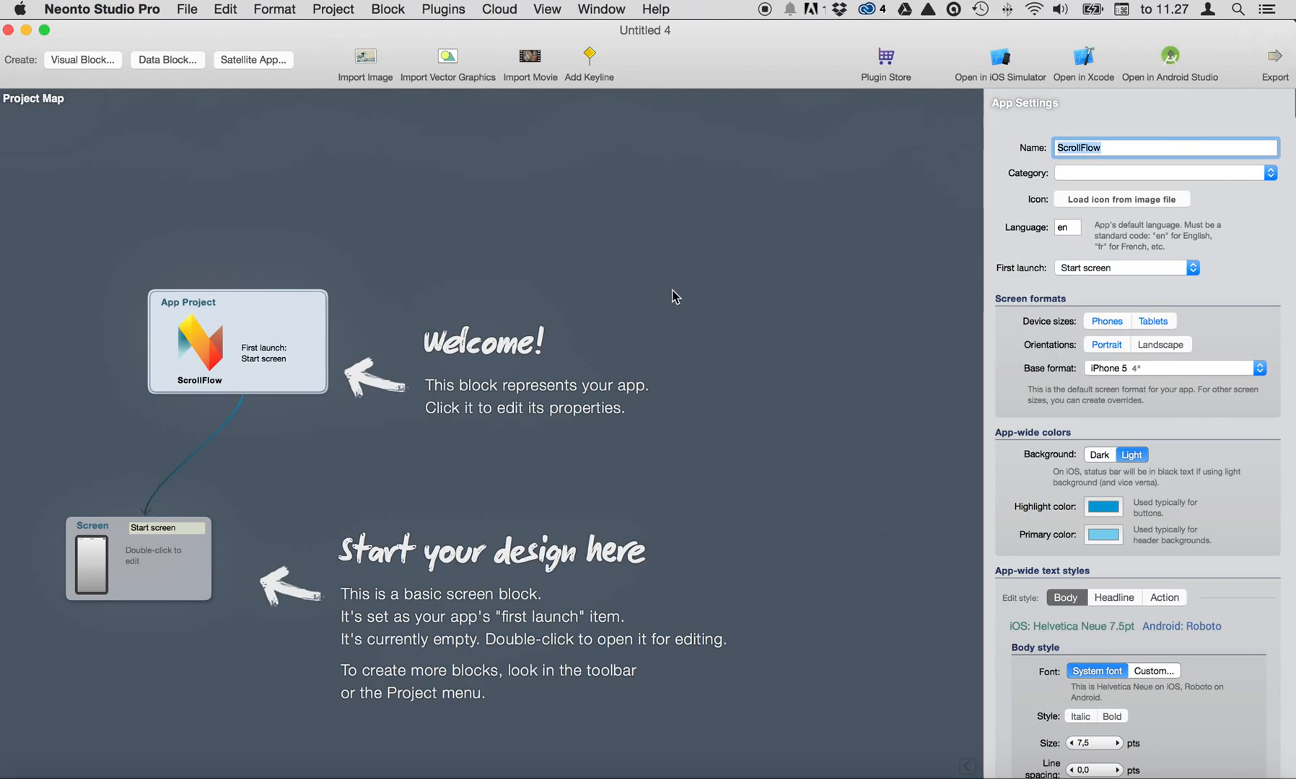
# - Import the lake sunset photo in a drawn box at the top of the start screen and stretch it to the right edge
pyautogui.doubleClick(138, 558)
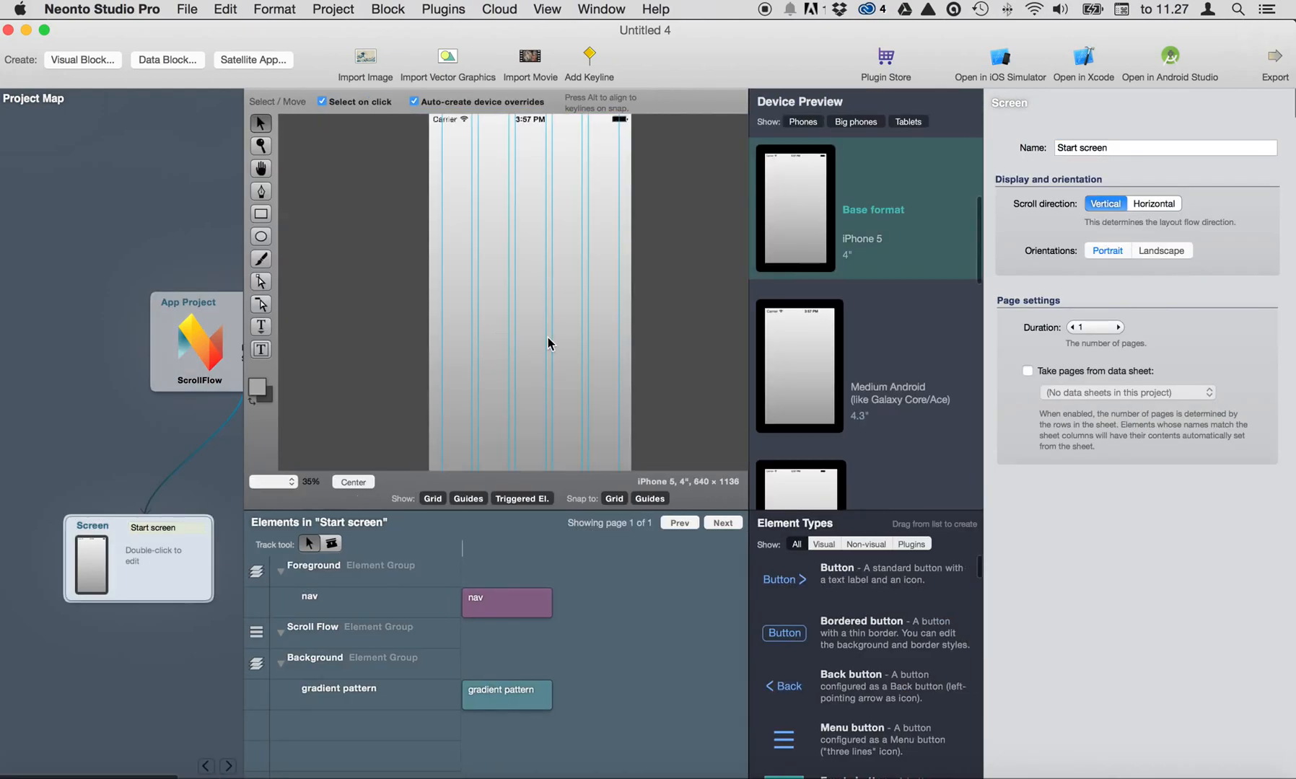
pyautogui.moveTo(558, 483)
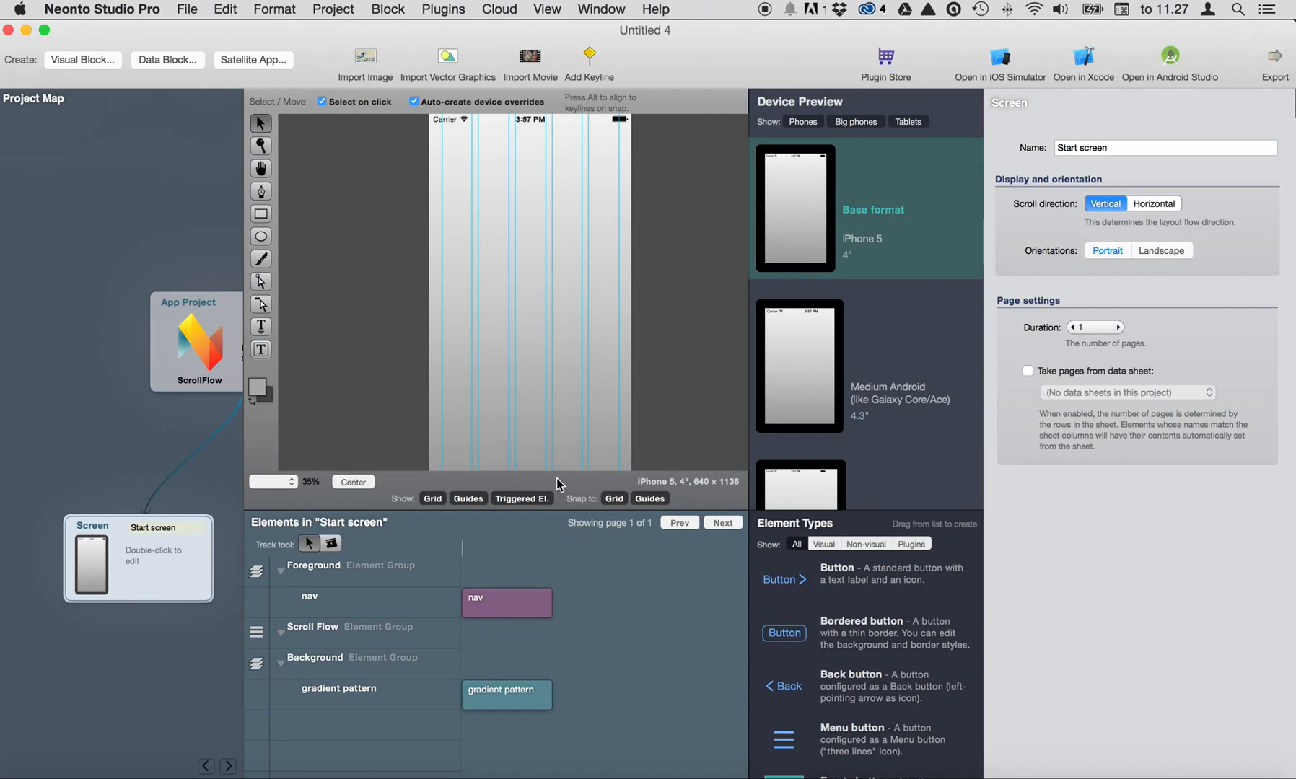
pyautogui.moveTo(324, 190)
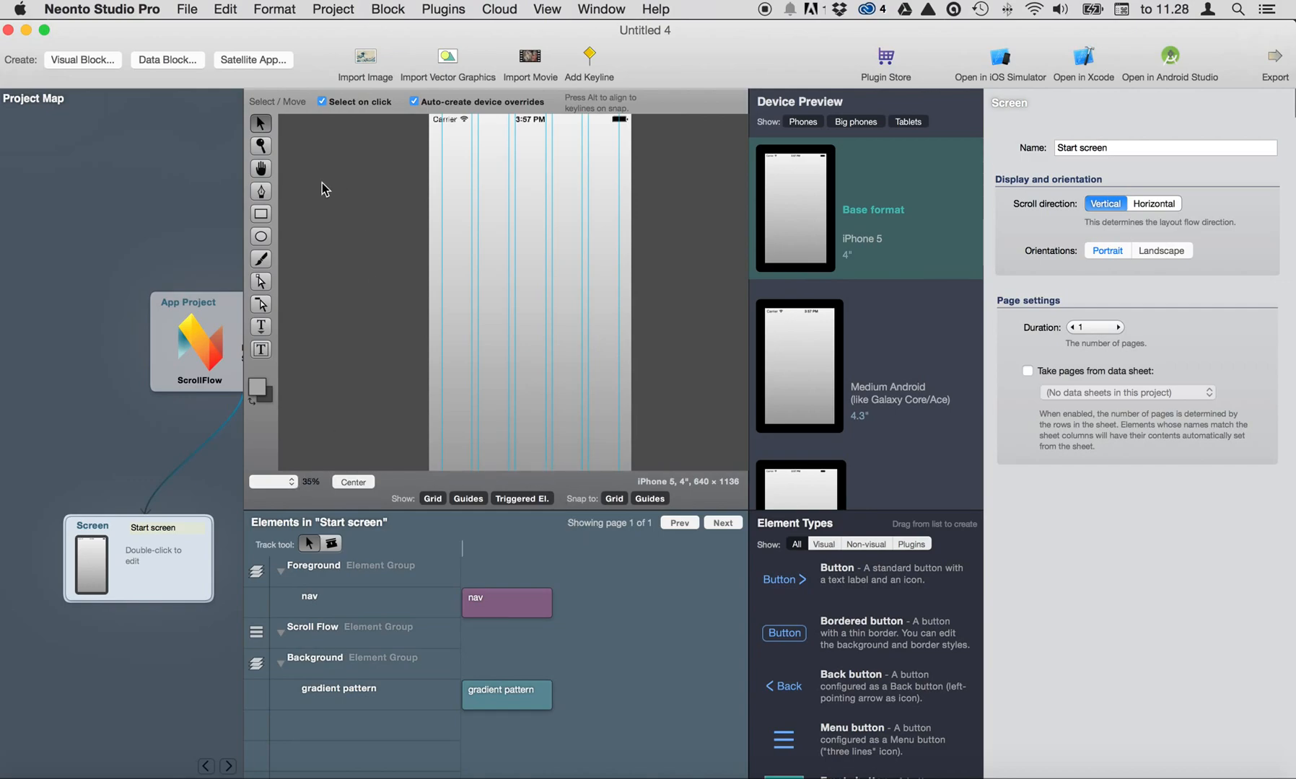
pyautogui.click(365, 64)
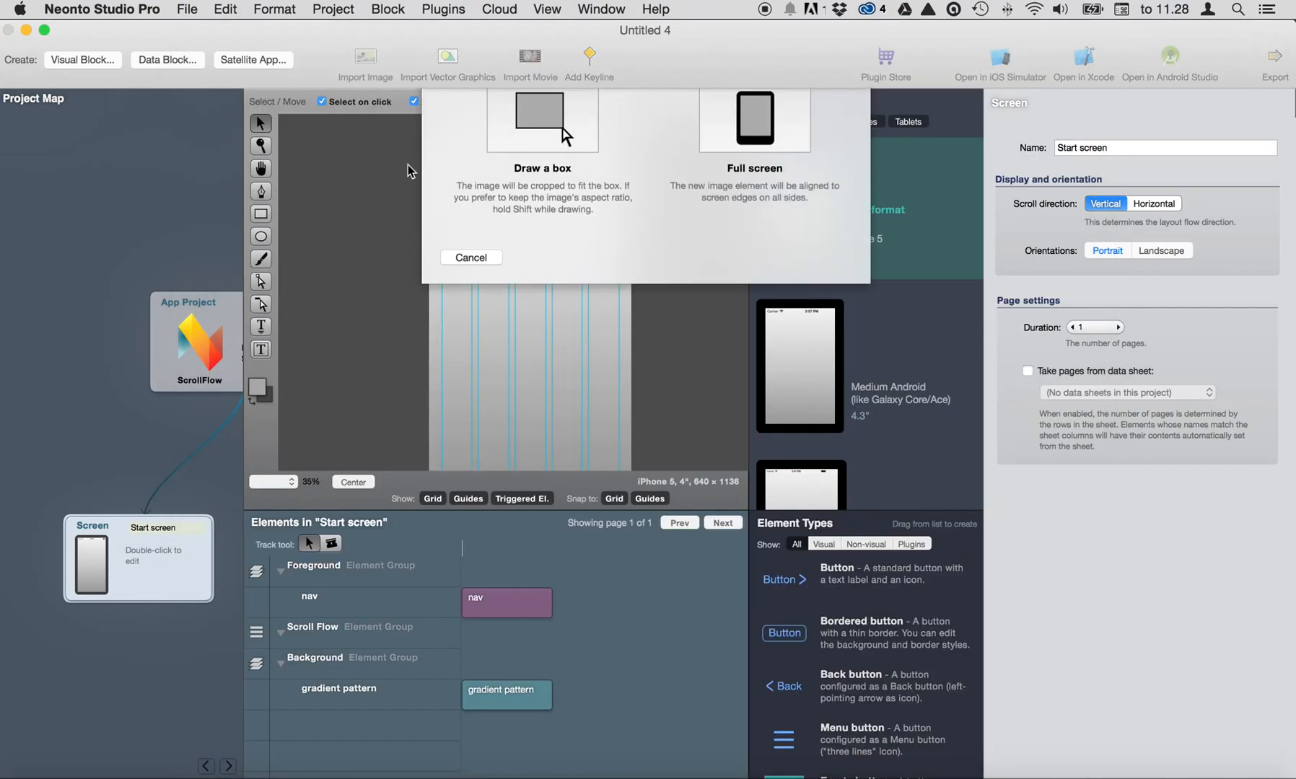
pyautogui.click(541, 121)
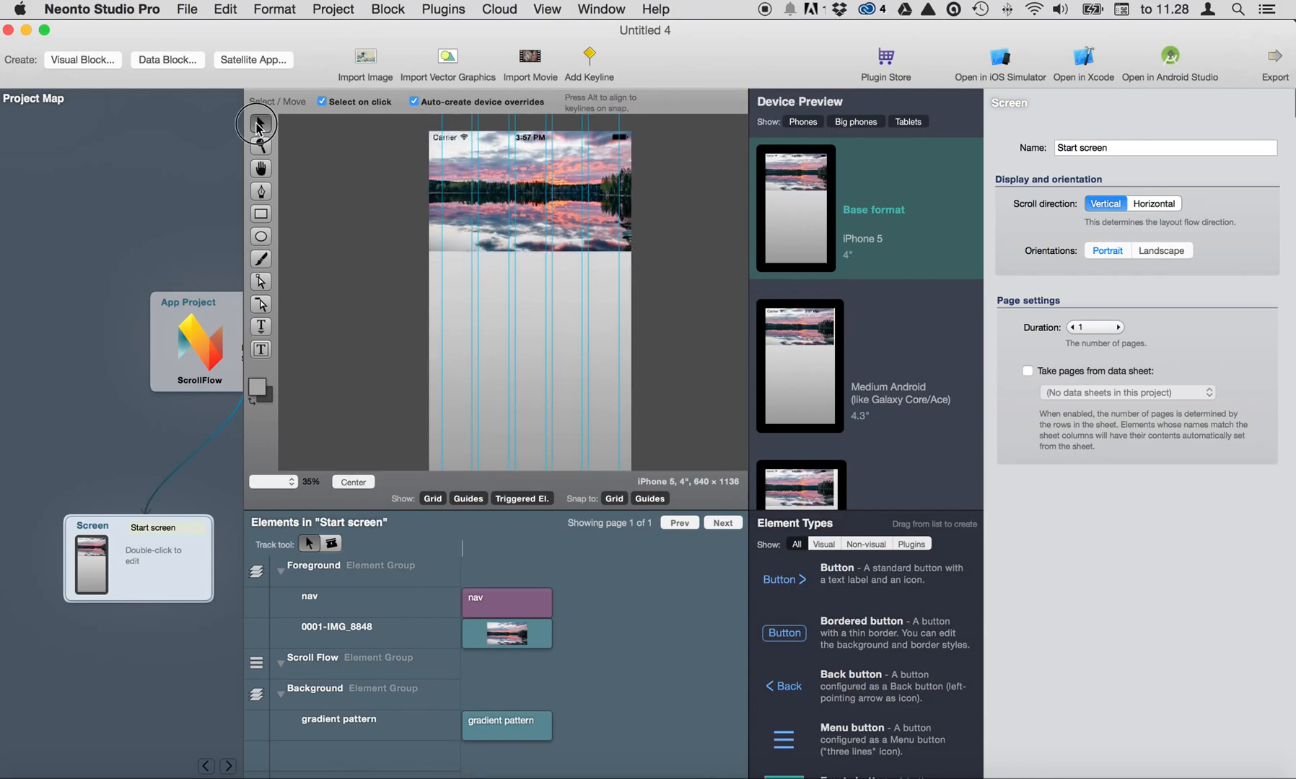
pyautogui.click(530, 190)
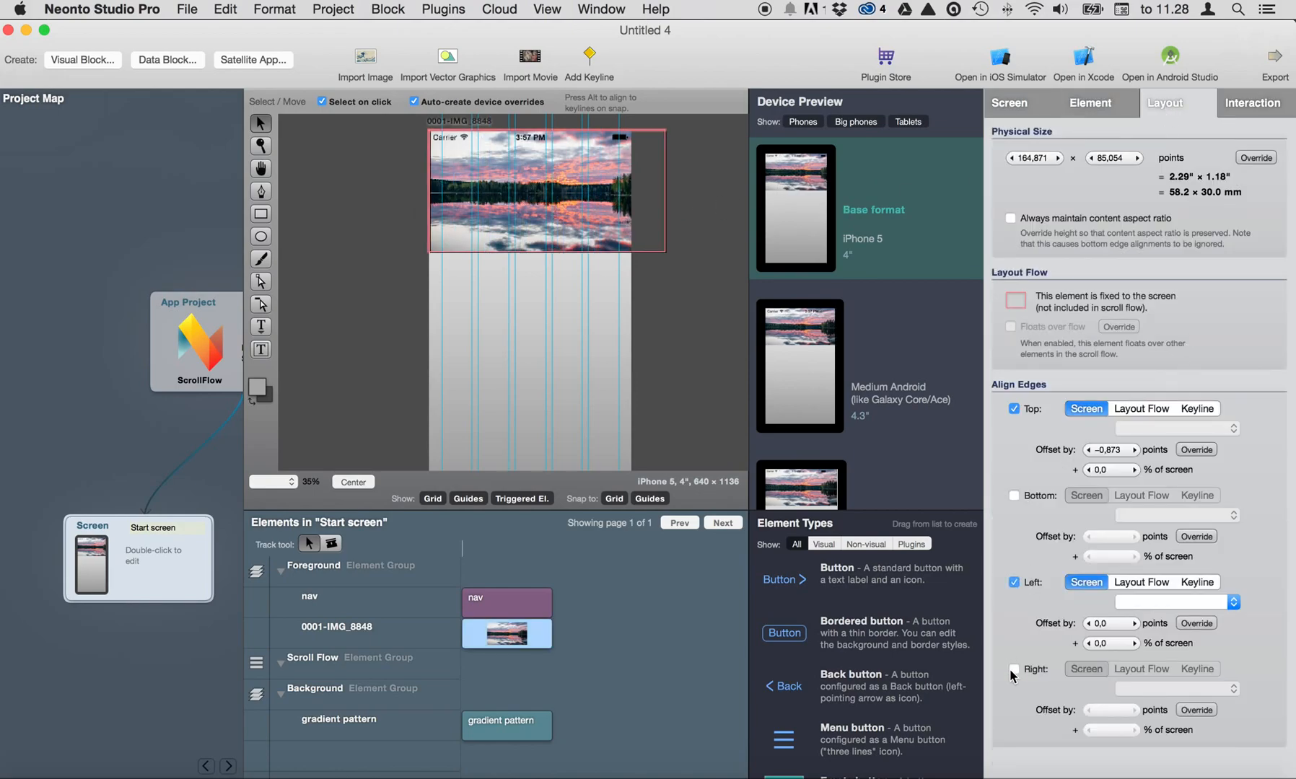
pyautogui.click(1015, 671)
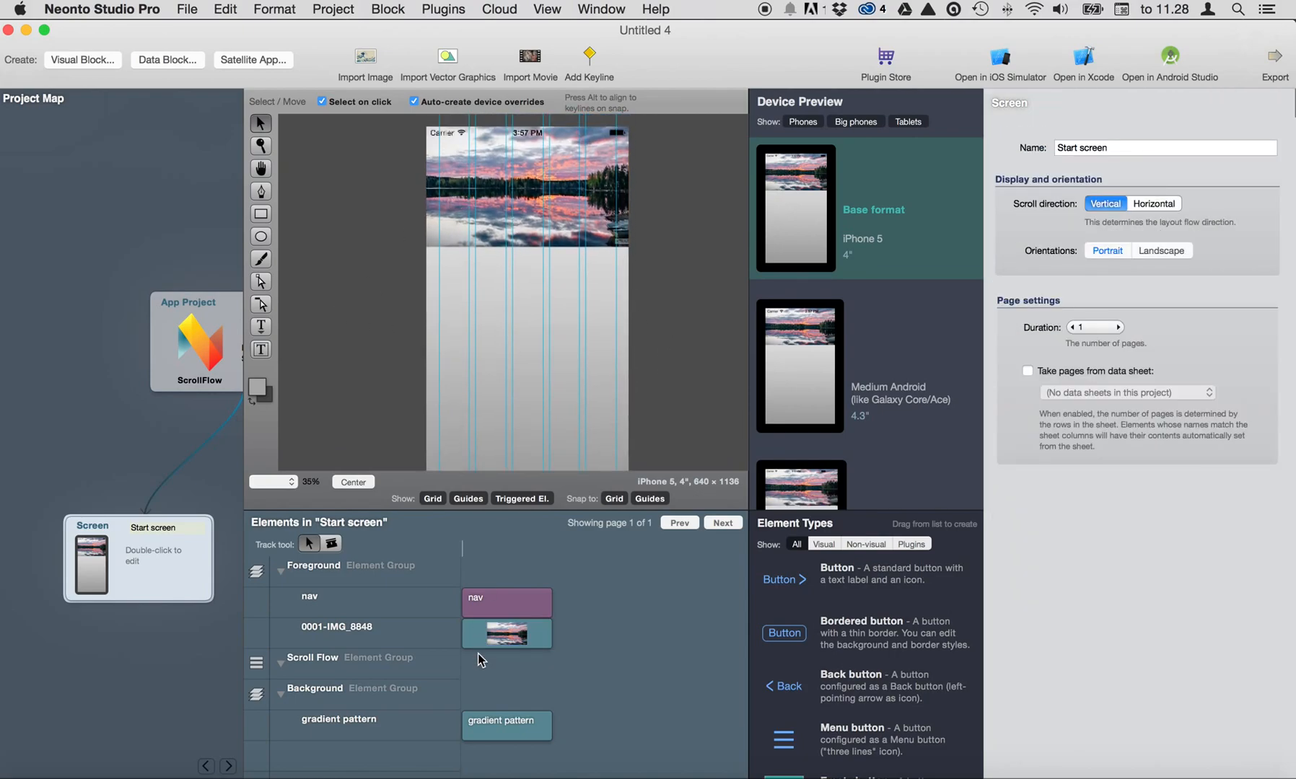
pyautogui.click(506, 726)
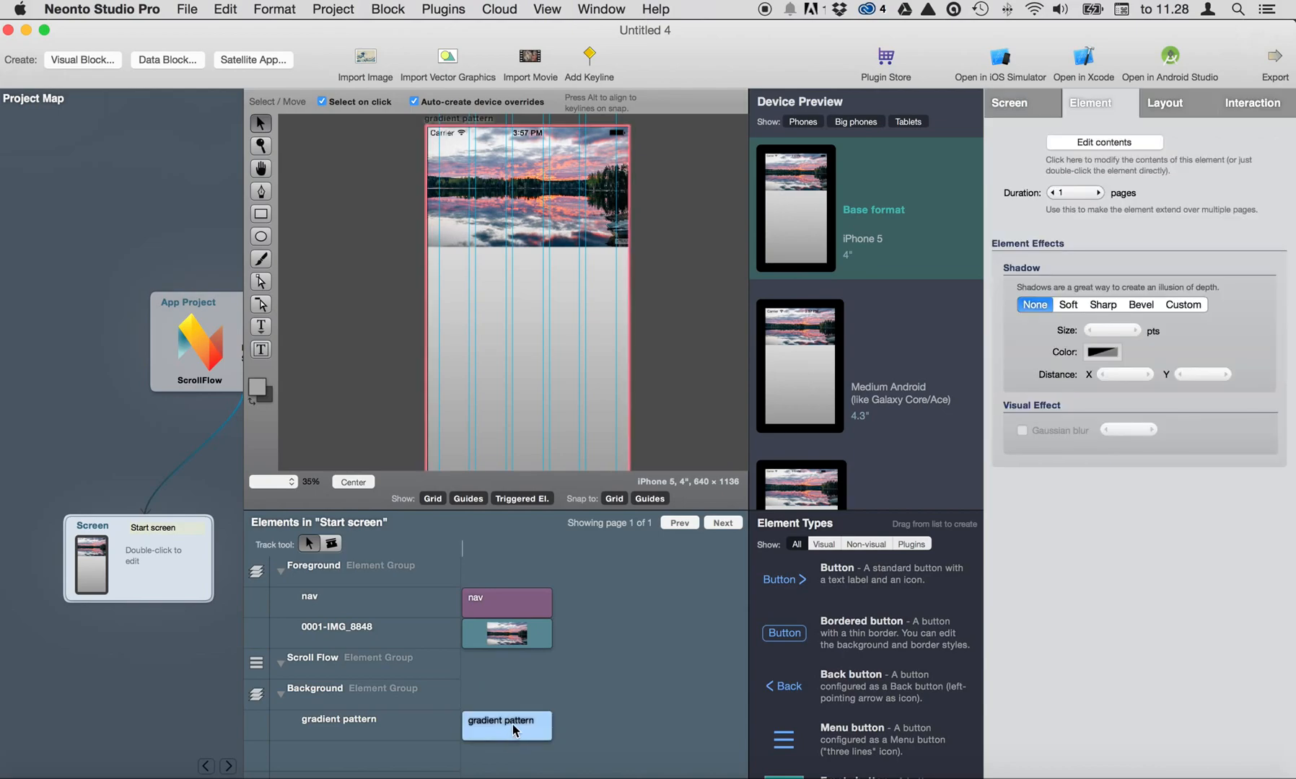
# - Give the gradient pattern's background shape a plain white fill
pyautogui.doubleClick(506, 724)
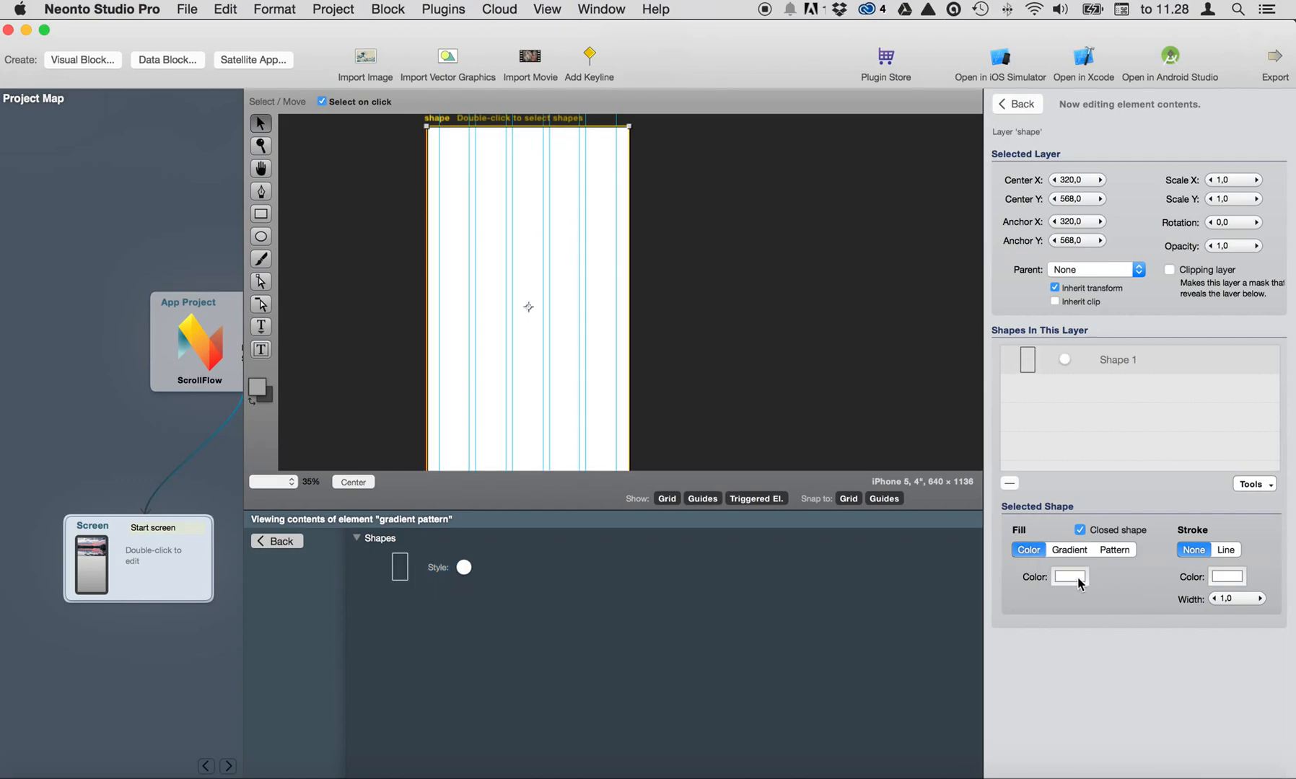
pyautogui.click(1070, 576)
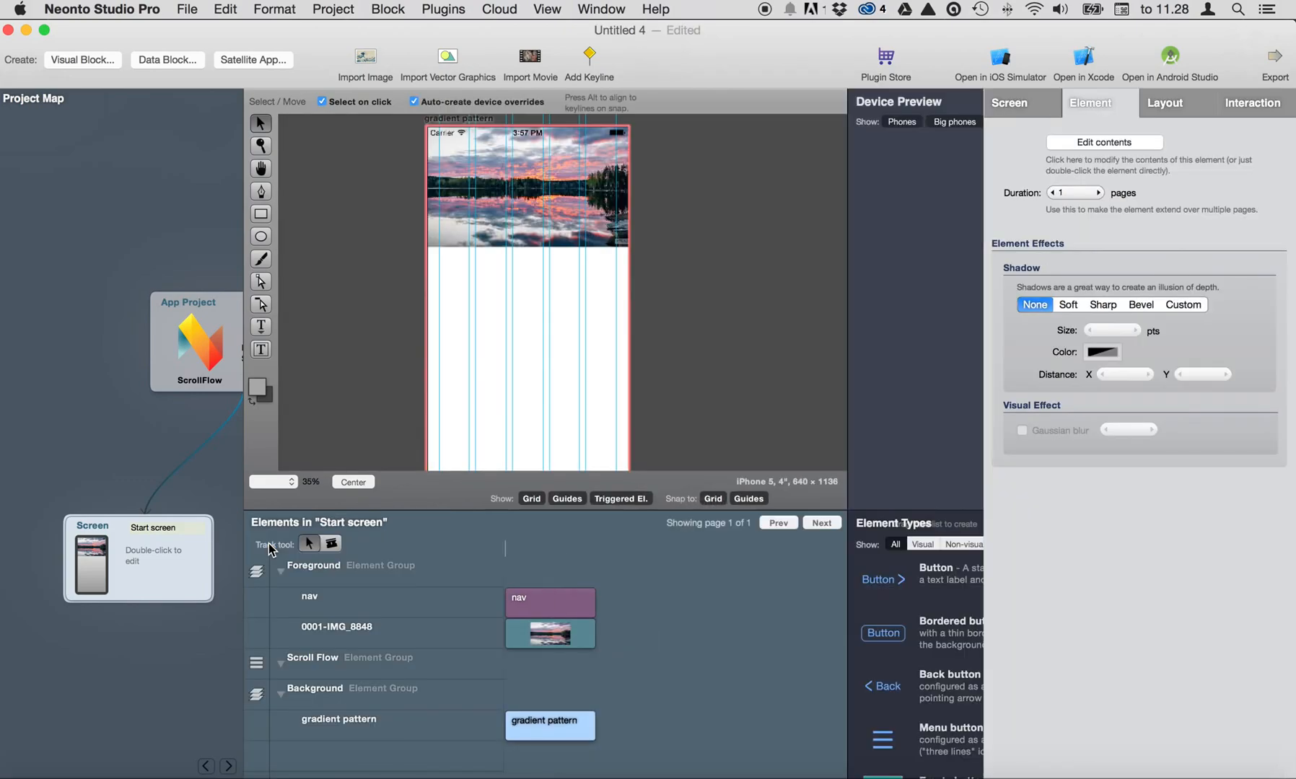
pyautogui.click(1008, 103)
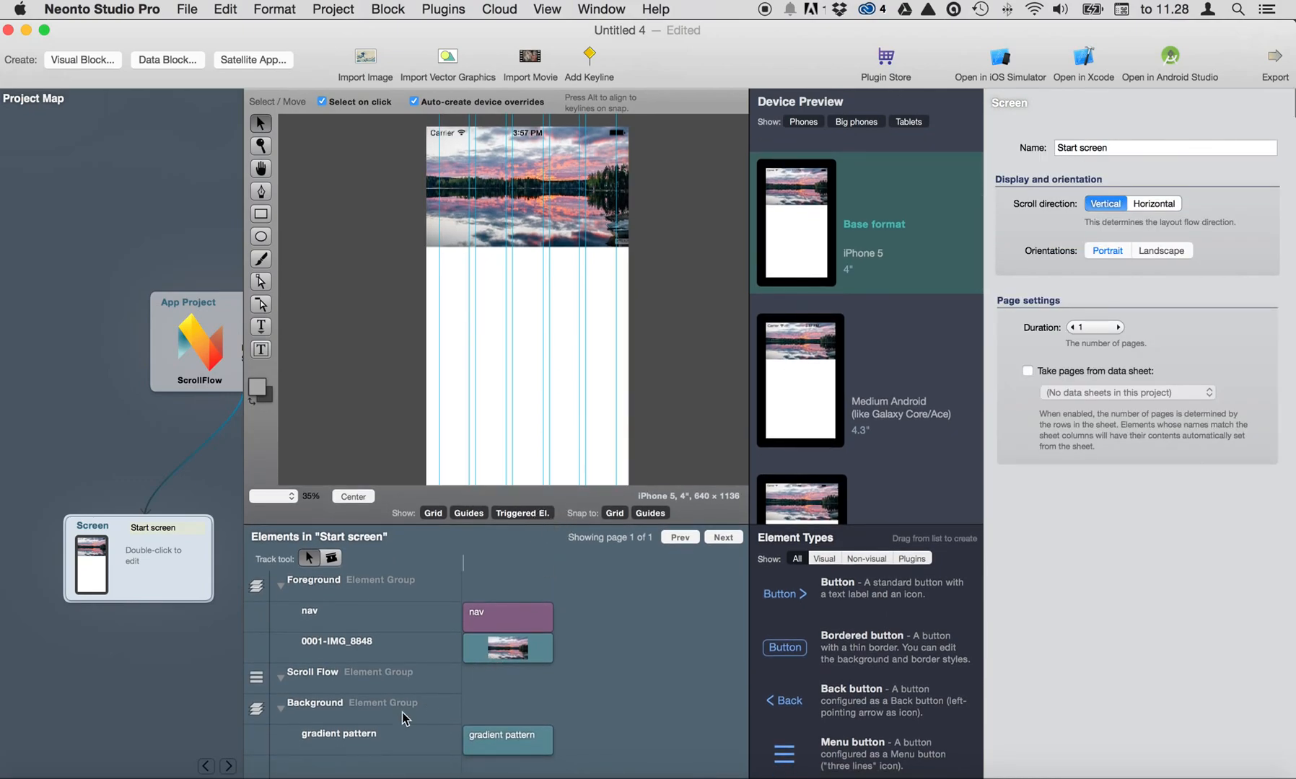
# - Target the Scroll Flow element group so new elements land in it
pyautogui.click(312, 672)
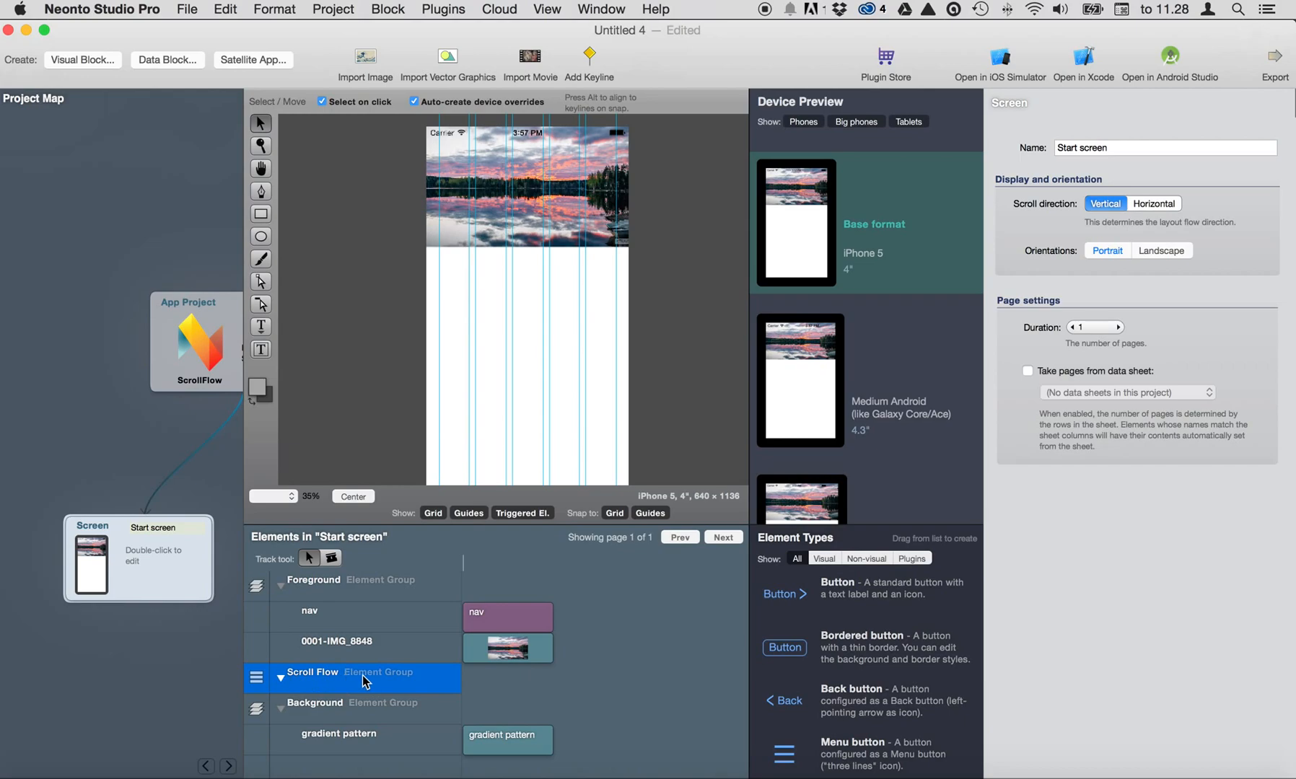
pyautogui.moveTo(407, 685)
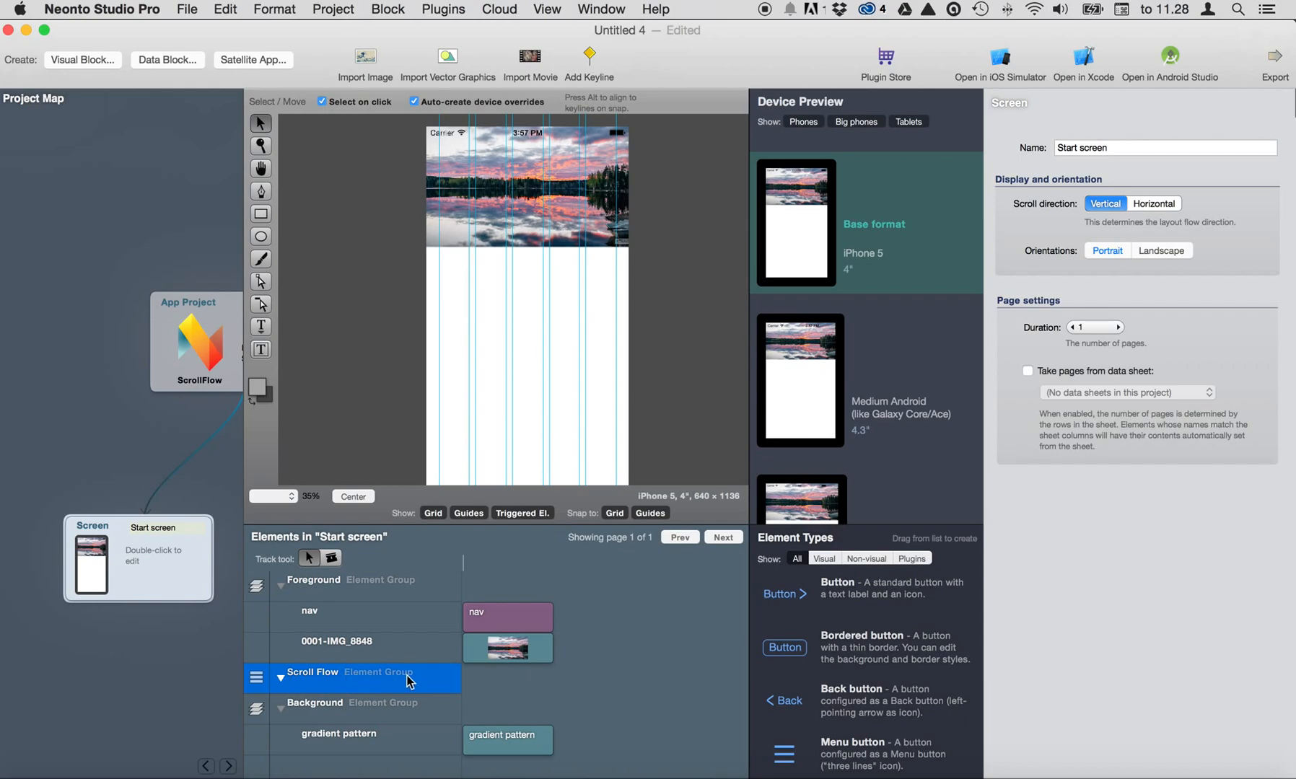
pyautogui.moveTo(417, 684)
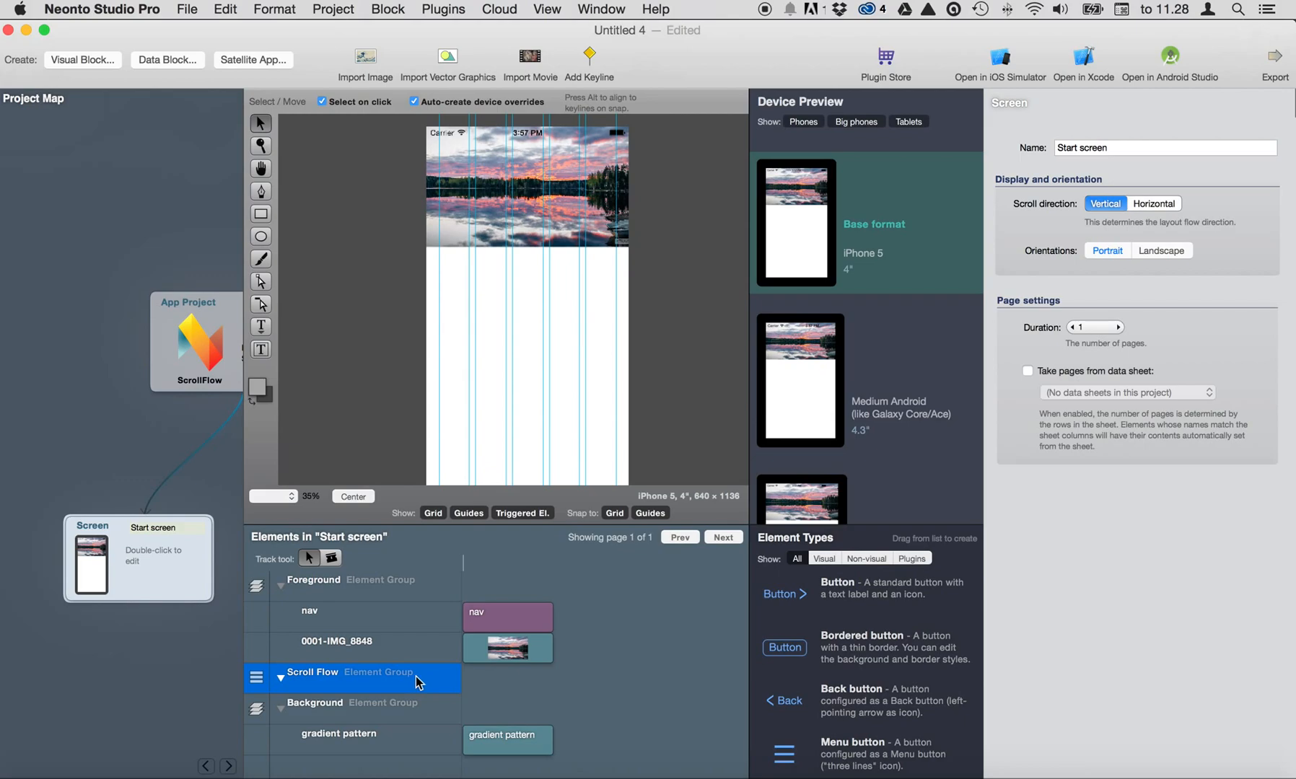
pyautogui.moveTo(821, 708)
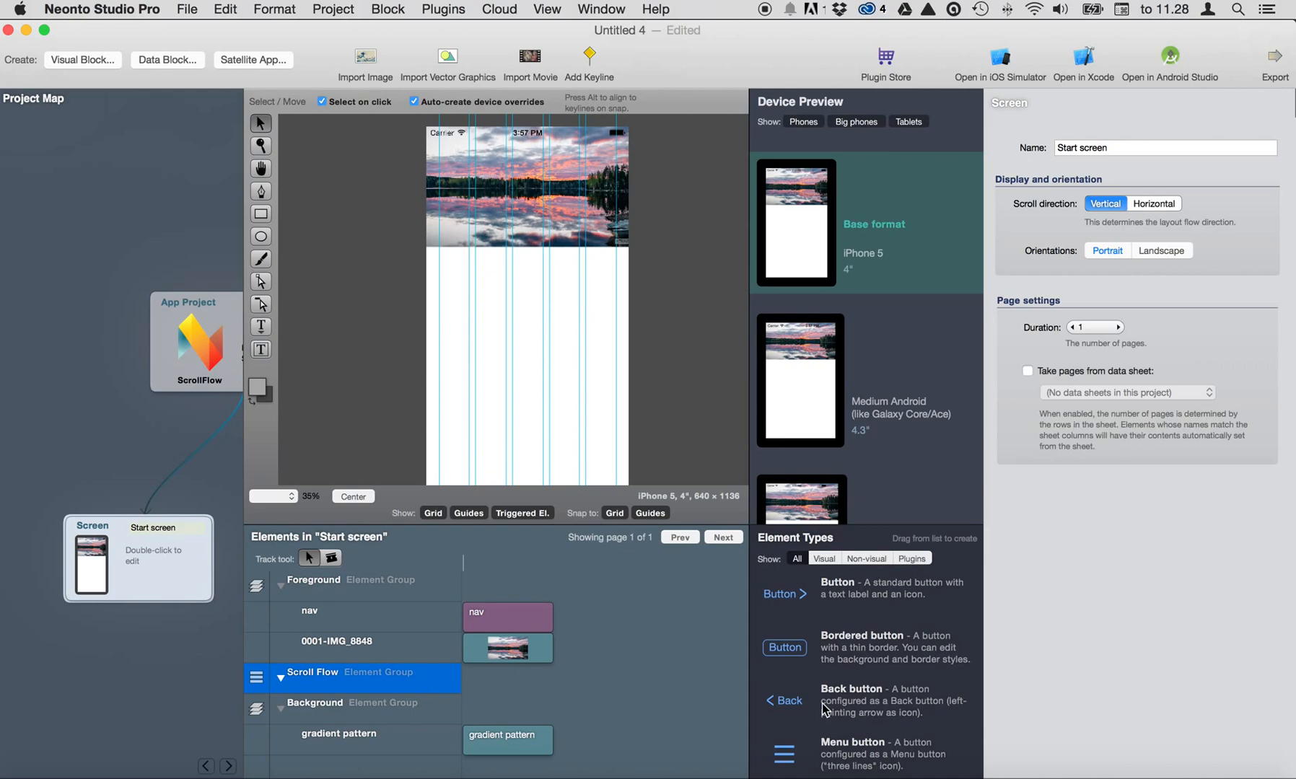
pyautogui.moveTo(658, 127)
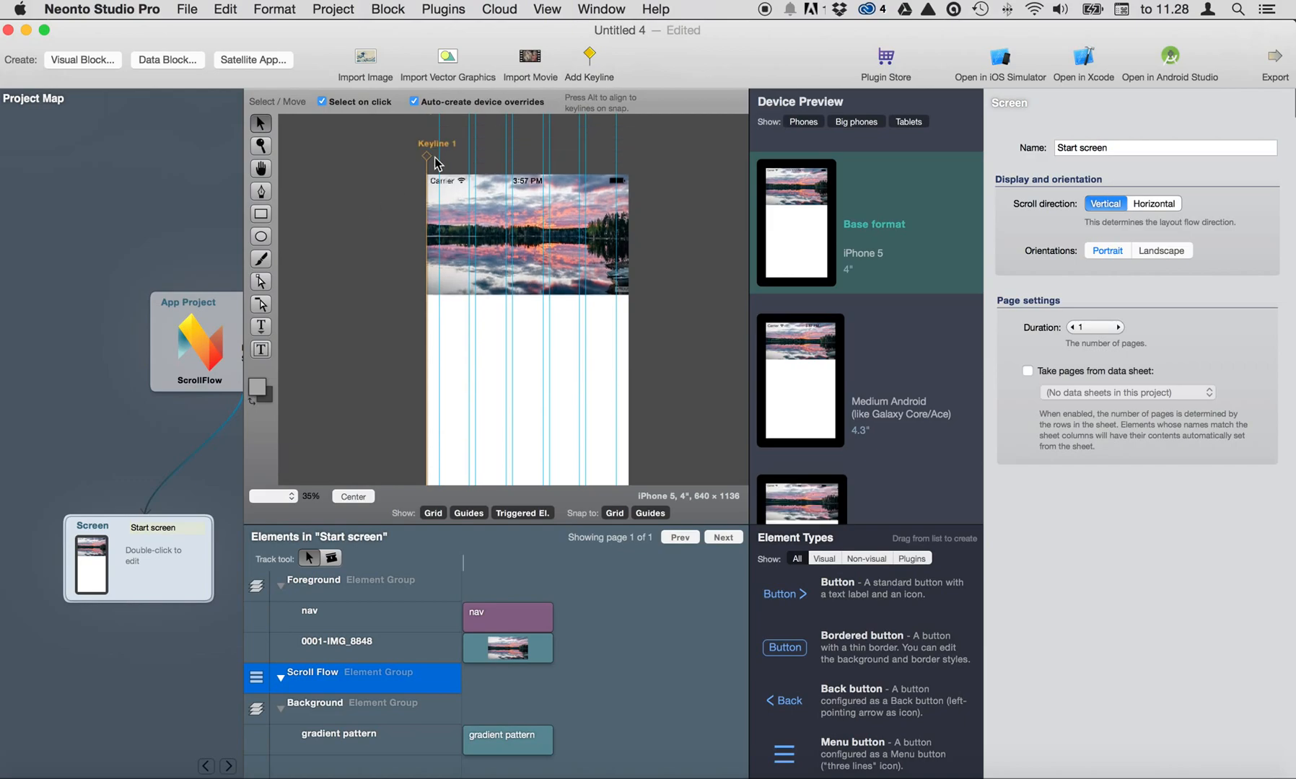
# - Add vertical keylines Keyline Left (9.275 pt) and Keyline Right (132.281 pt) at the side margins
pyautogui.click(427, 156)
pyautogui.write('Keyline Le')
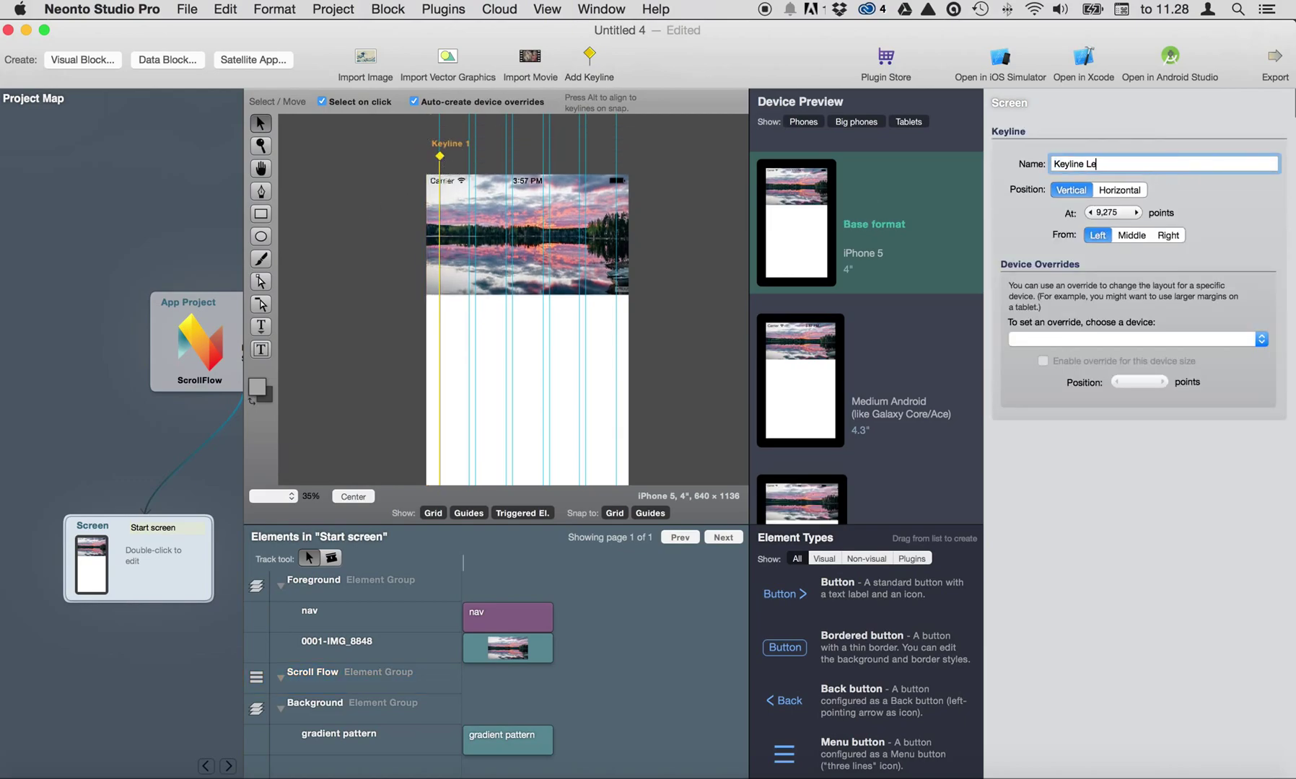
pyautogui.write('ft')
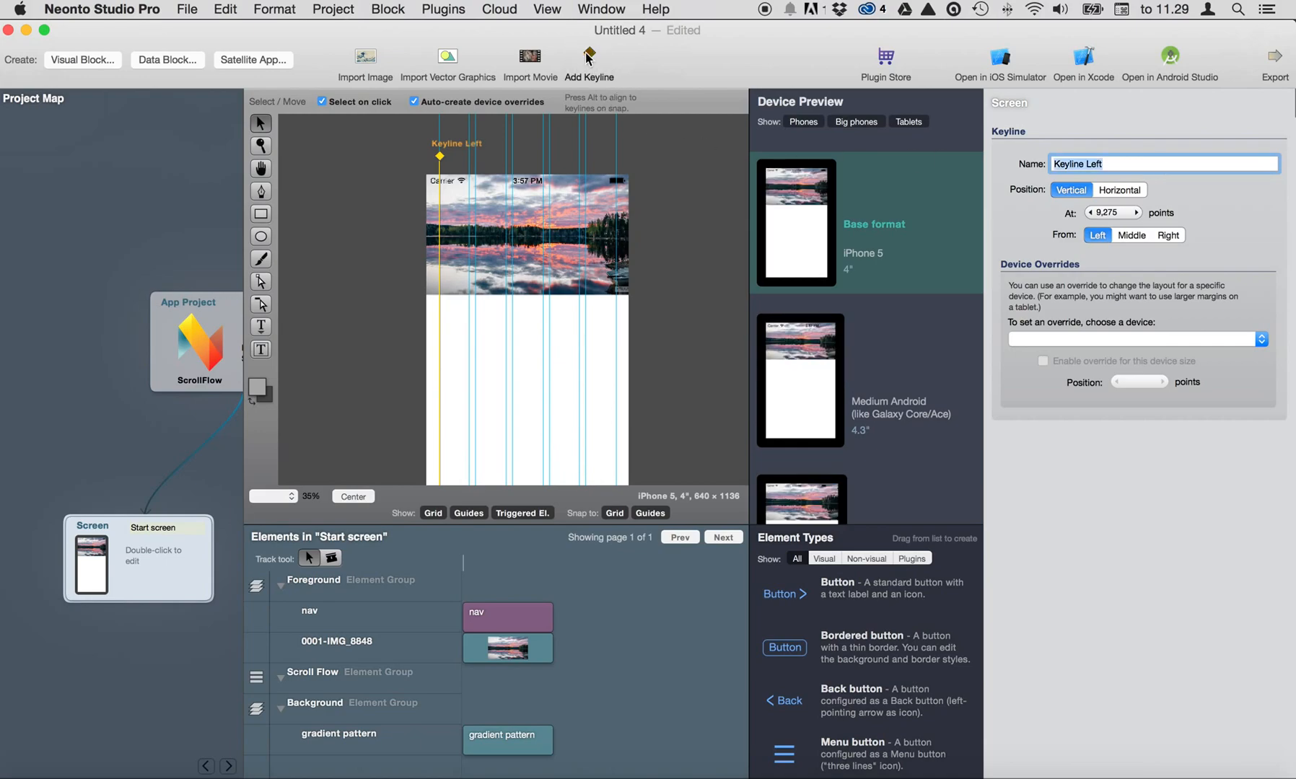
pyautogui.click(589, 60)
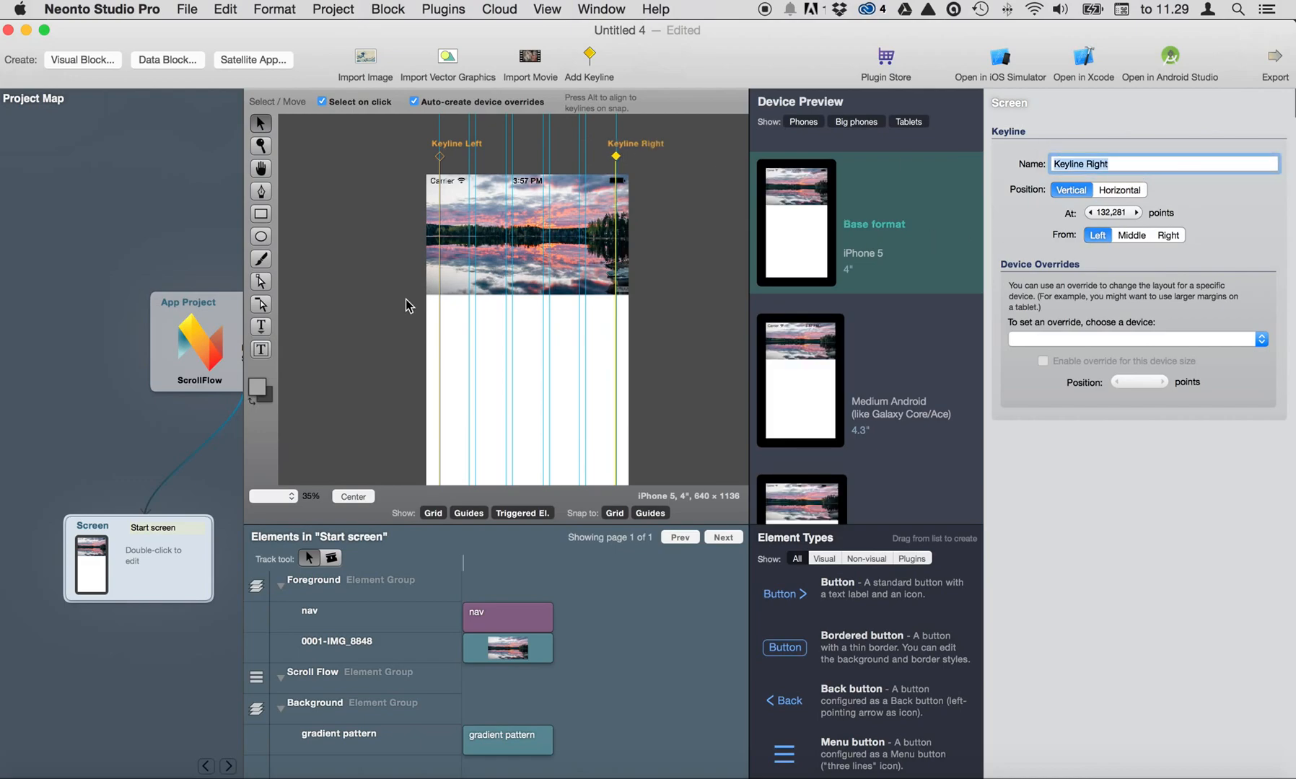
pyautogui.moveTo(274, 341)
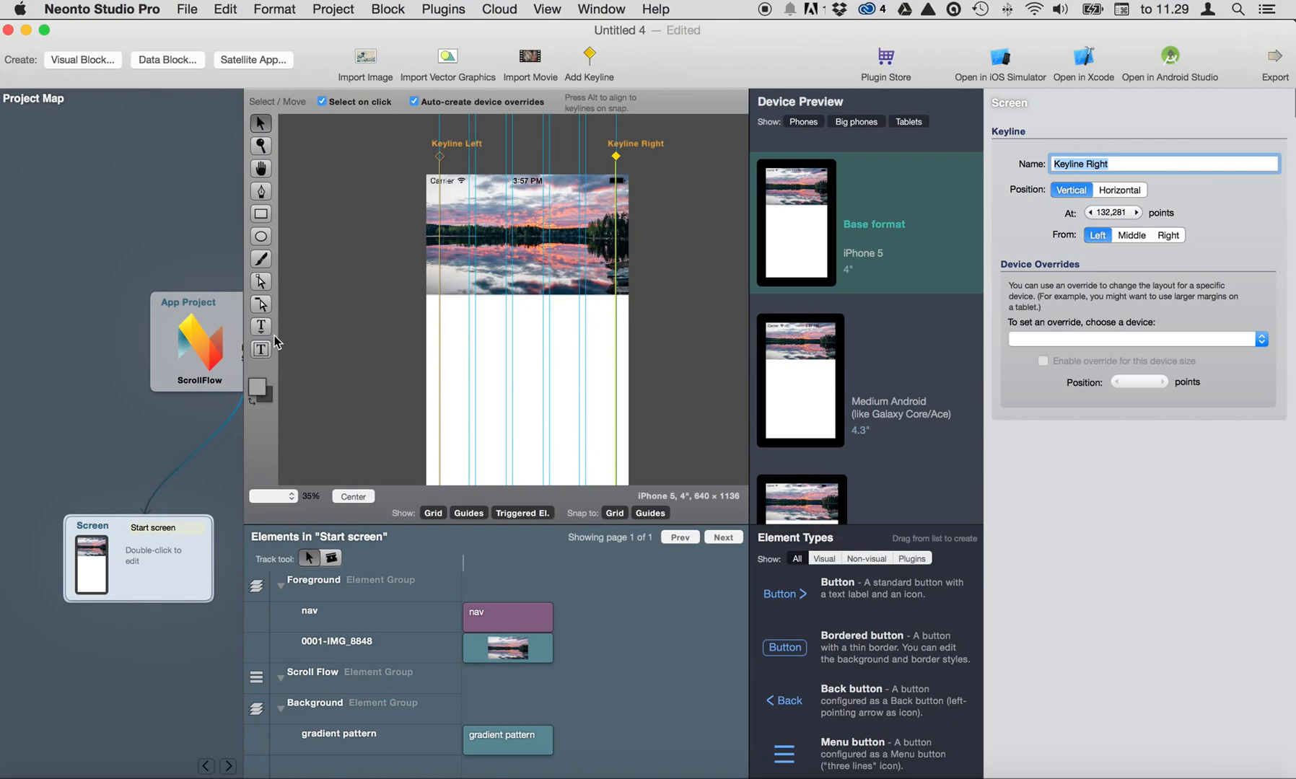
pyautogui.moveTo(308, 326)
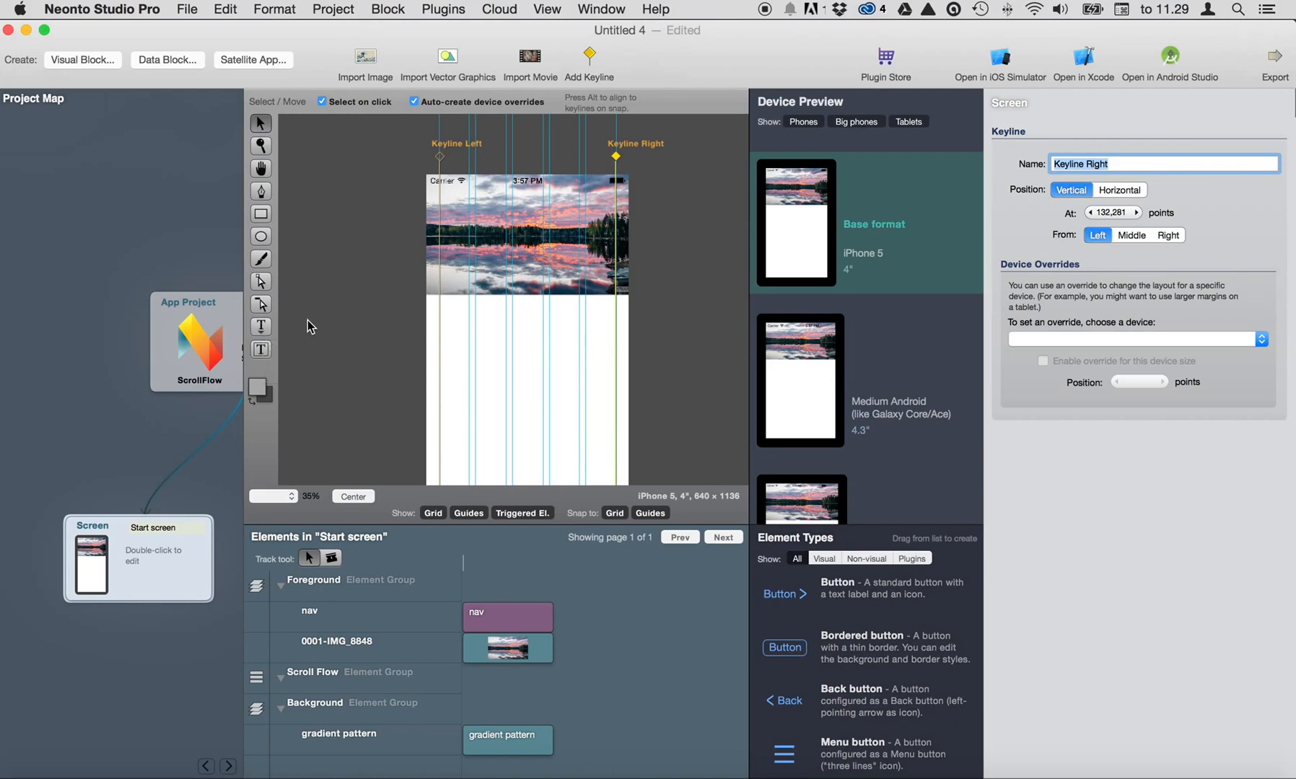
pyautogui.moveTo(279, 351)
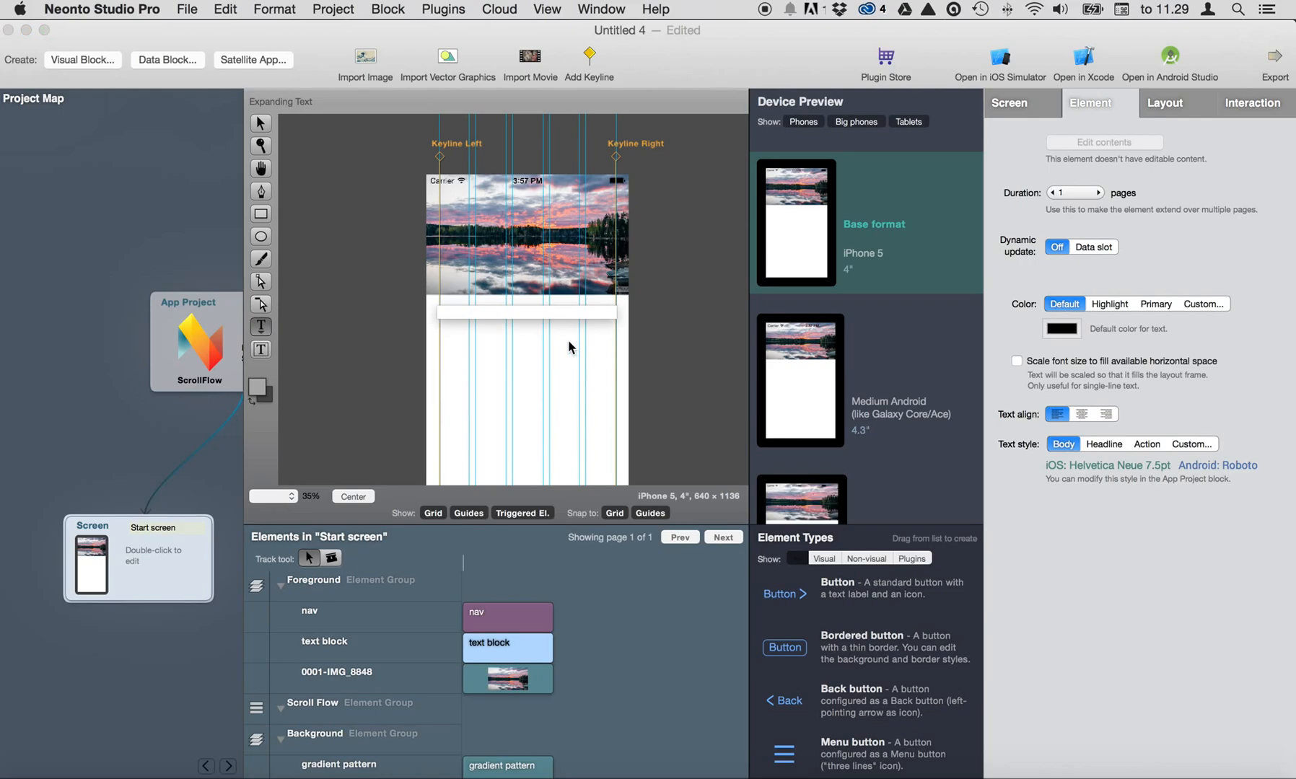
# - Add a Finland text block with left and right edges aligned to Keyline Left and Keyline Right
pyautogui.write('Finni')
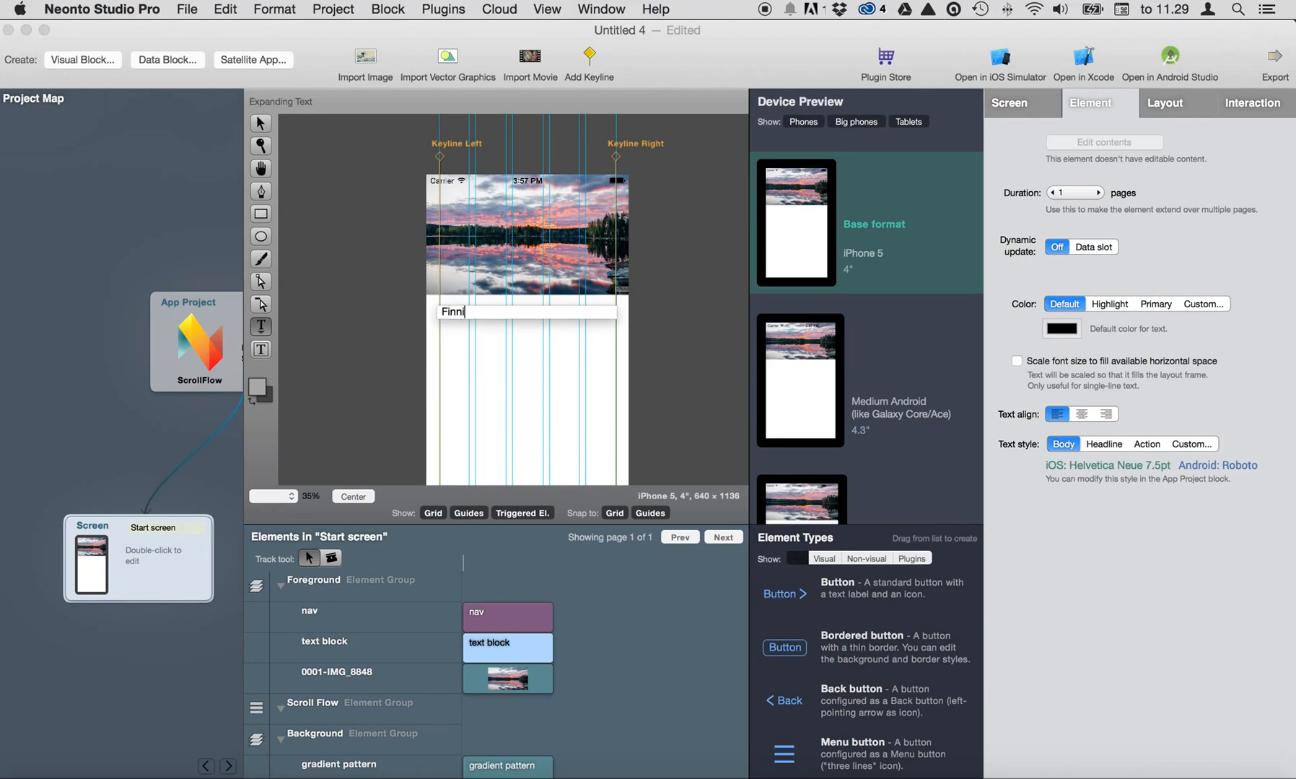
pyautogui.write('land')
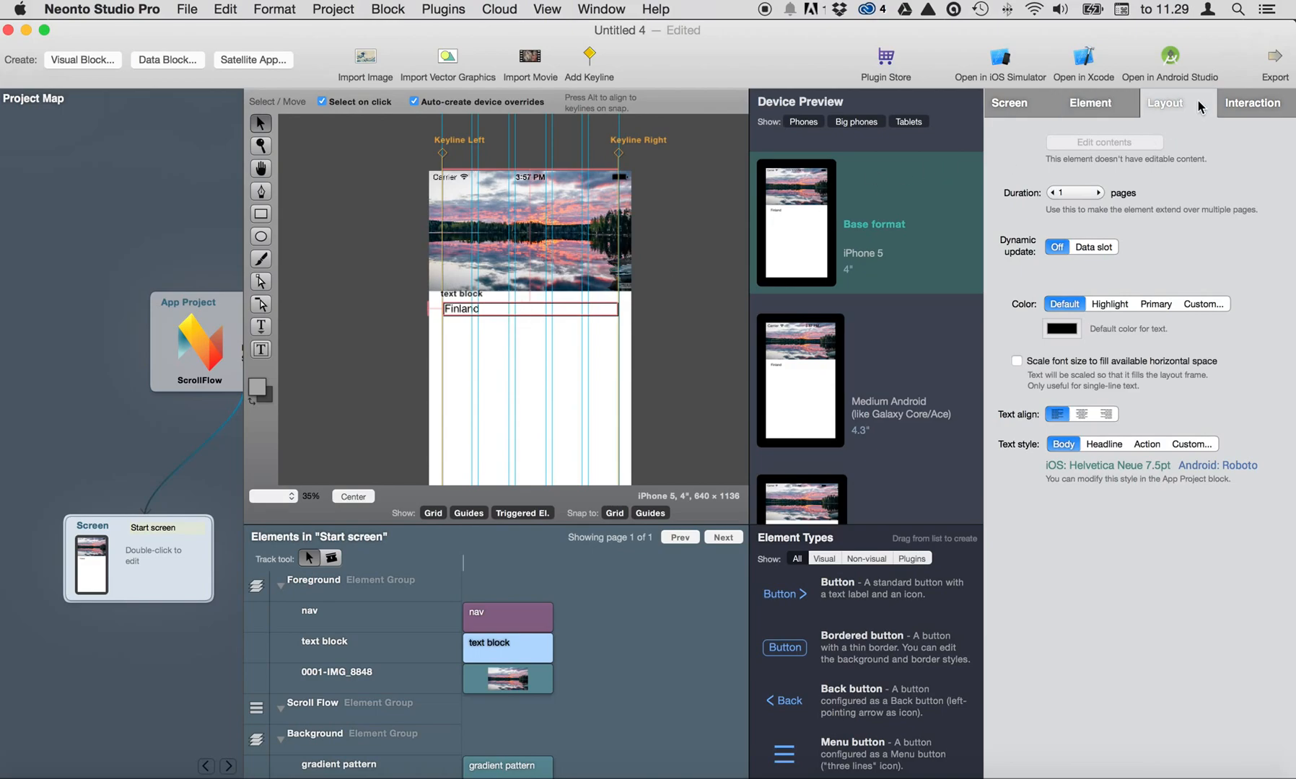
pyautogui.click(1163, 103)
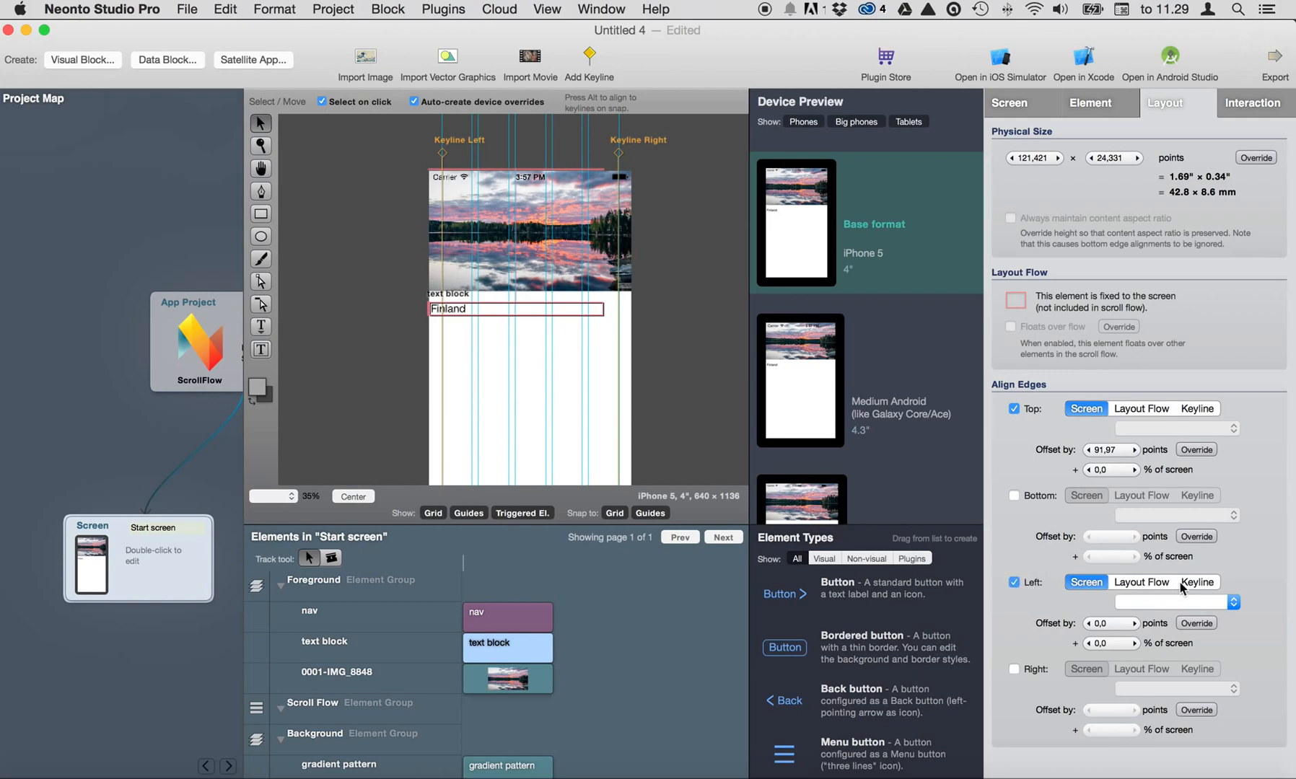
pyautogui.click(1196, 582)
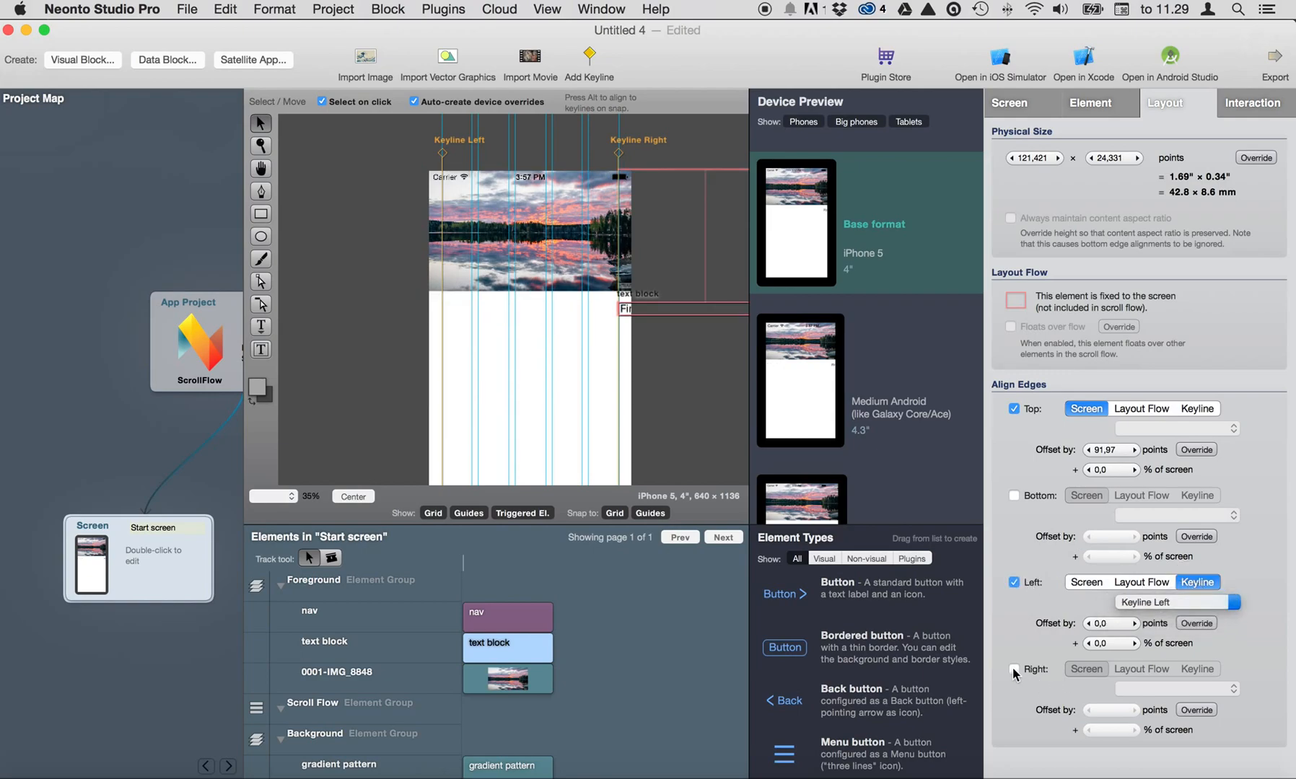
pyautogui.click(1197, 668)
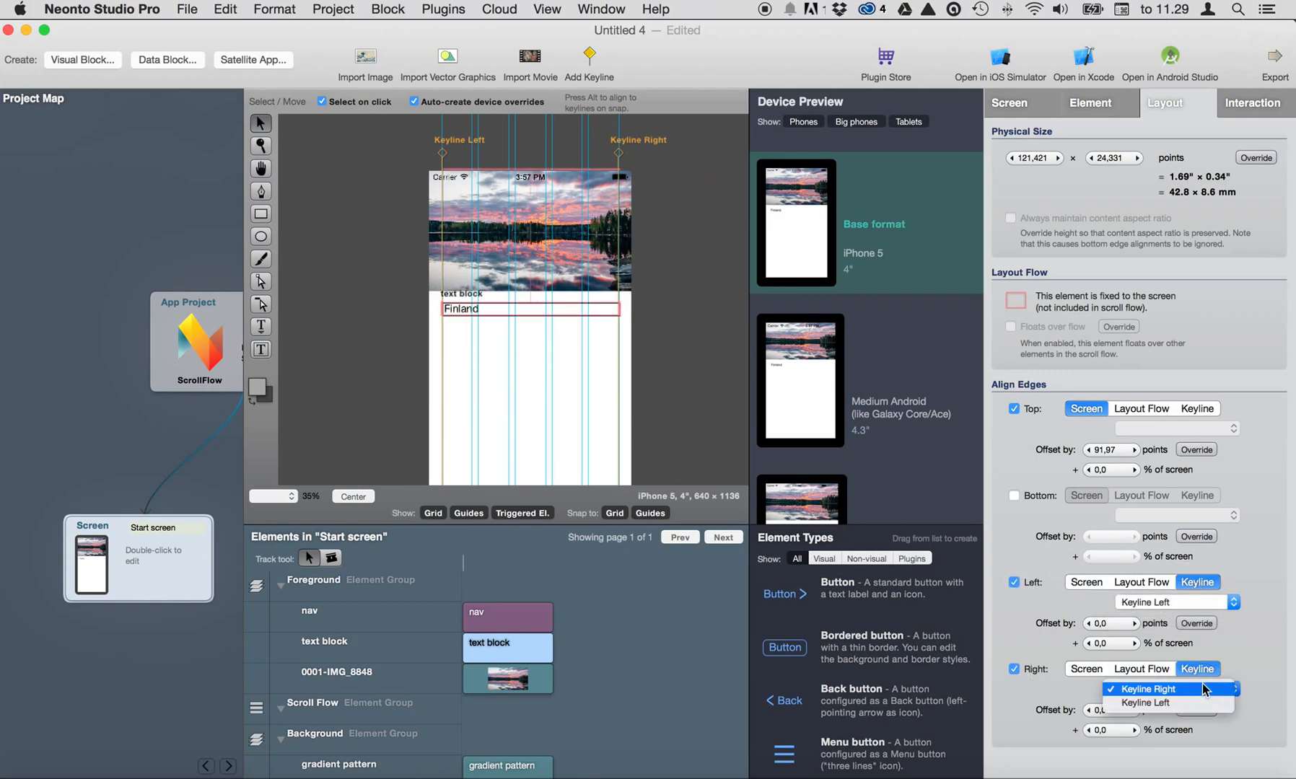
pyautogui.click(1150, 689)
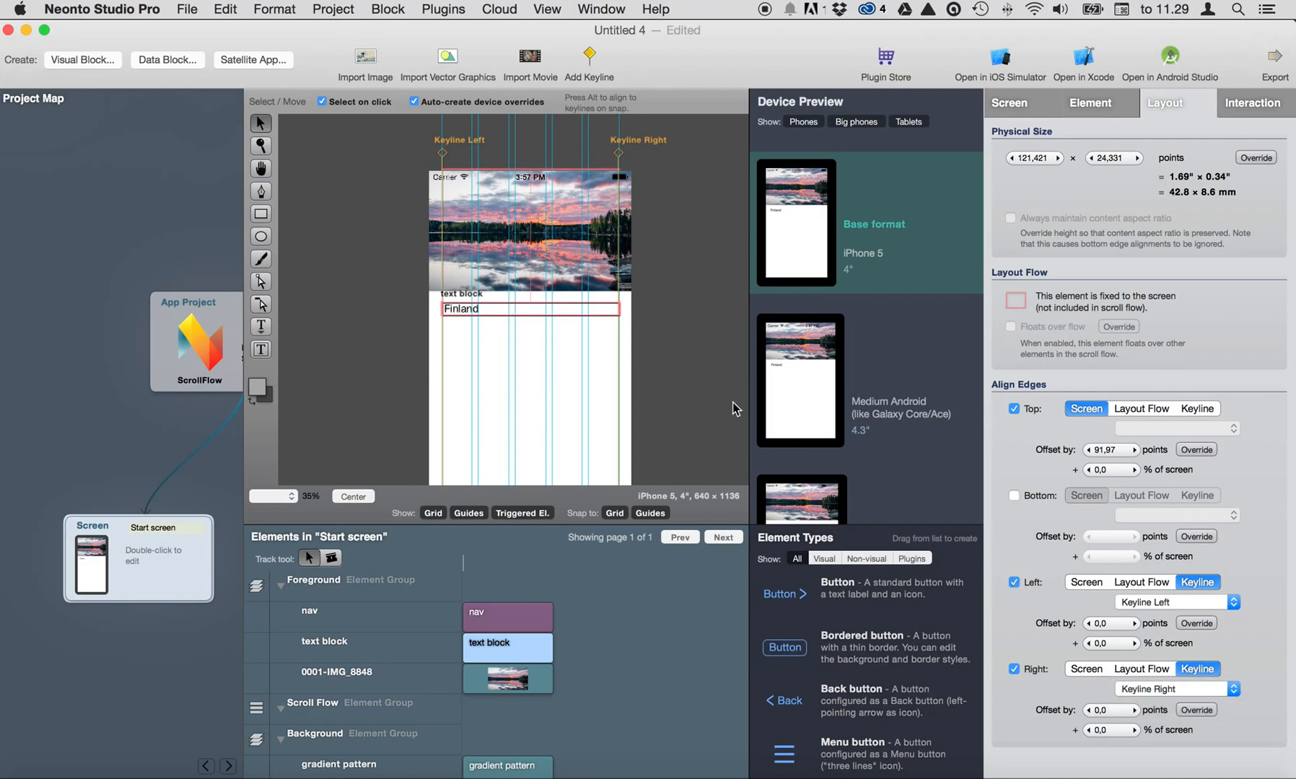
# - Give the Finland title a custom text style in La Belle Aurore at 13.5 pt
pyautogui.click(1090, 104)
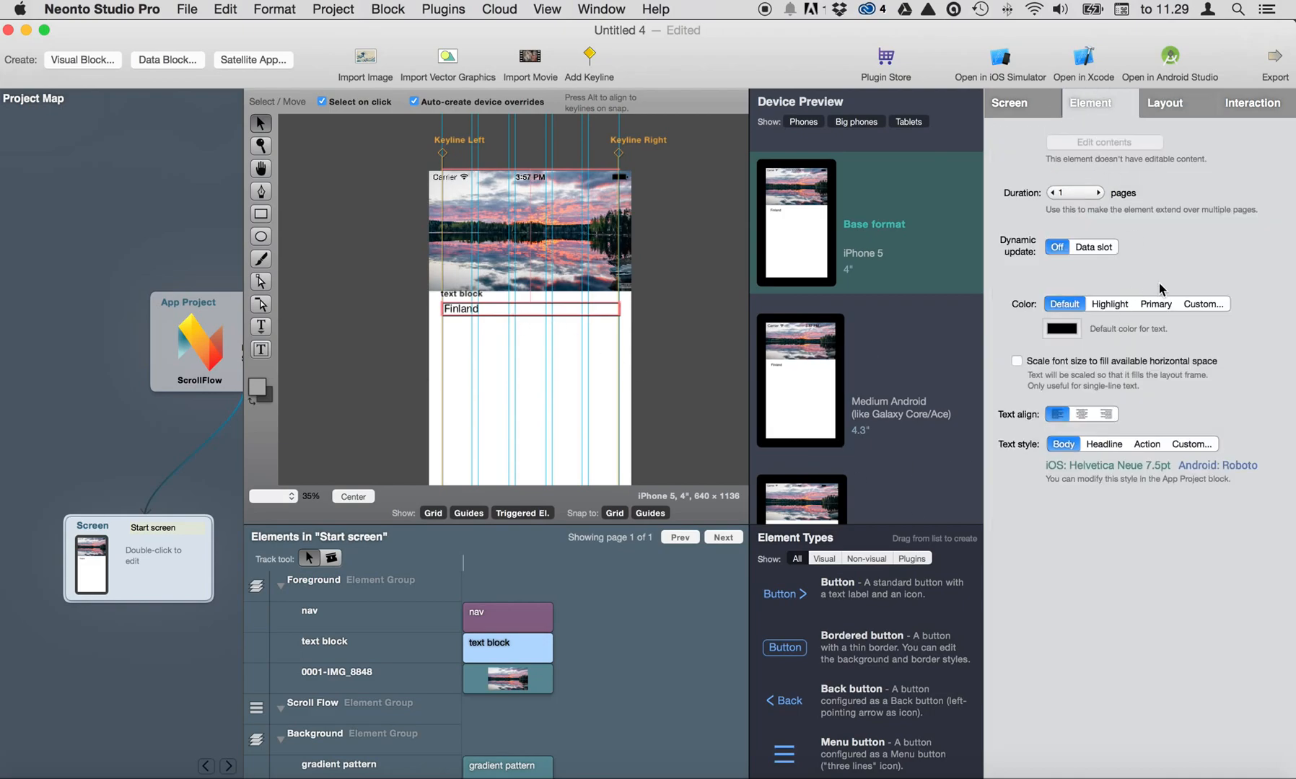
pyautogui.click(1192, 444)
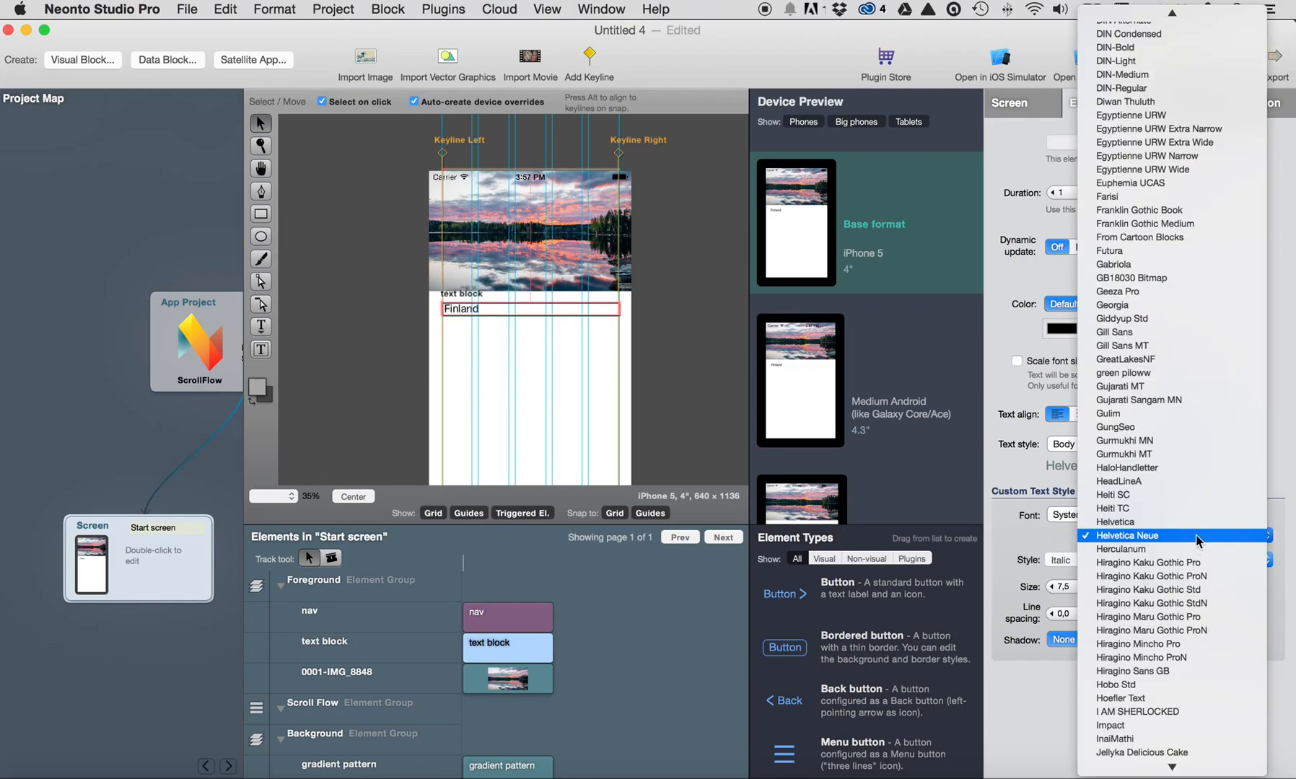
pyautogui.scroll(-3)
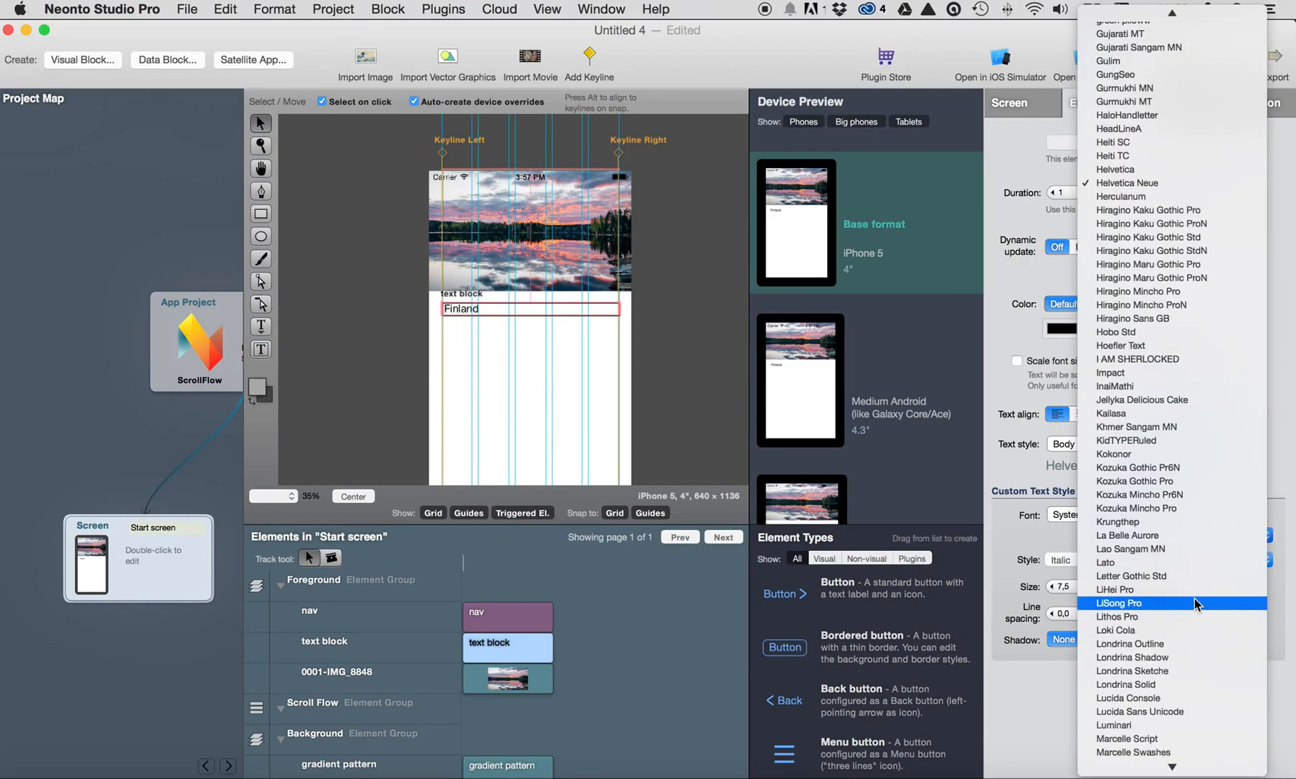
pyautogui.moveTo(1124, 535)
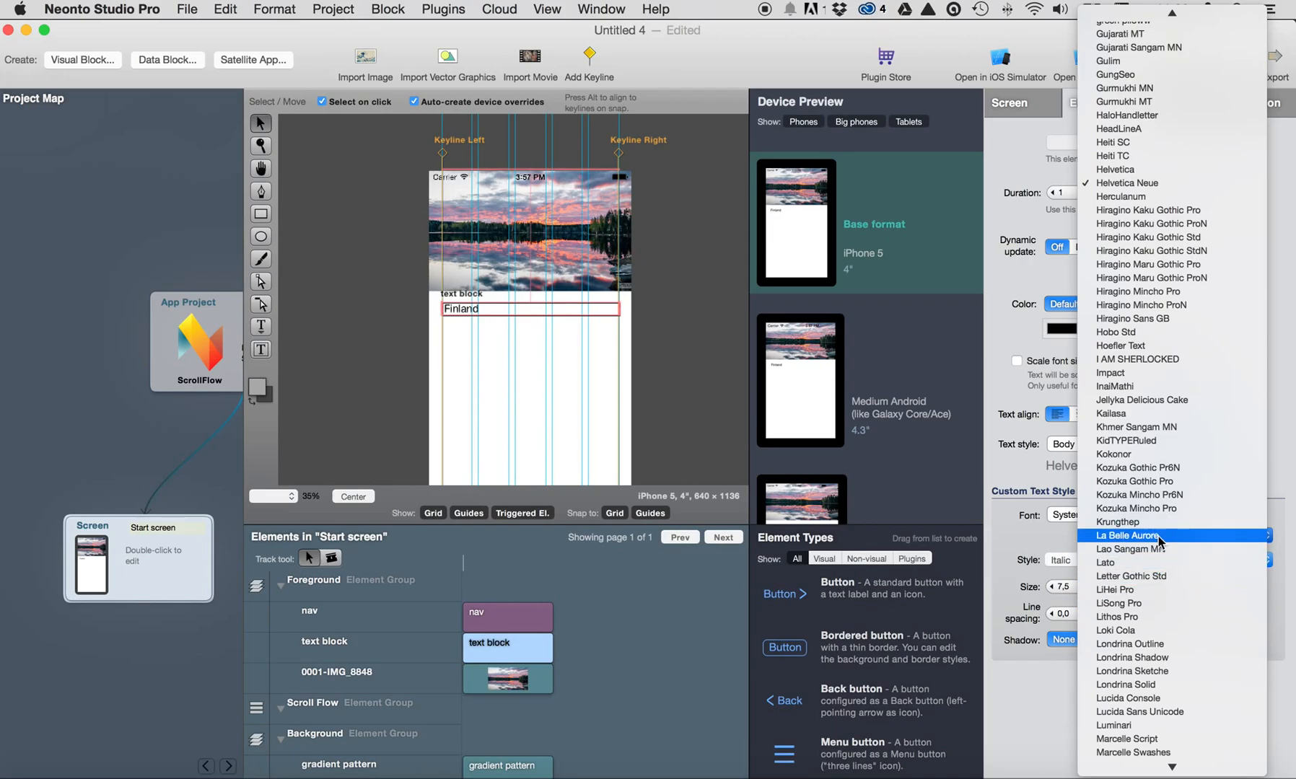
pyautogui.click(1124, 536)
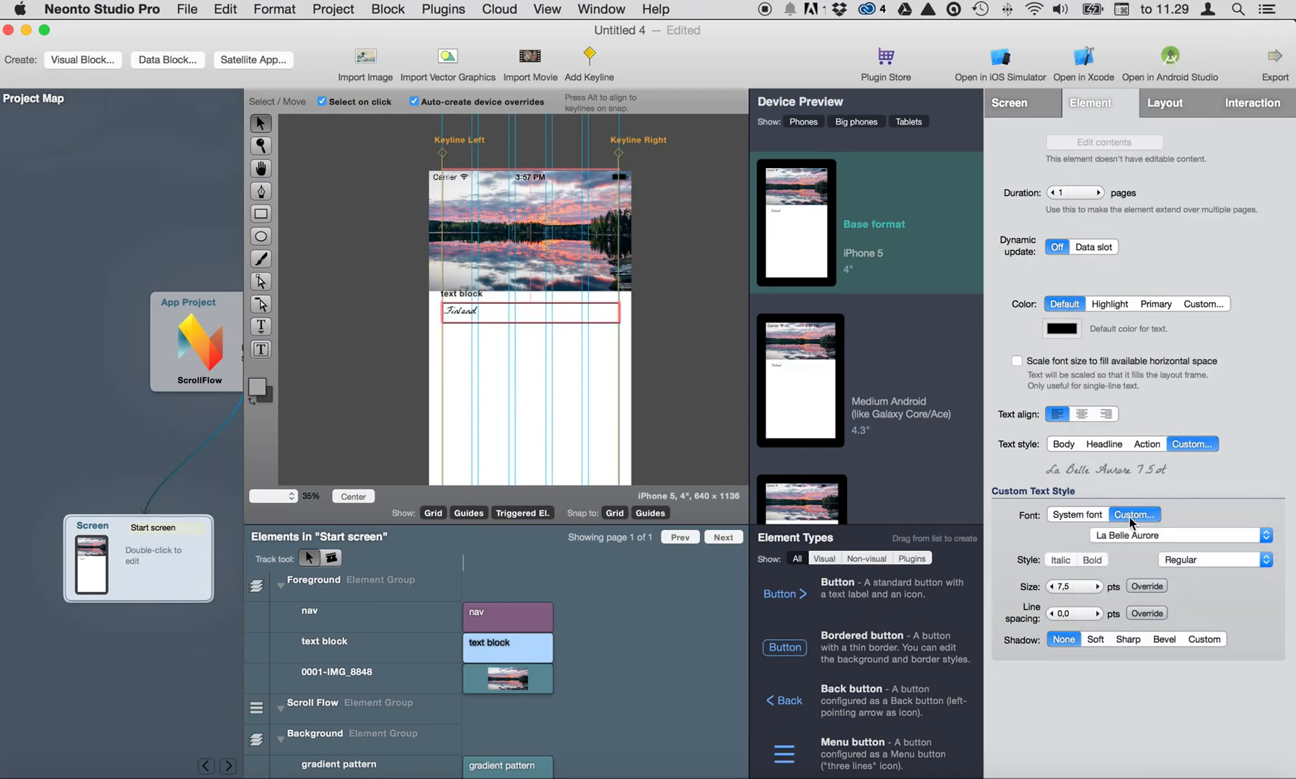
pyautogui.click(1089, 588)
pyautogui.write('13,5')
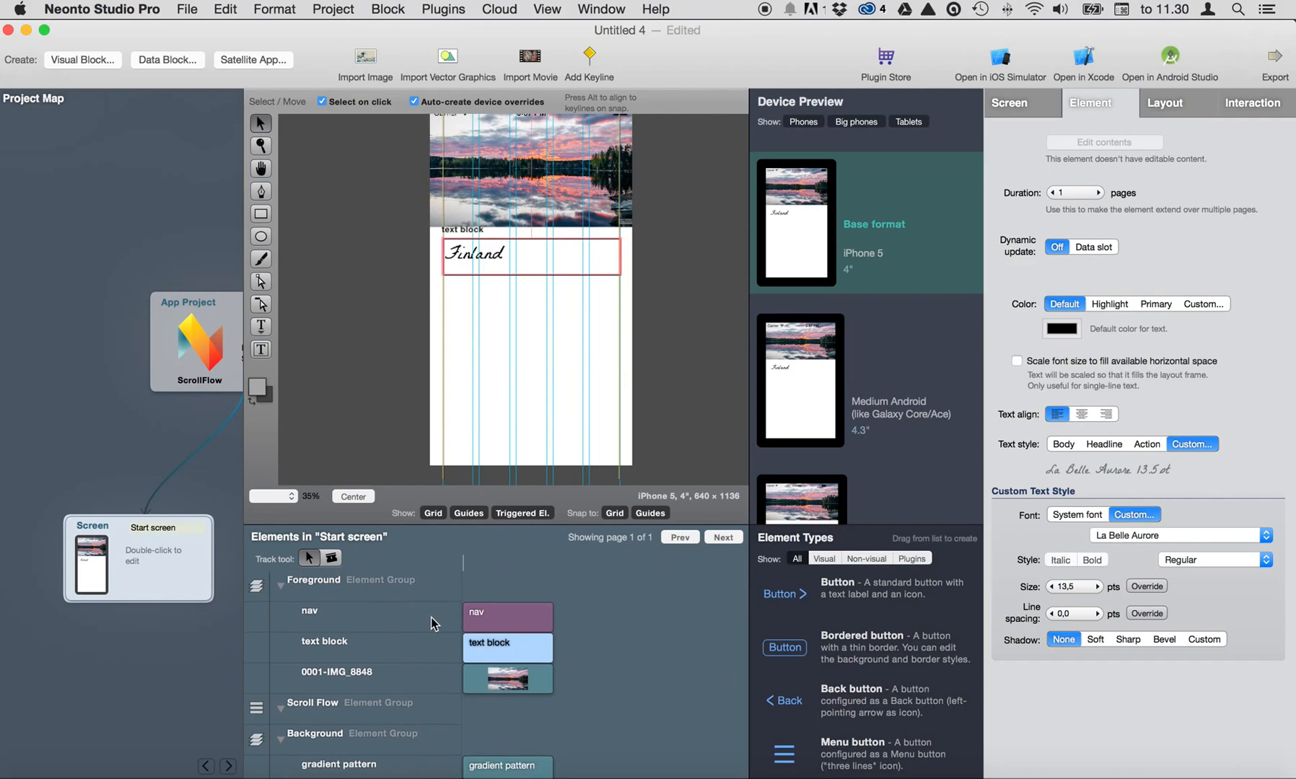
# - Drag the Finland text block from the Foreground group into the Scroll Flow group
pyautogui.click(324, 641)
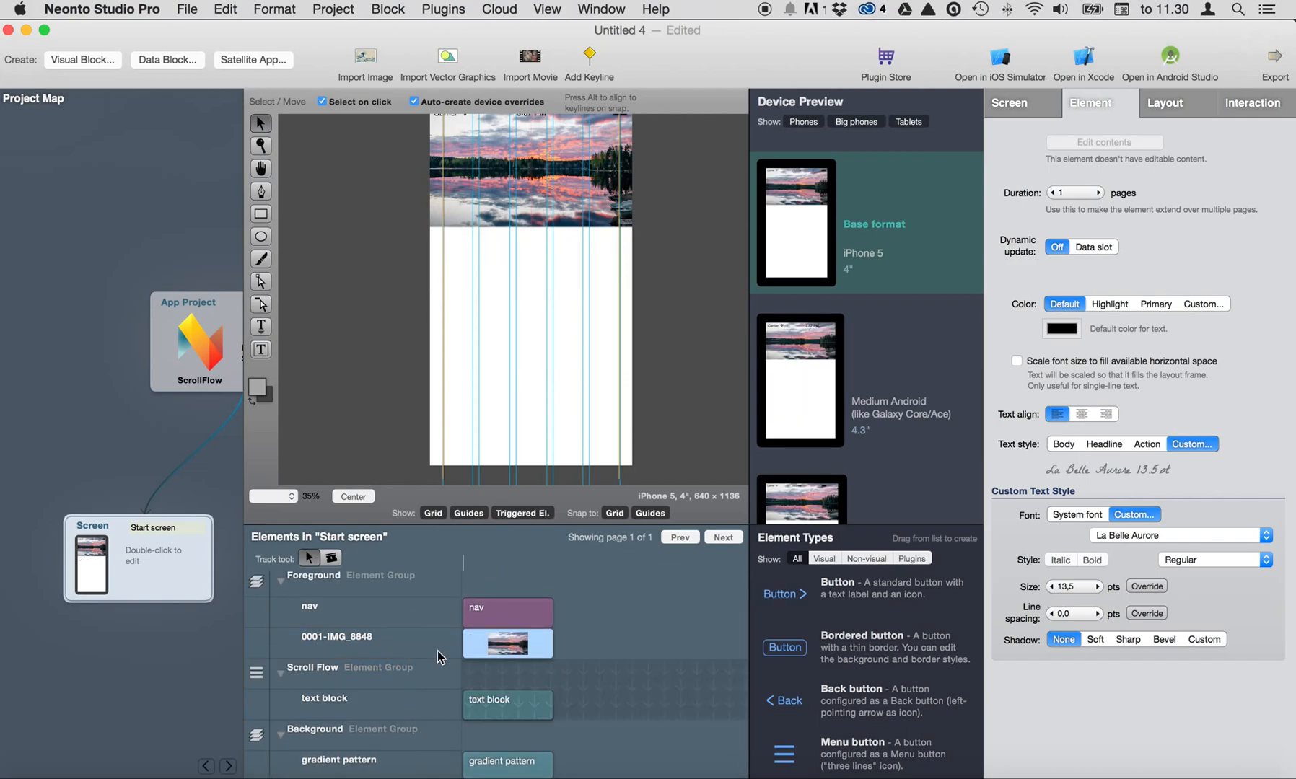
pyautogui.moveTo(669, 296)
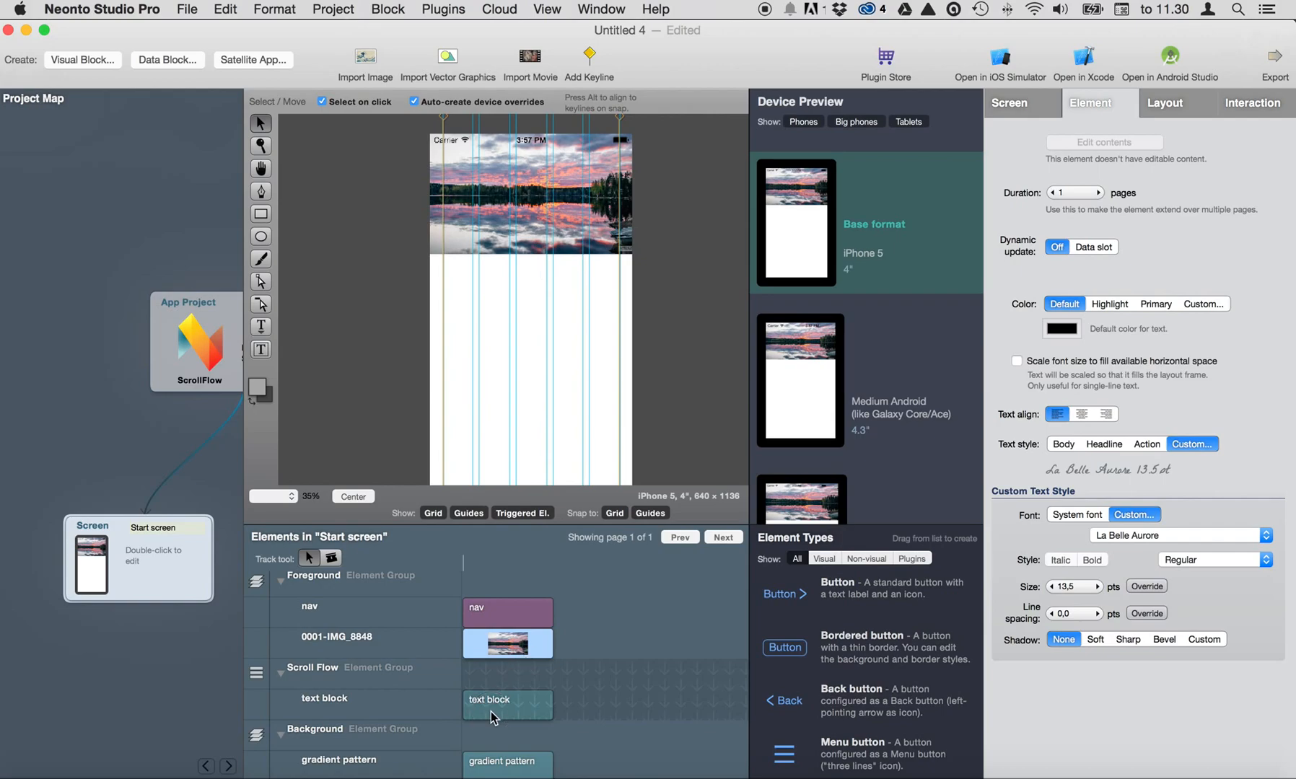
pyautogui.click(508, 705)
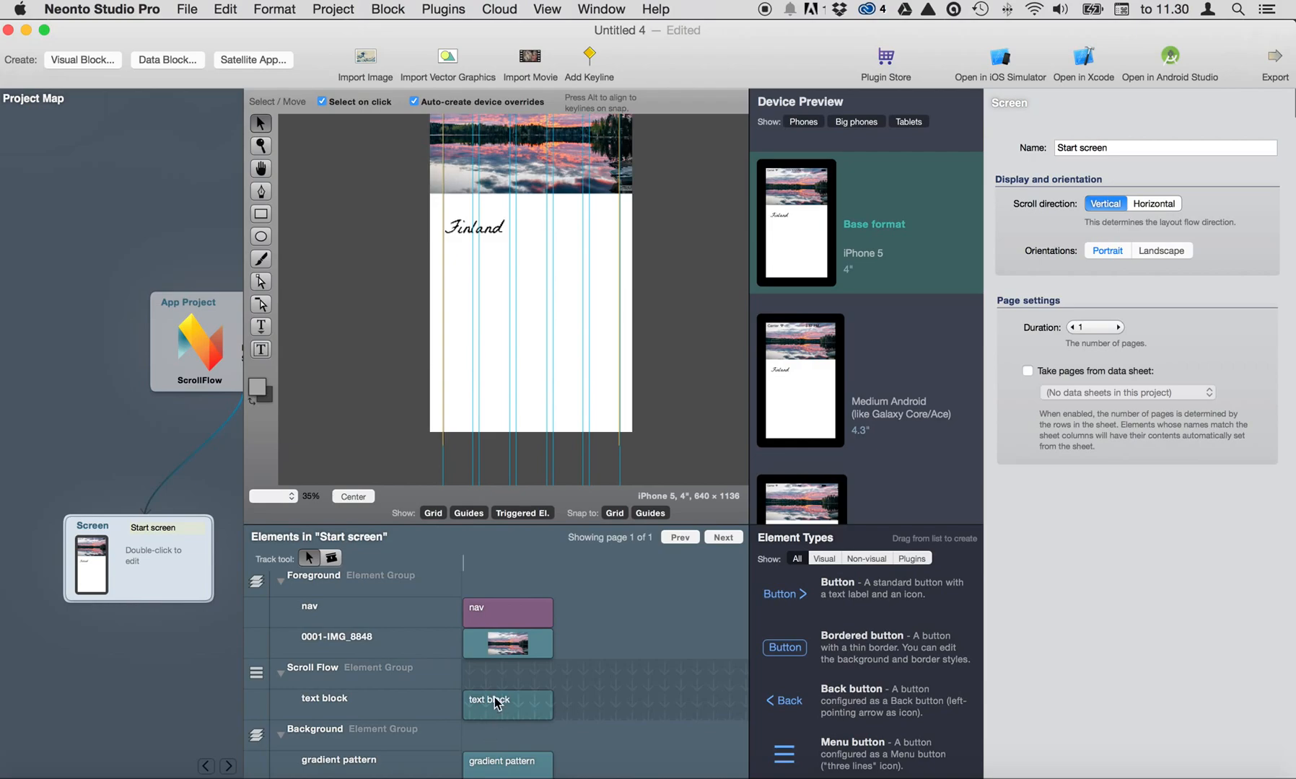
pyautogui.moveTo(446, 692)
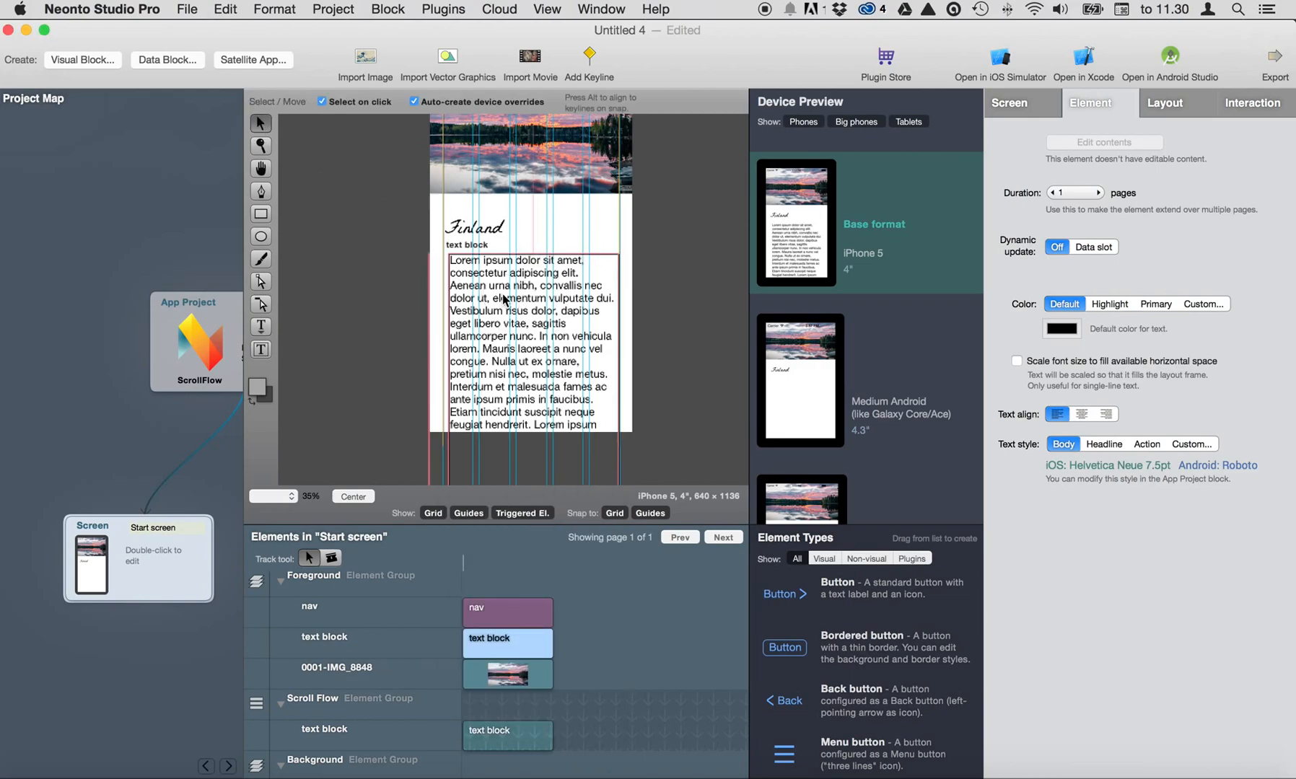
# - Align the lorem ipsum paragraph's left and right edges to Keyline Left and Keyline Right
pyautogui.click(1165, 102)
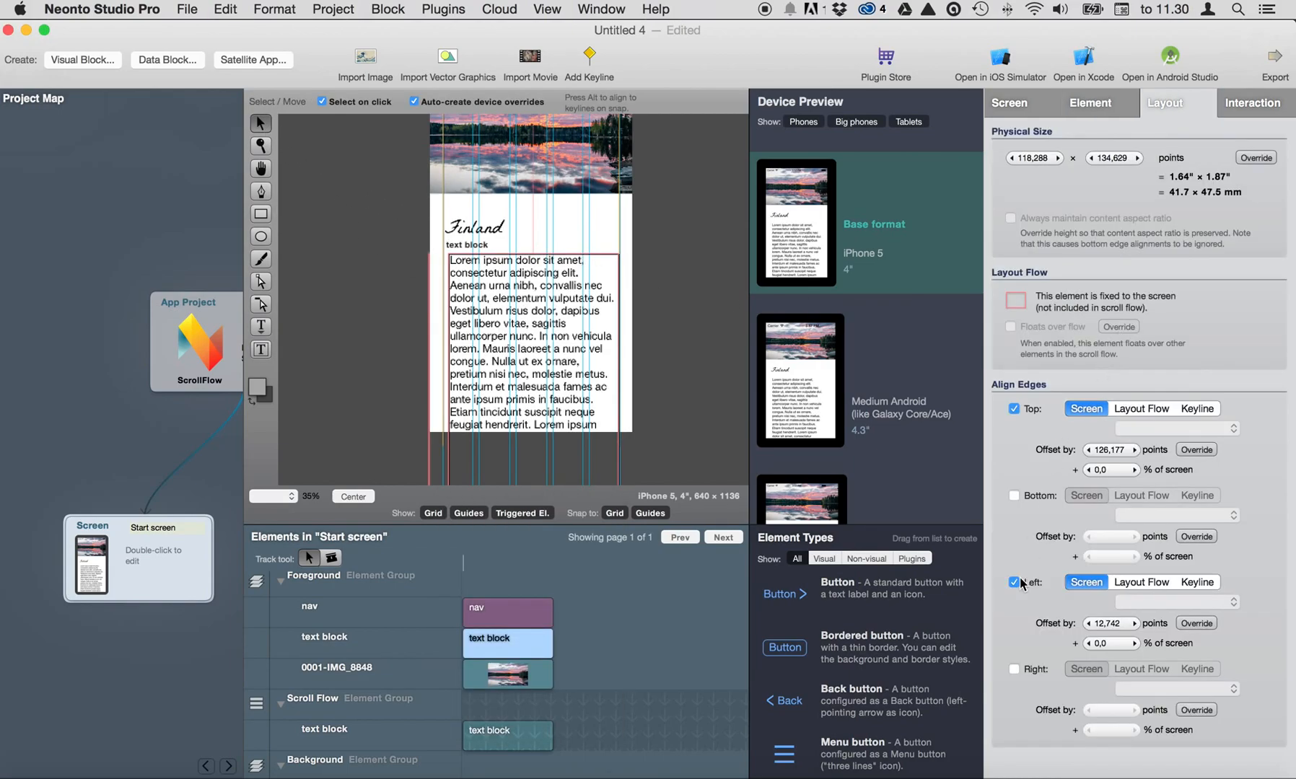
pyautogui.click(1196, 582)
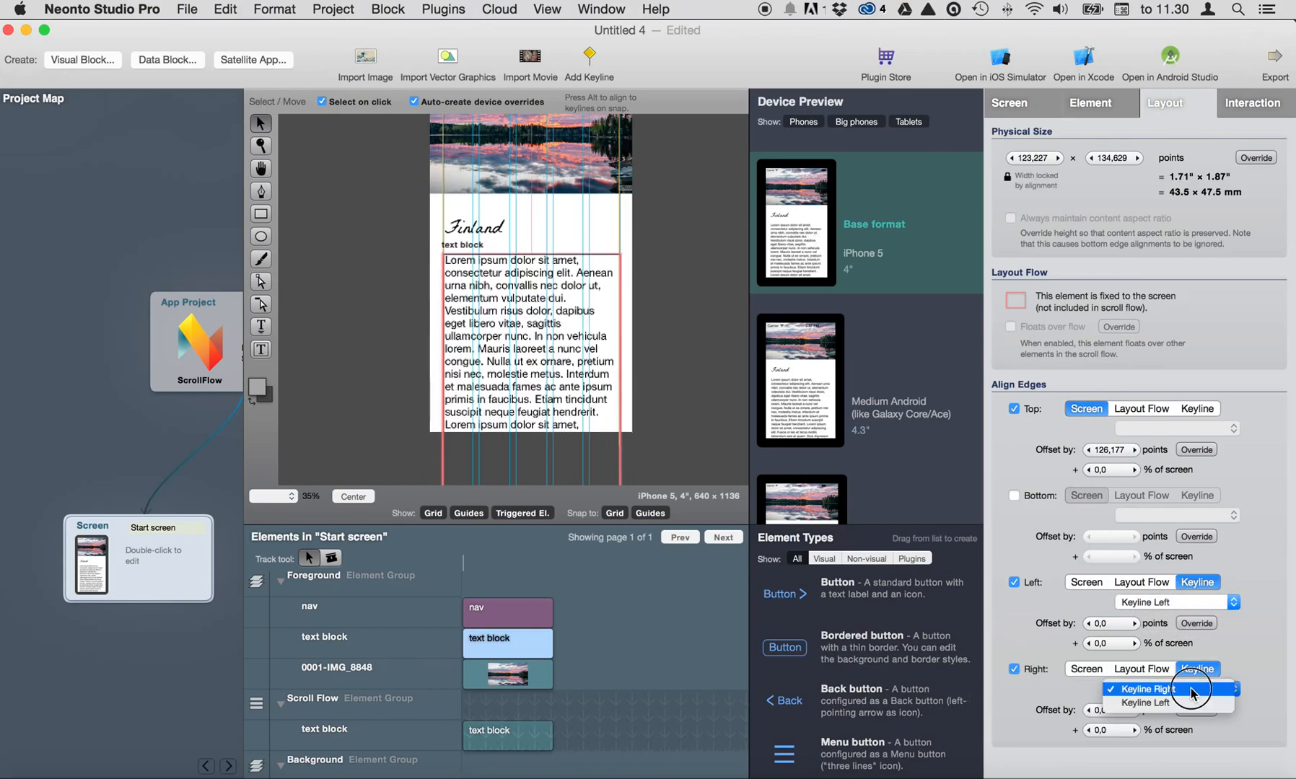
pyautogui.click(1143, 688)
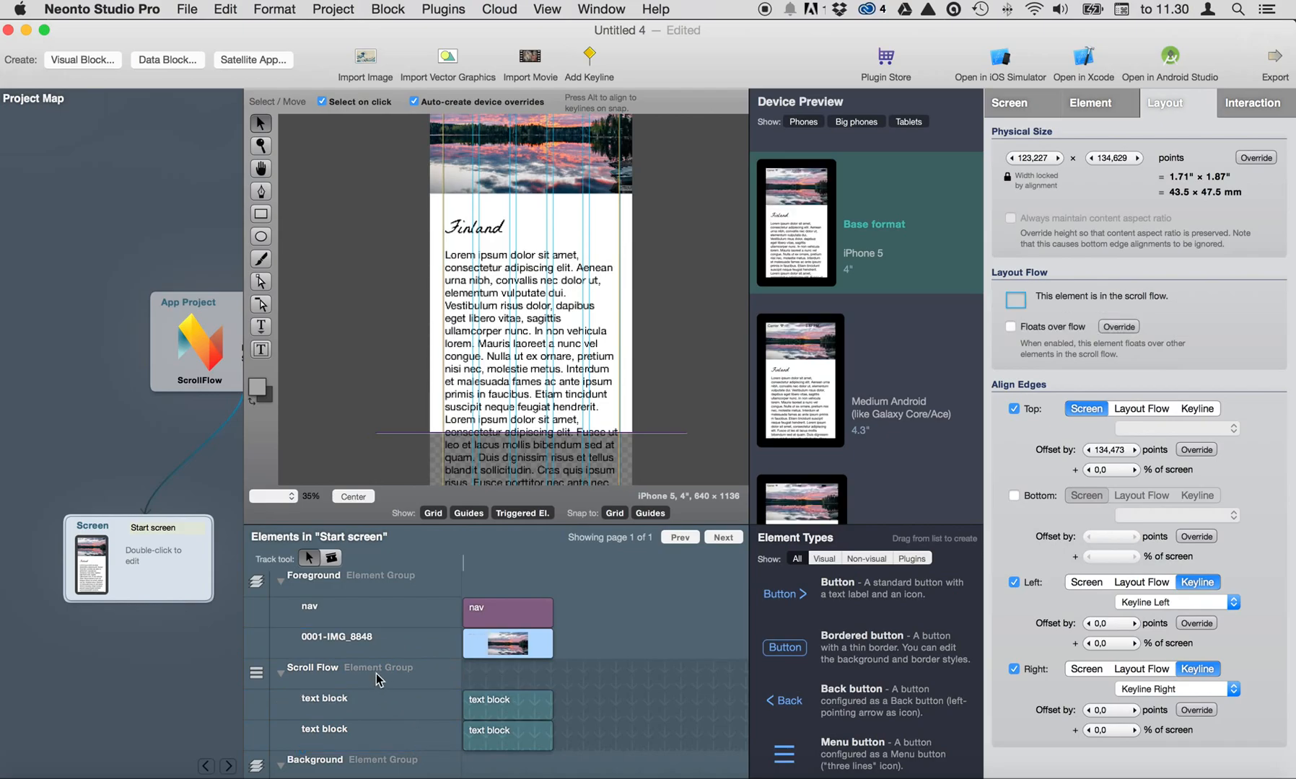
# - Set the lorem ipsum block's top to follow the layout flow with zero offset beneath the Finland title
pyautogui.click(508, 704)
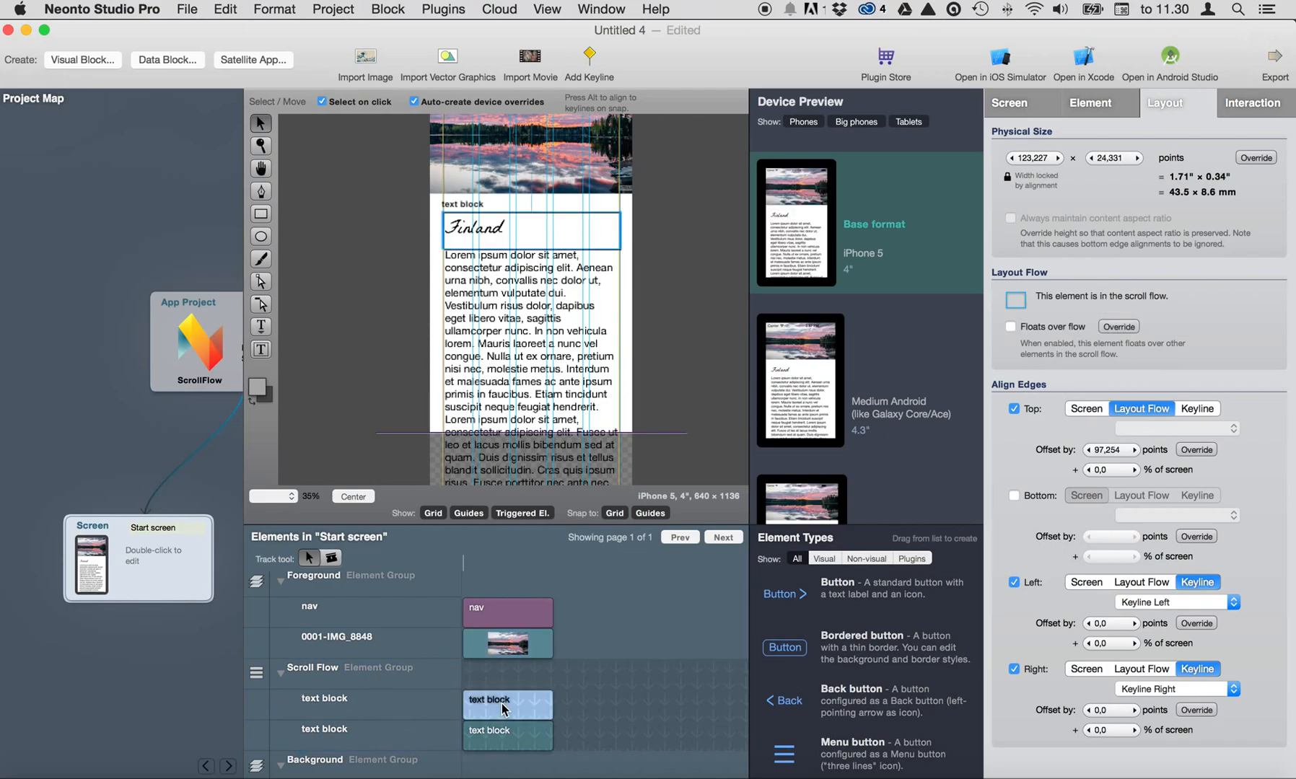
pyautogui.click(508, 730)
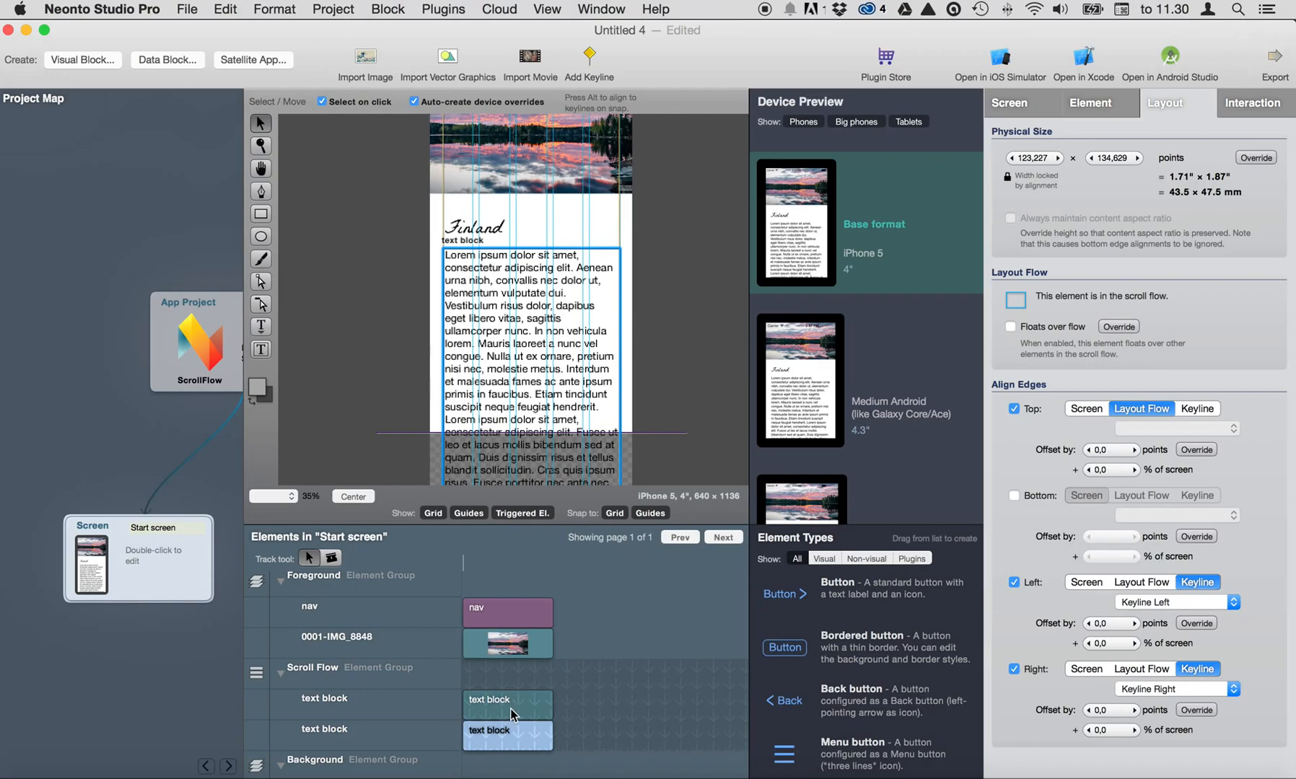
pyautogui.click(475, 227)
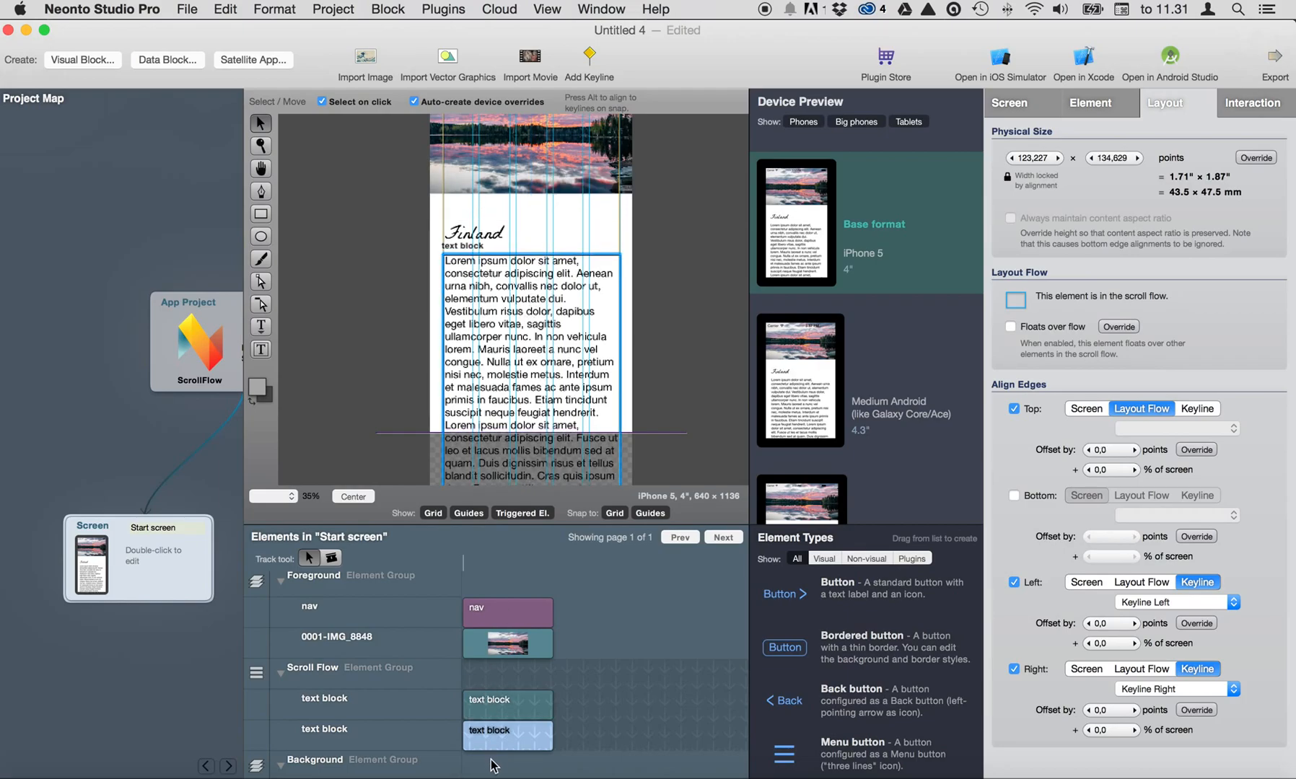
pyautogui.moveTo(508, 740)
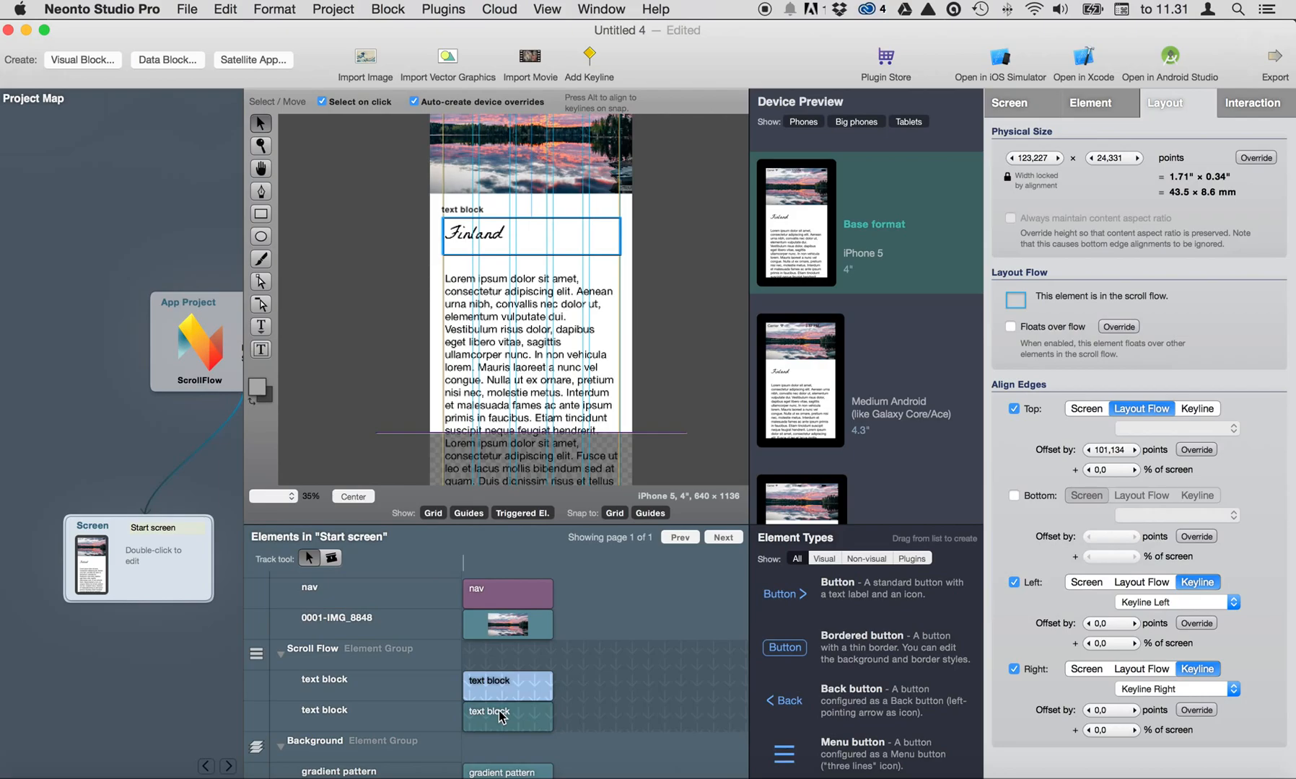
pyautogui.moveTo(570, 252)
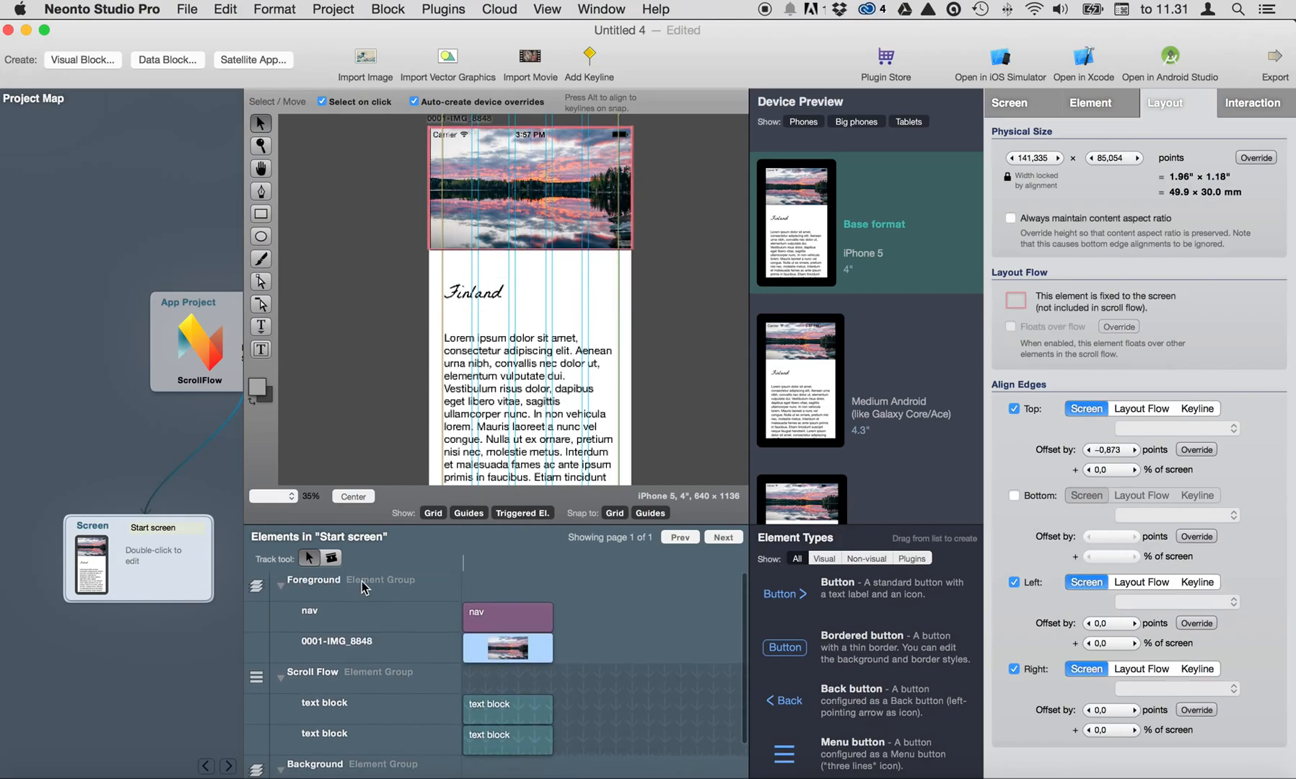
pyautogui.moveTo(482, 386)
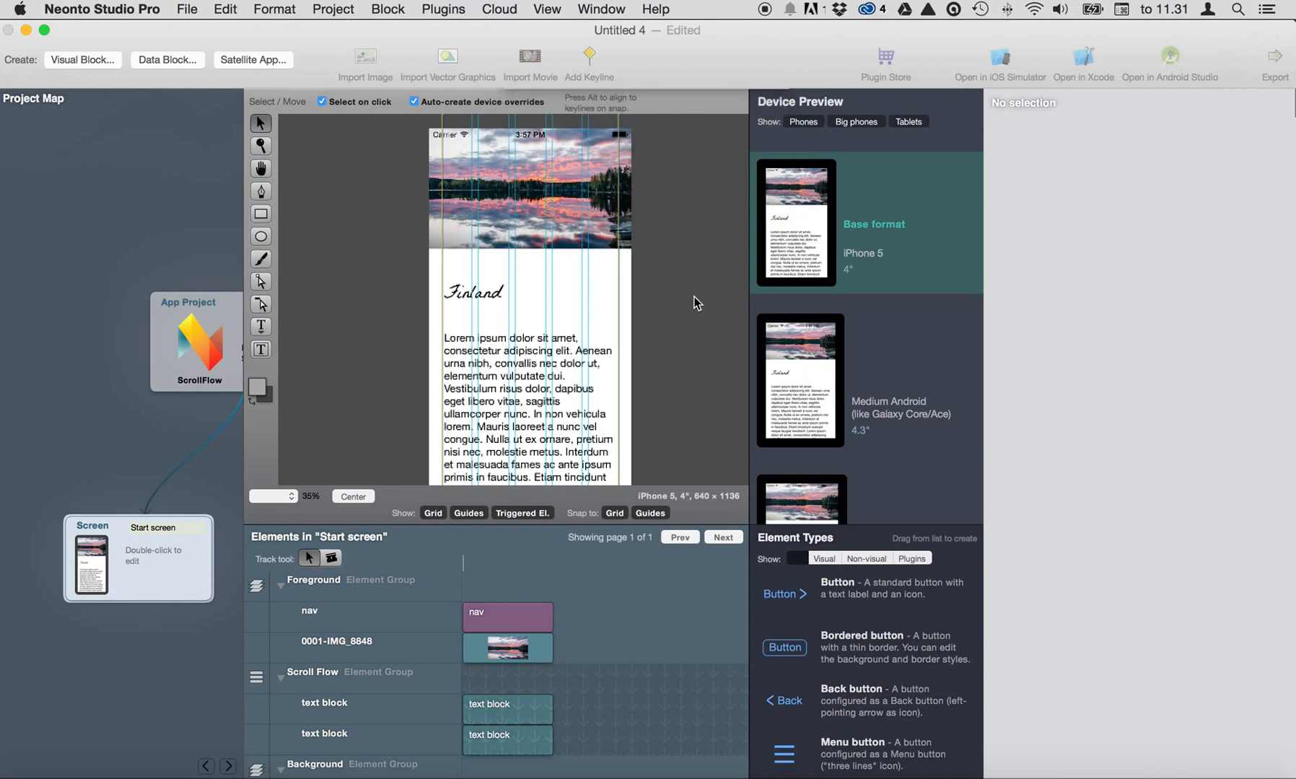
# - Preview the screen in the iPhone simulator and scroll the content under the fixed header
pyautogui.click(999, 57)
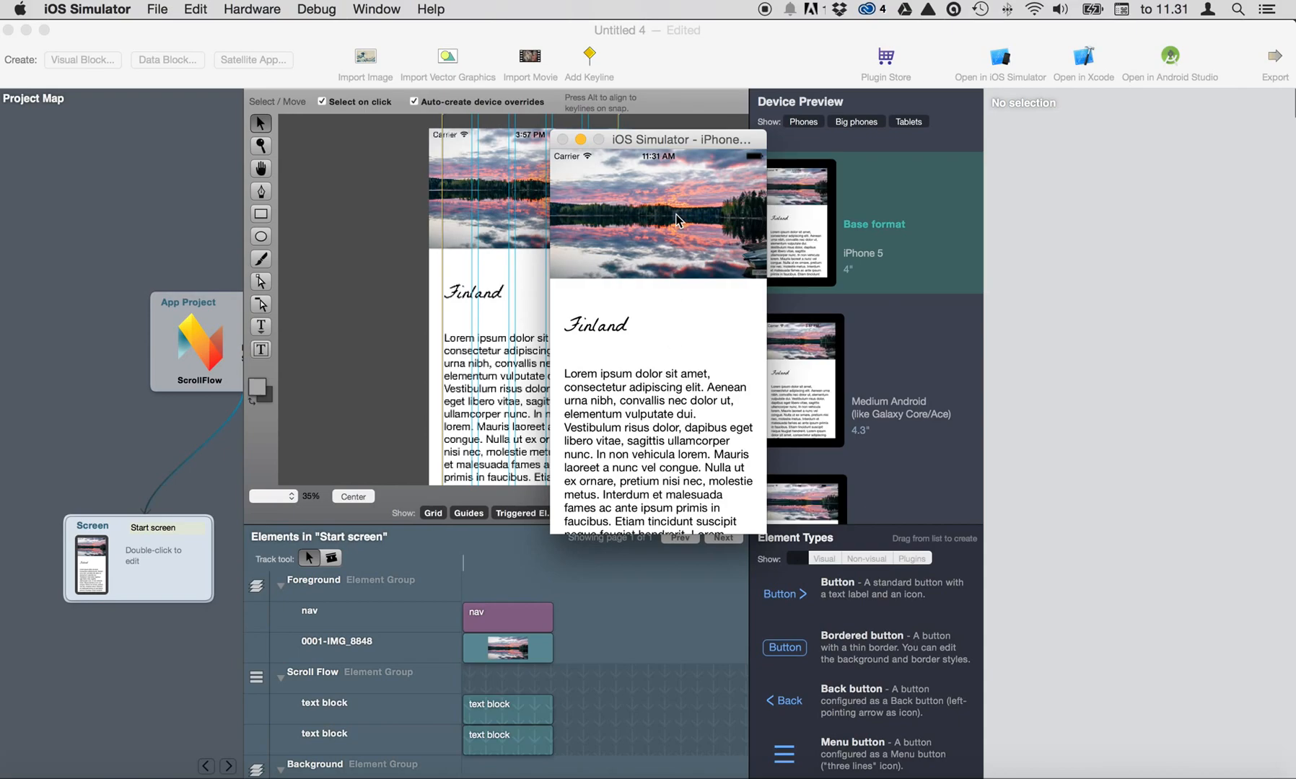
pyautogui.scroll(-3)
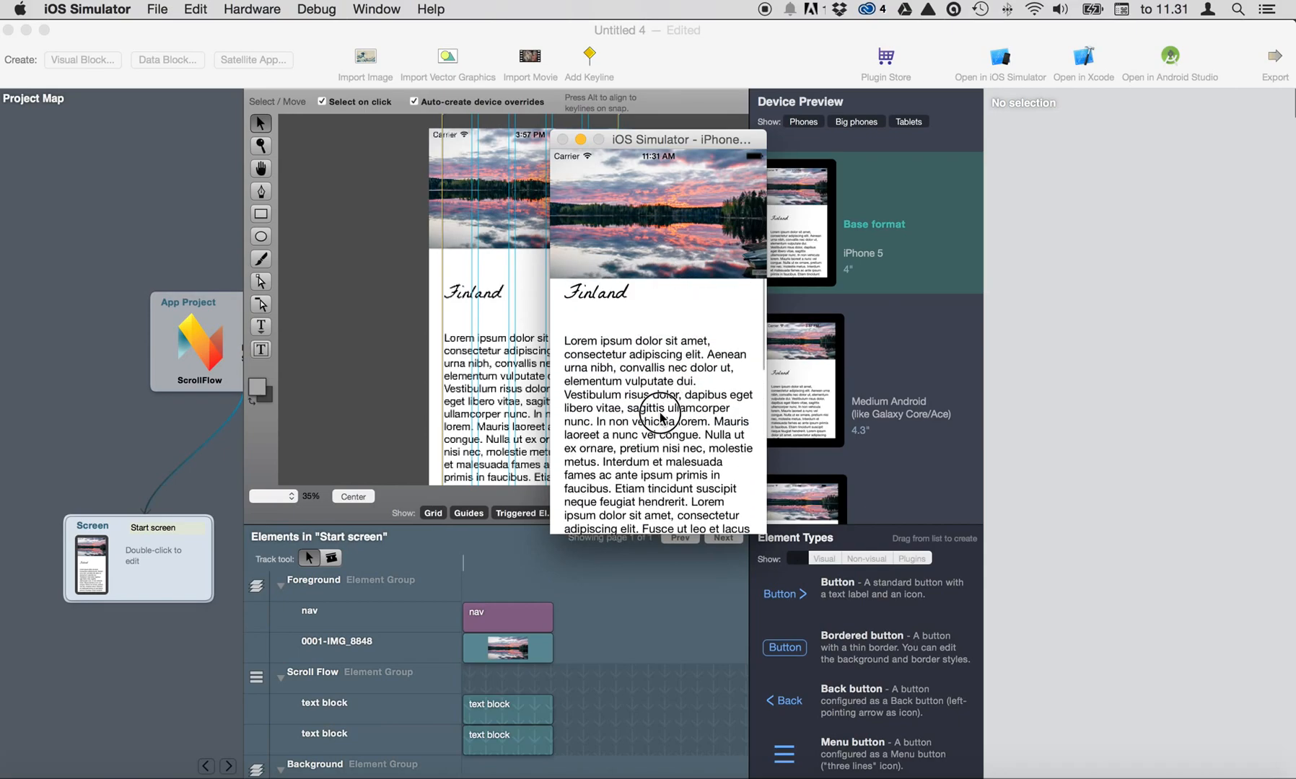
pyautogui.scroll(-3)
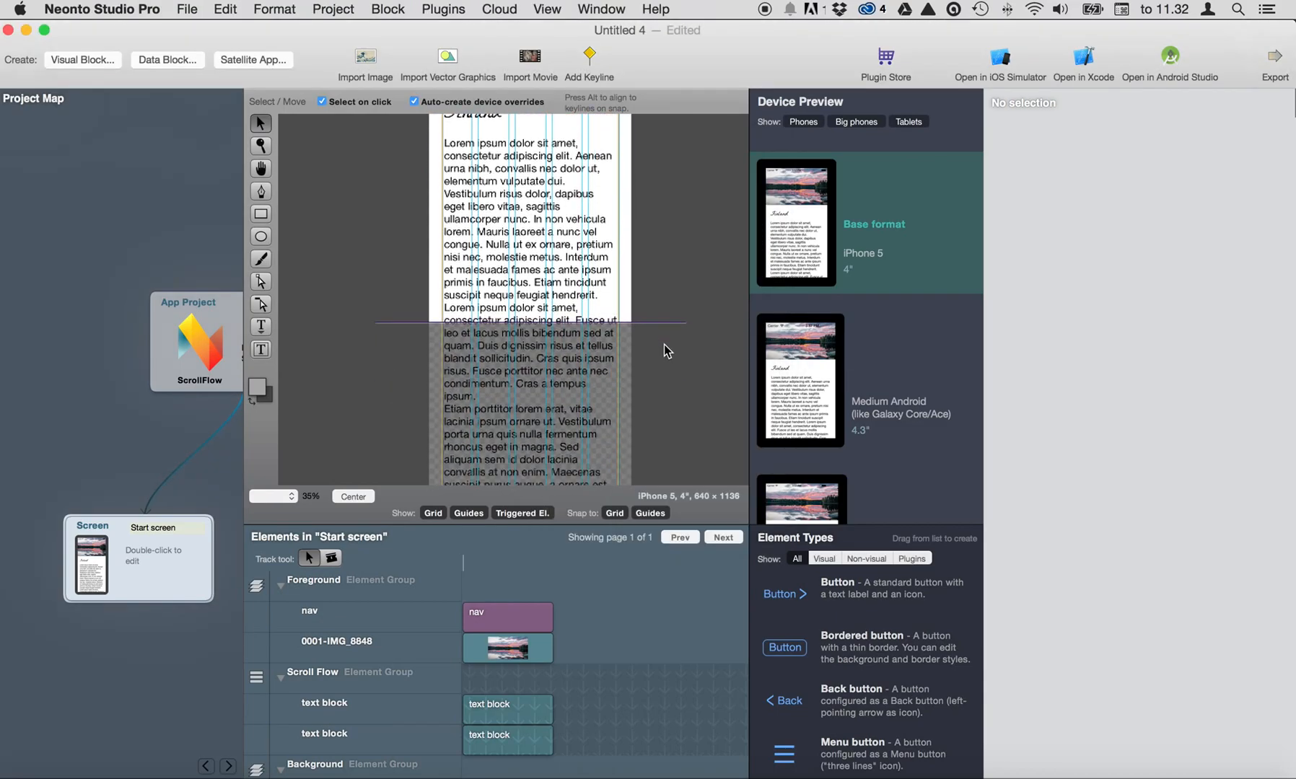
# - Scroll the canvas to the end of the body text where the new button will go
pyautogui.scroll(-3)
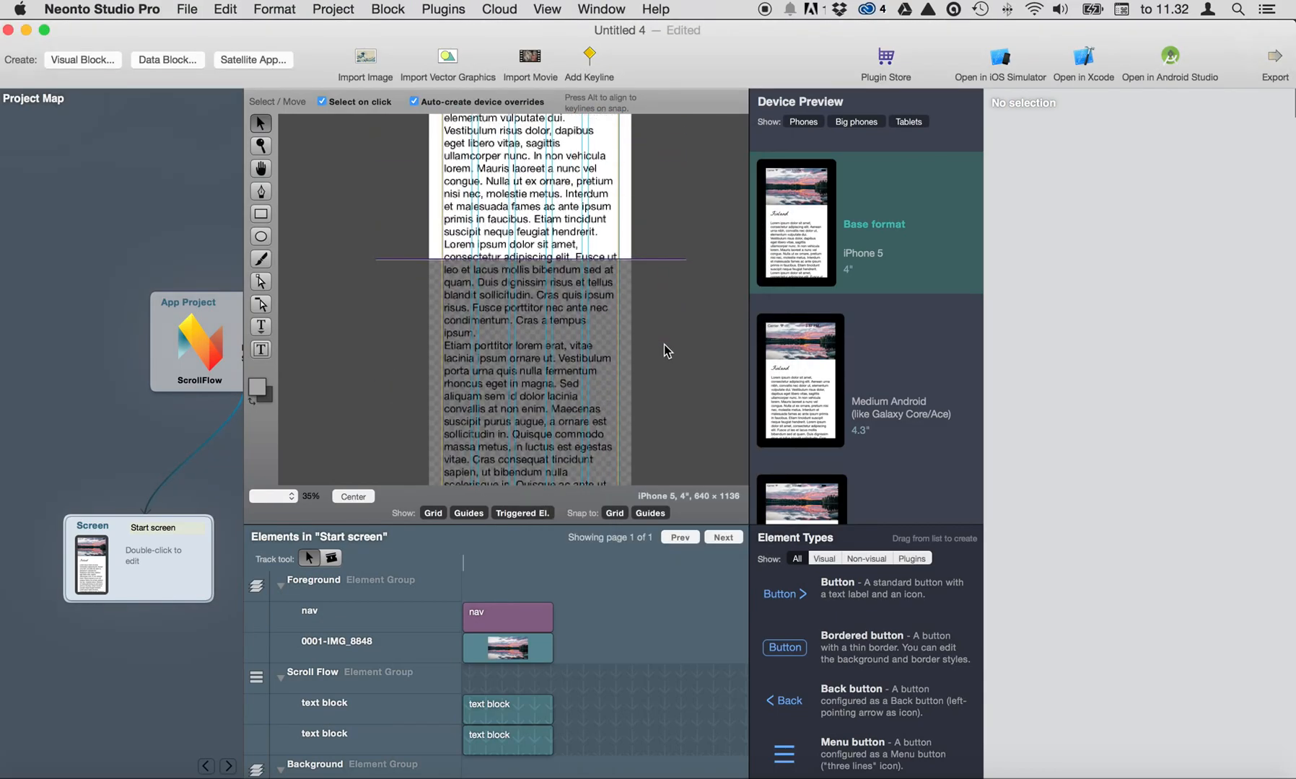
pyautogui.scroll(3)
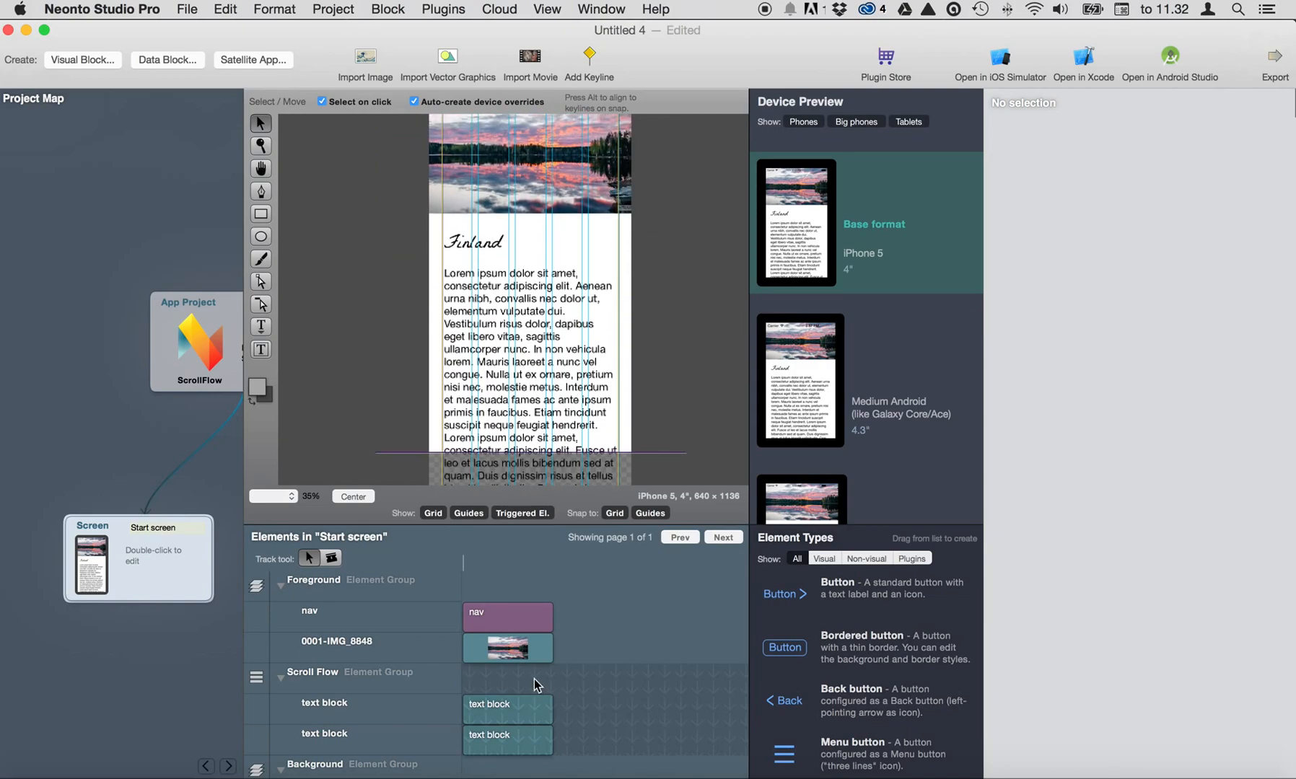
pyautogui.moveTo(665, 428)
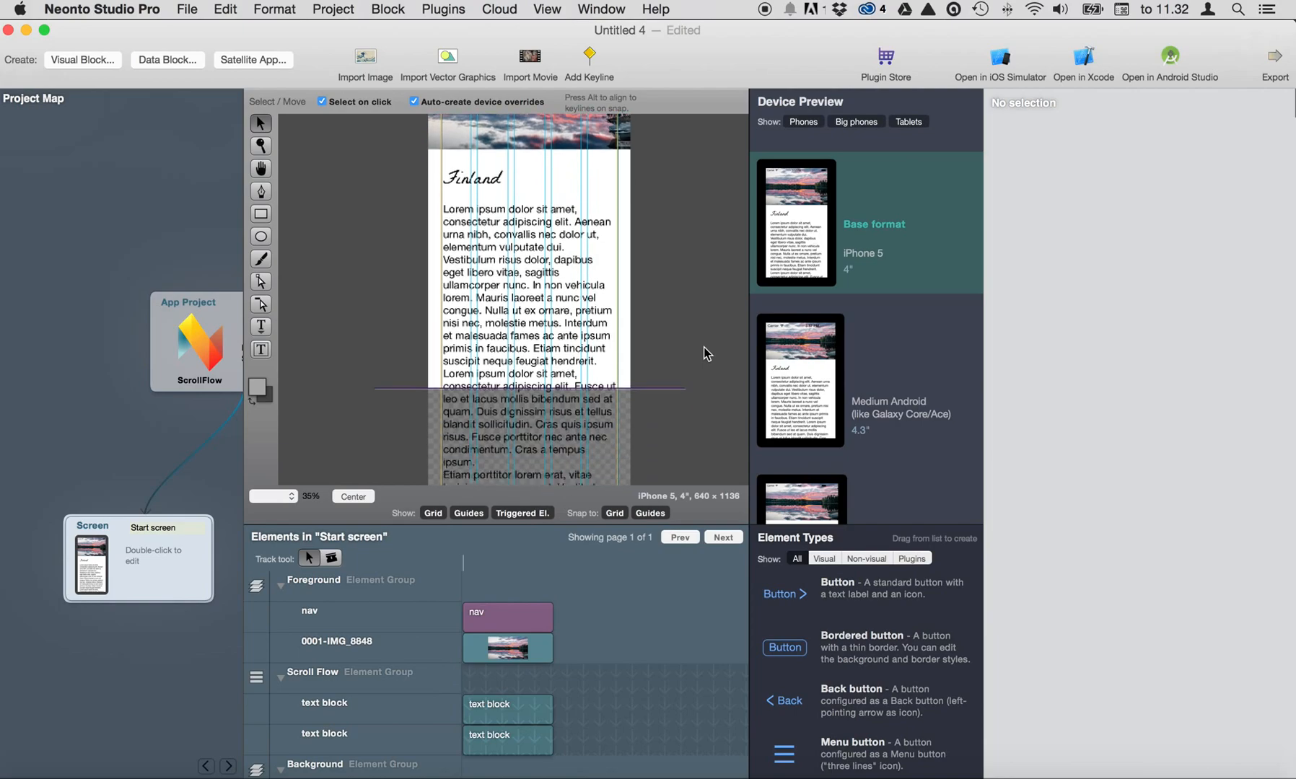
pyautogui.scroll(-3)
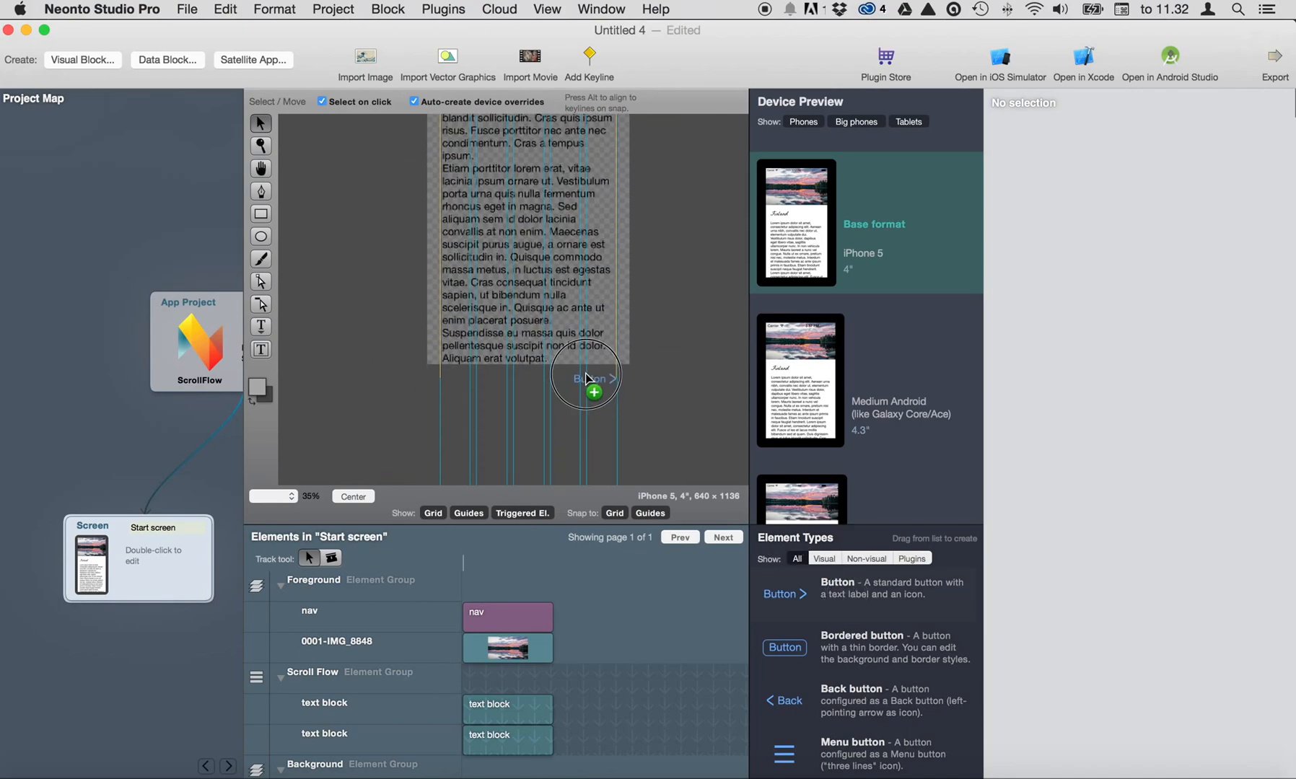
# - Drop the New button and move its row into the Scroll Flow group
pyautogui.click(587, 378)
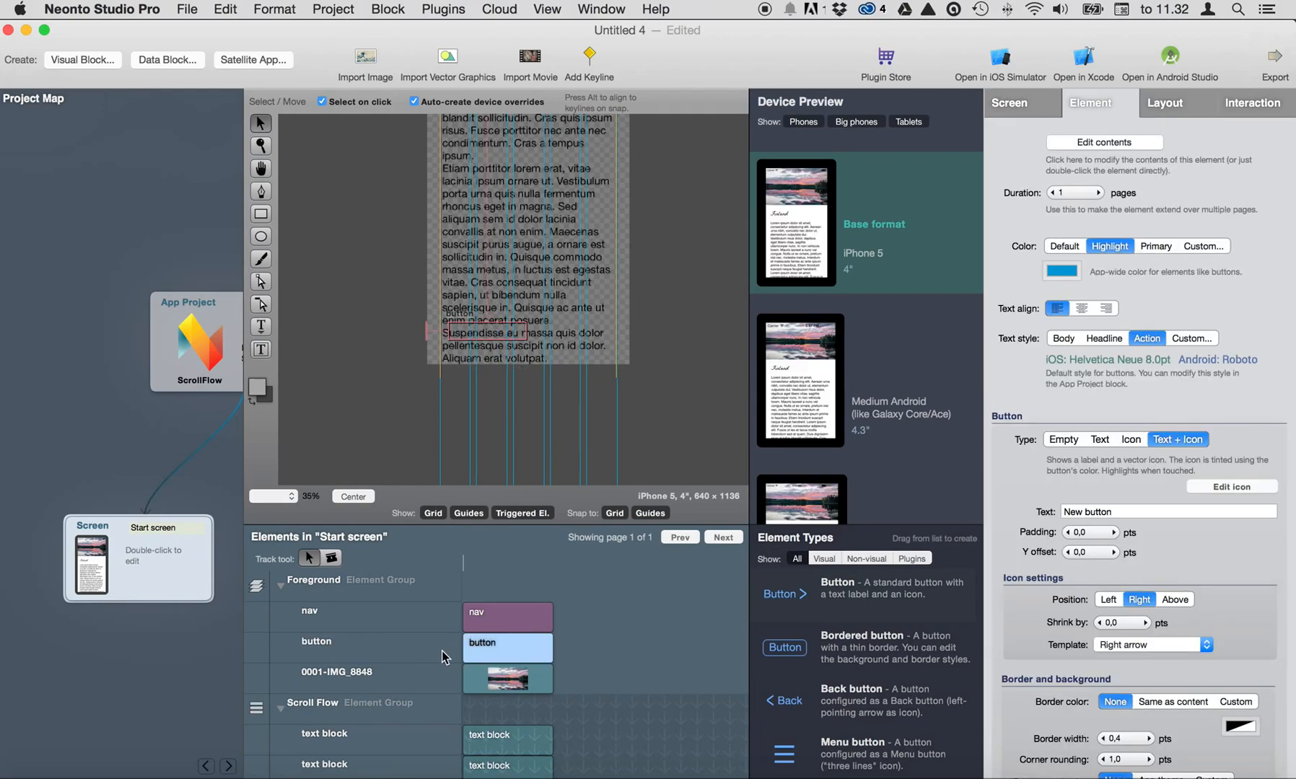
pyautogui.click(350, 641)
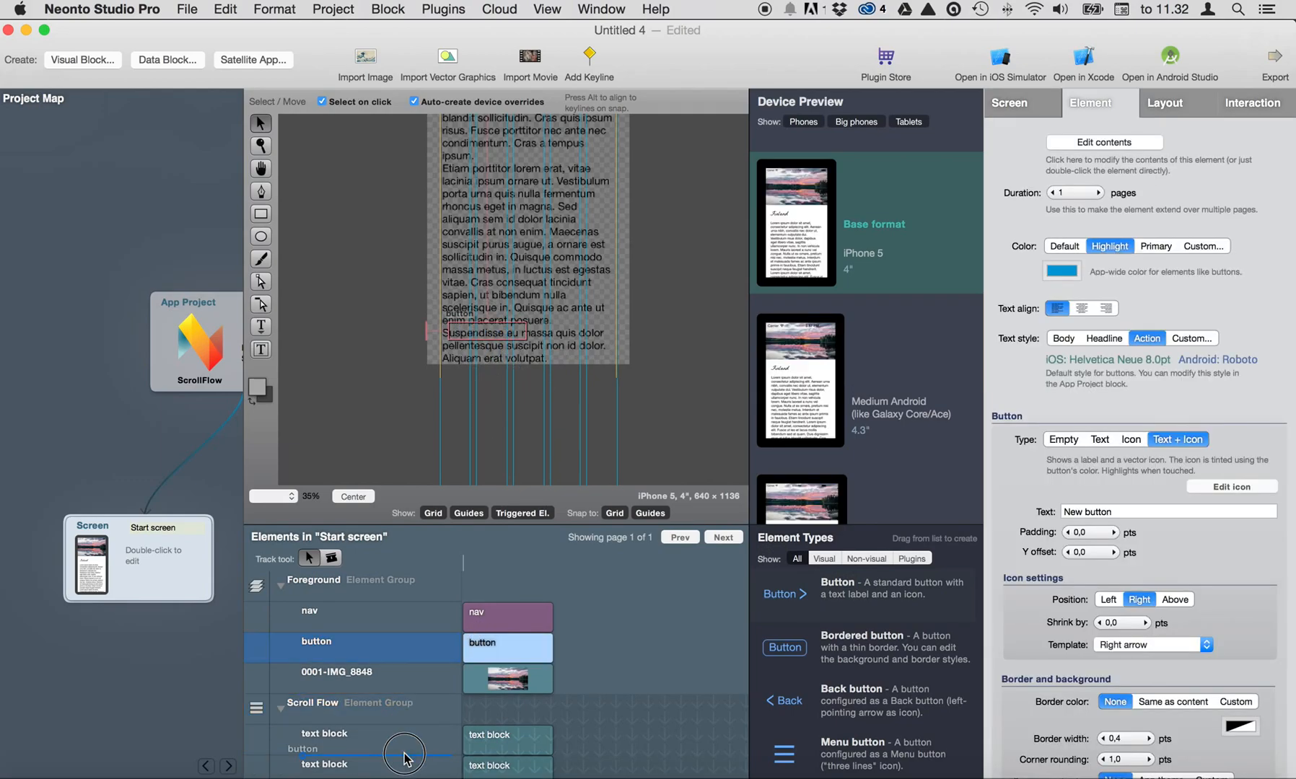
pyautogui.scroll(-3)
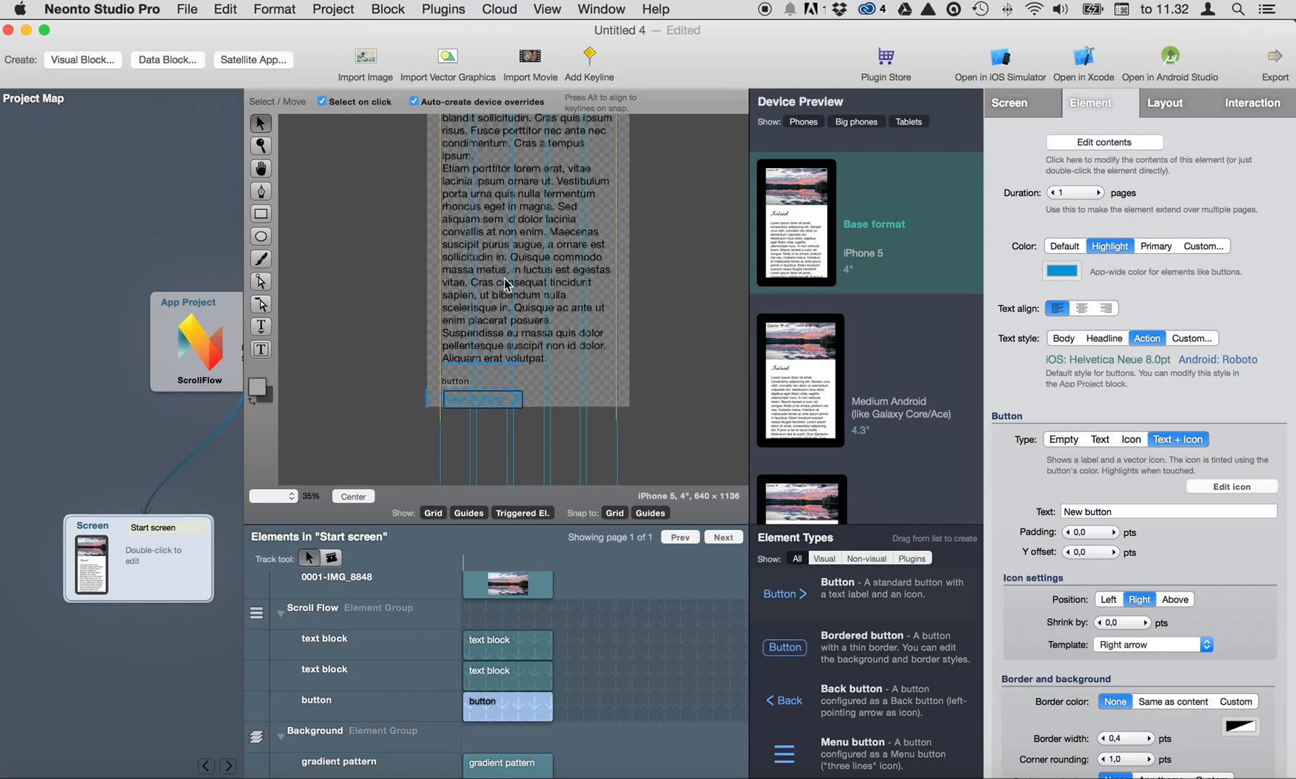
# - Place the button under the Finland title with the lorem ipsum body text below it
pyautogui.scroll(3)
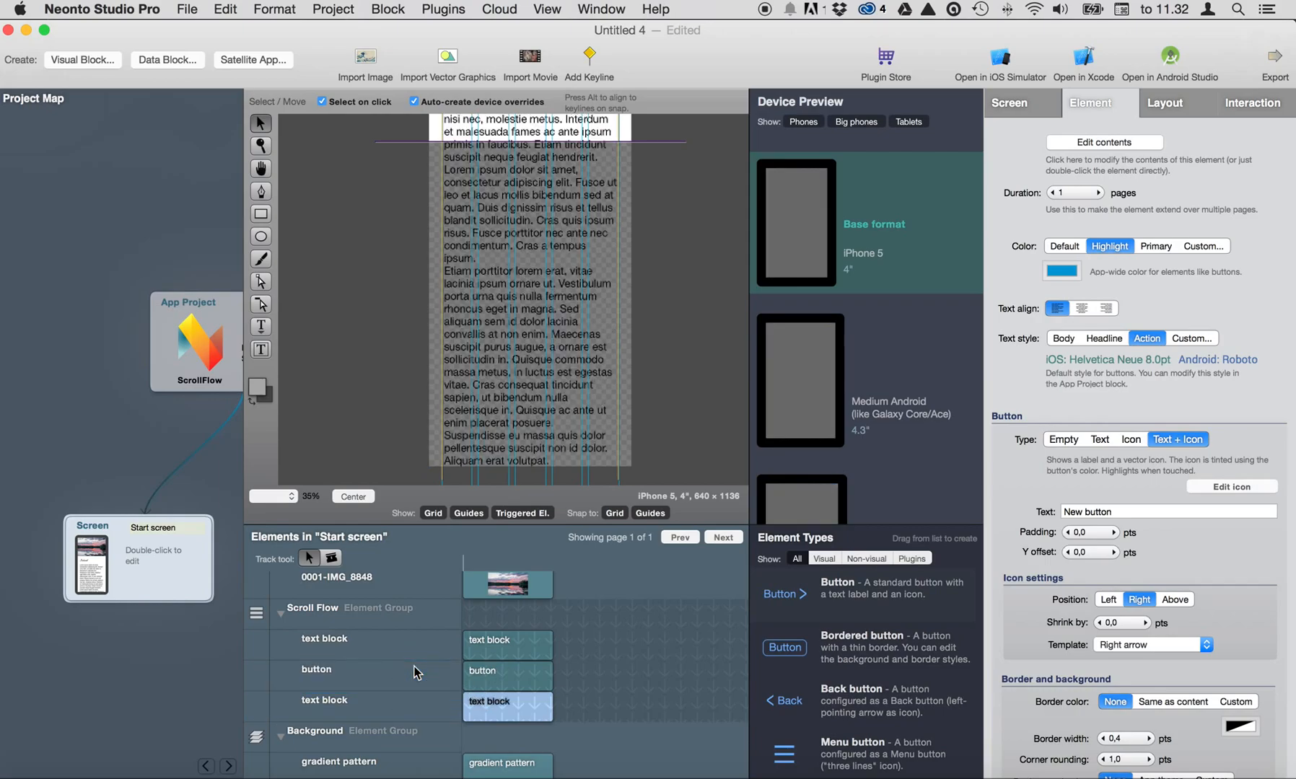
pyautogui.scroll(3)
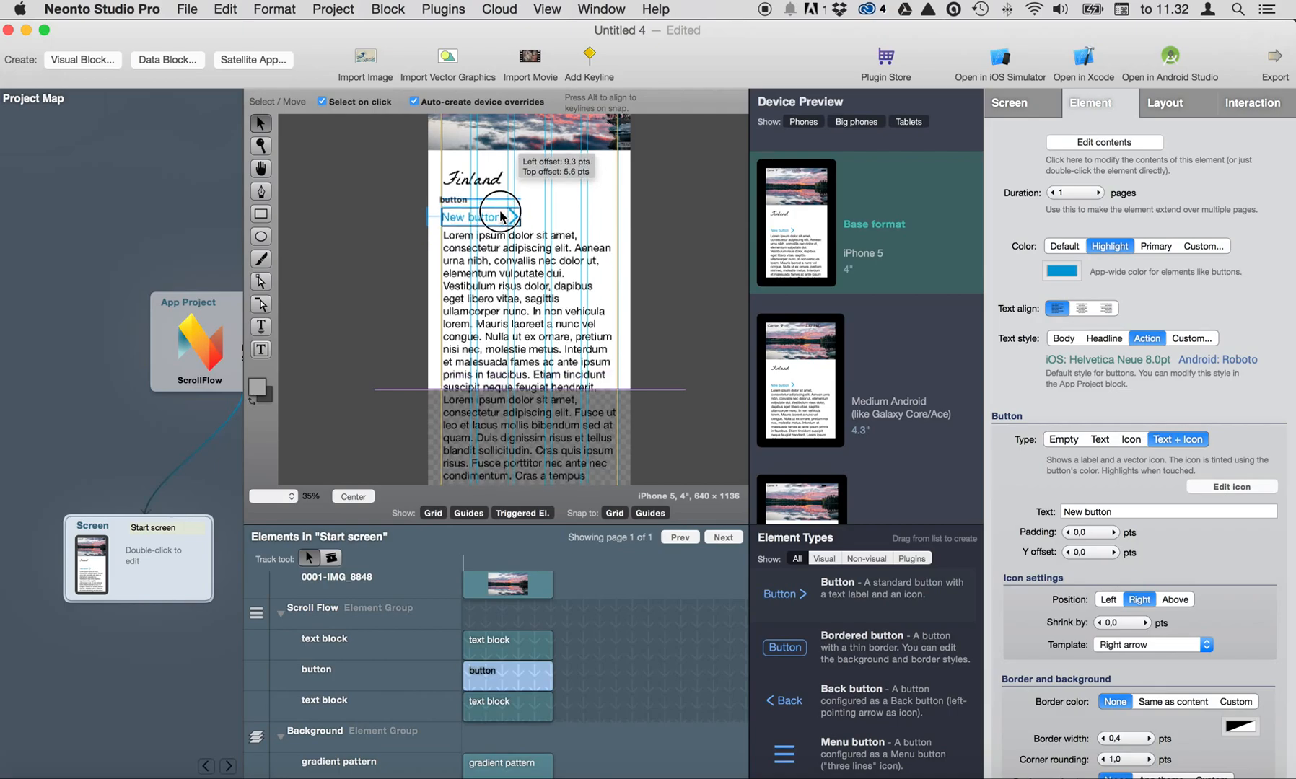
pyautogui.click(529, 289)
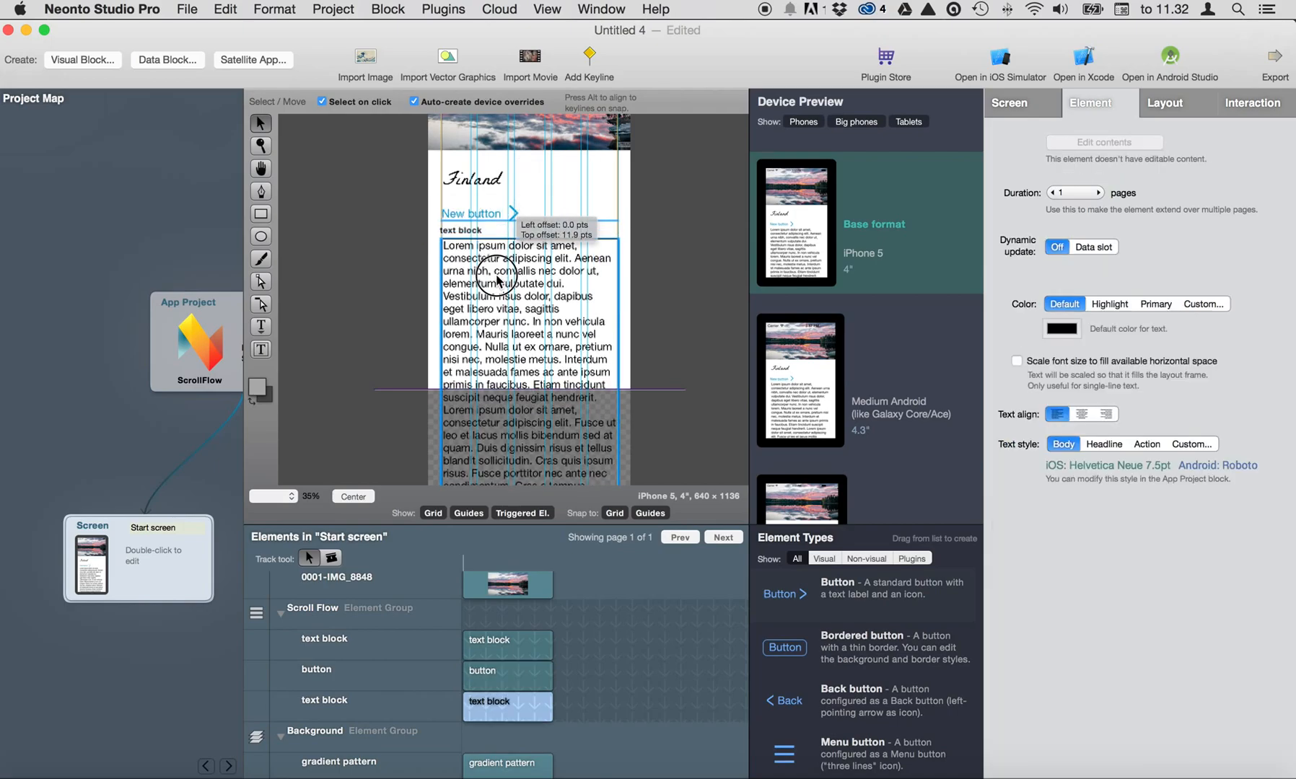
pyautogui.click(471, 215)
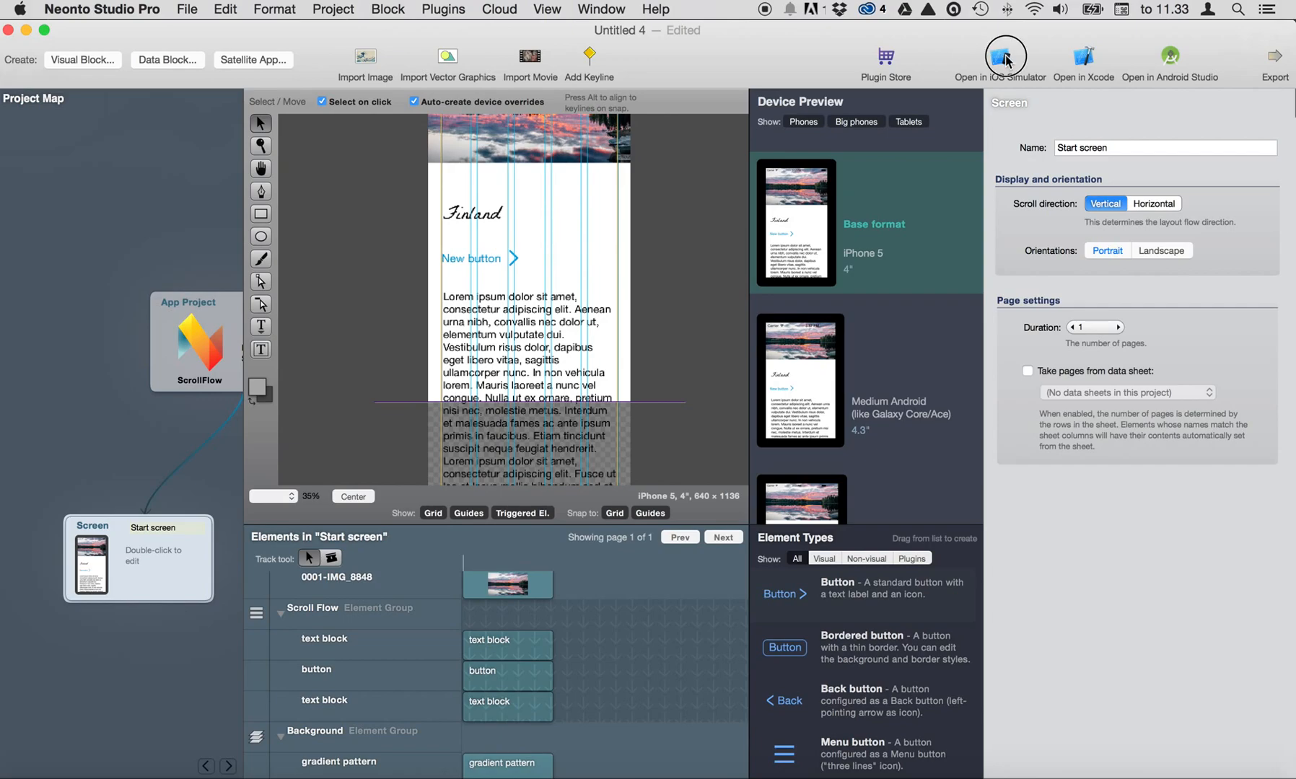
pyautogui.click(999, 59)
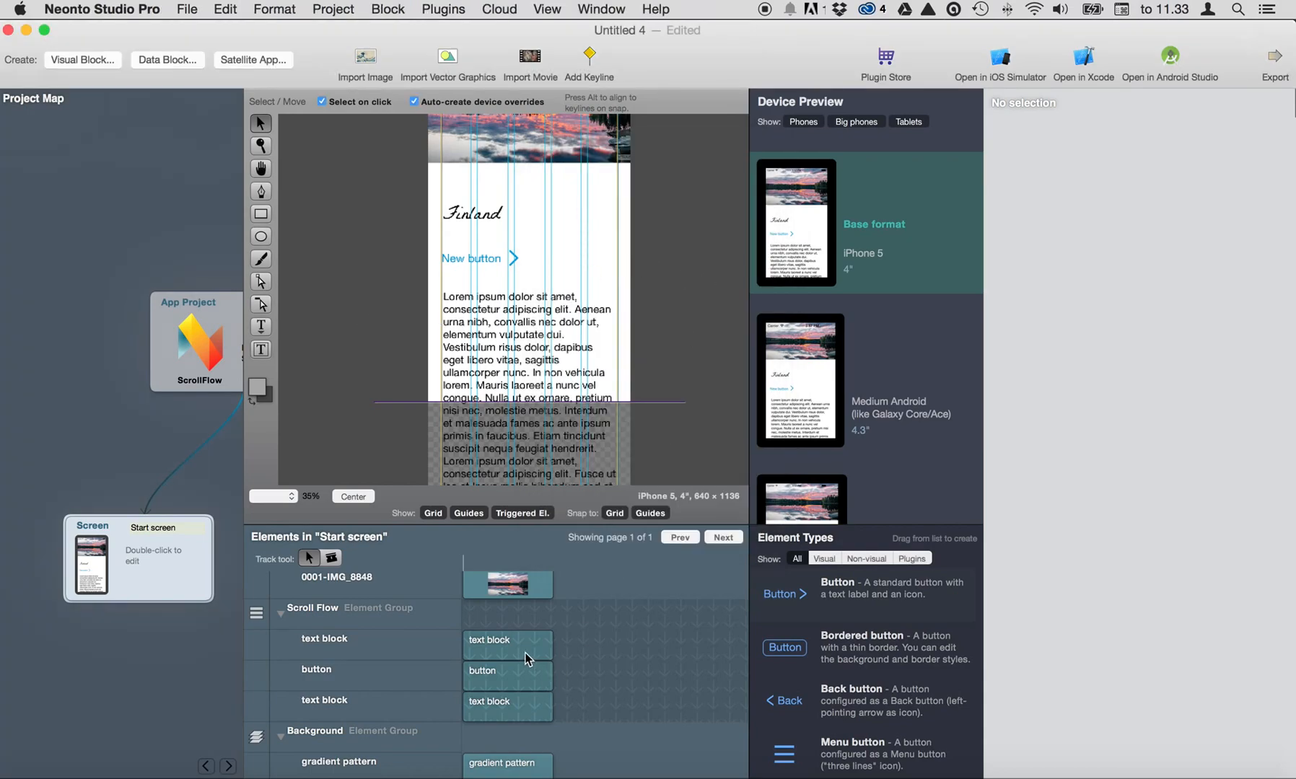
pyautogui.moveTo(422, 576)
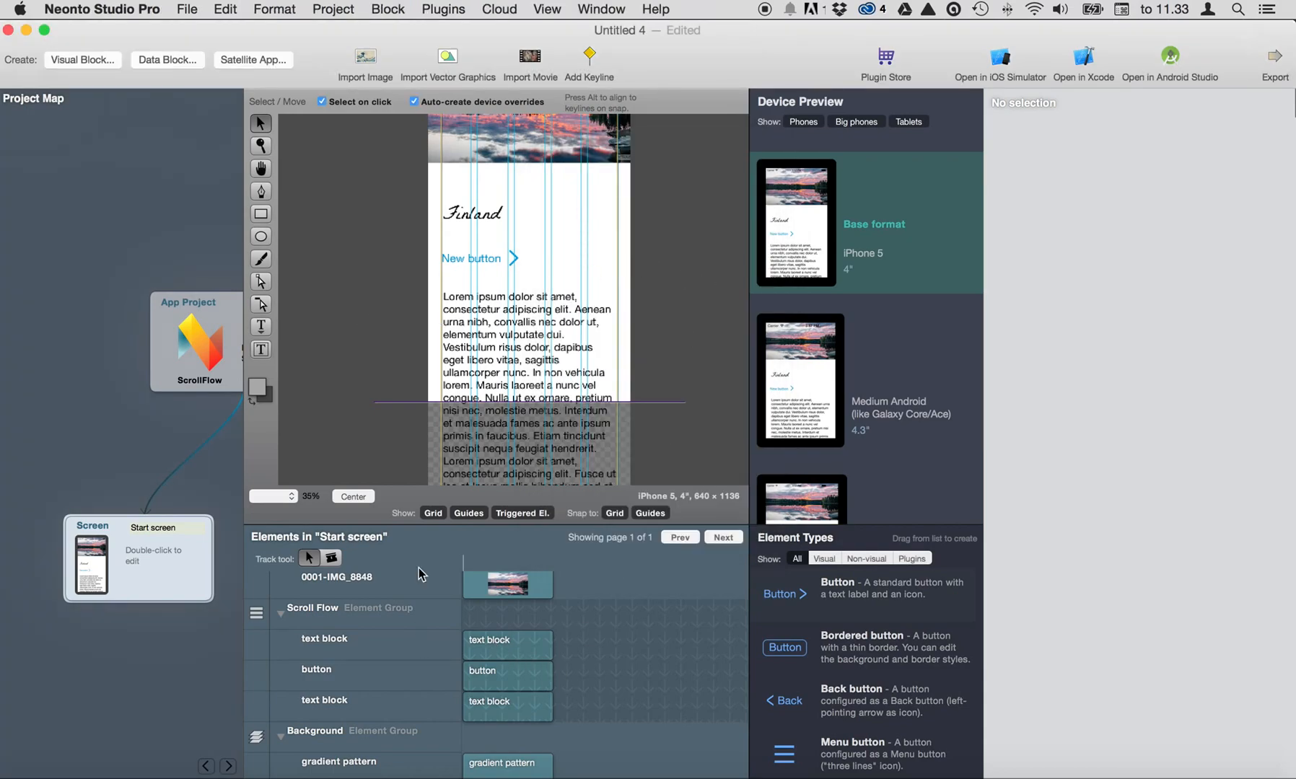
pyautogui.moveTo(391, 322)
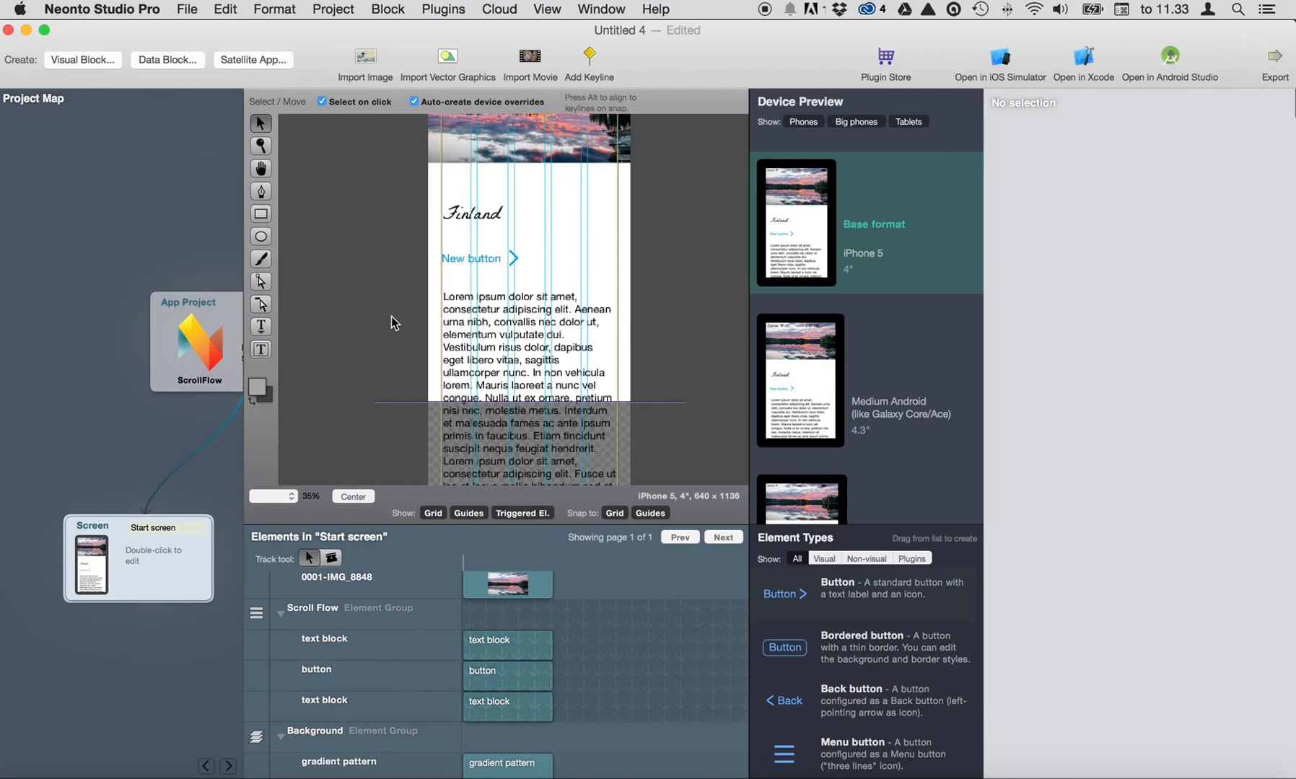